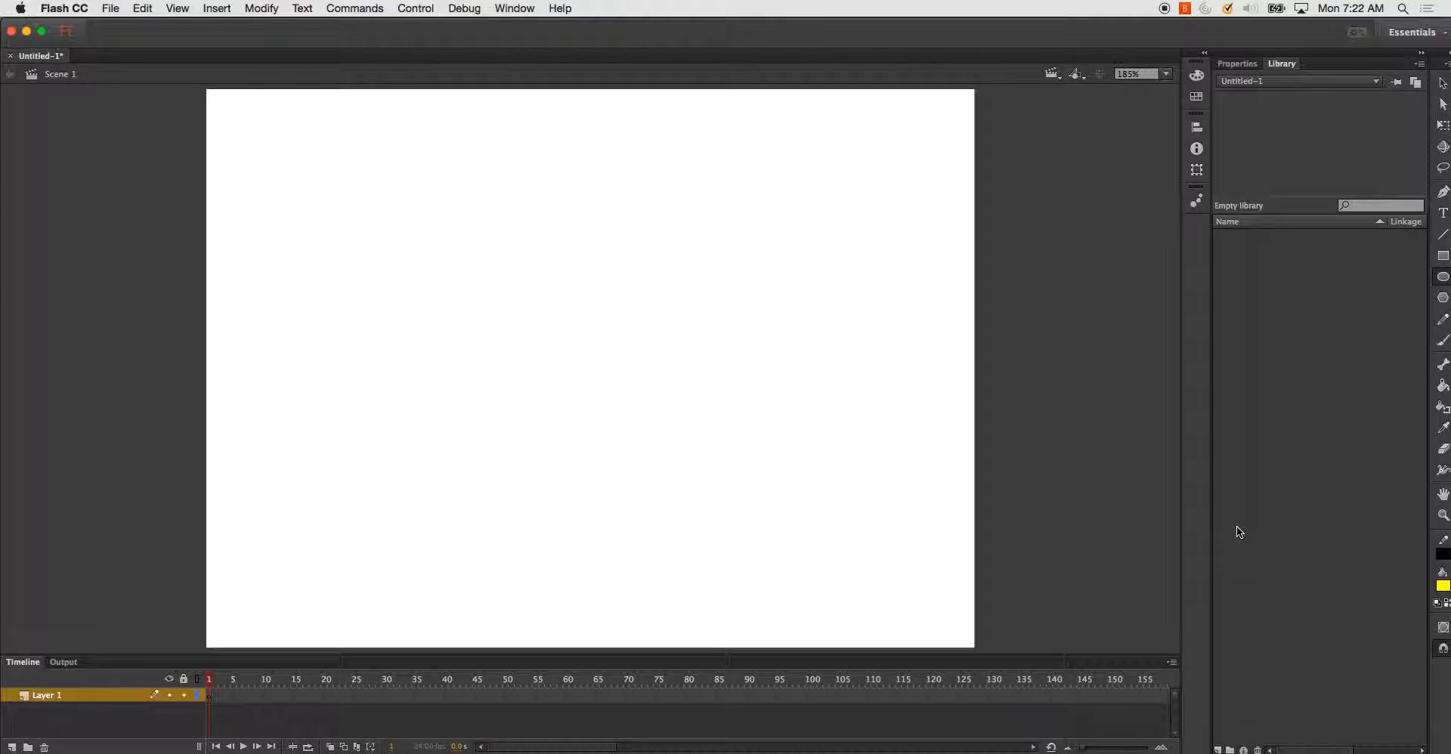
pyautogui.moveTo(1441, 524)
pyautogui.write('Smiley Face')
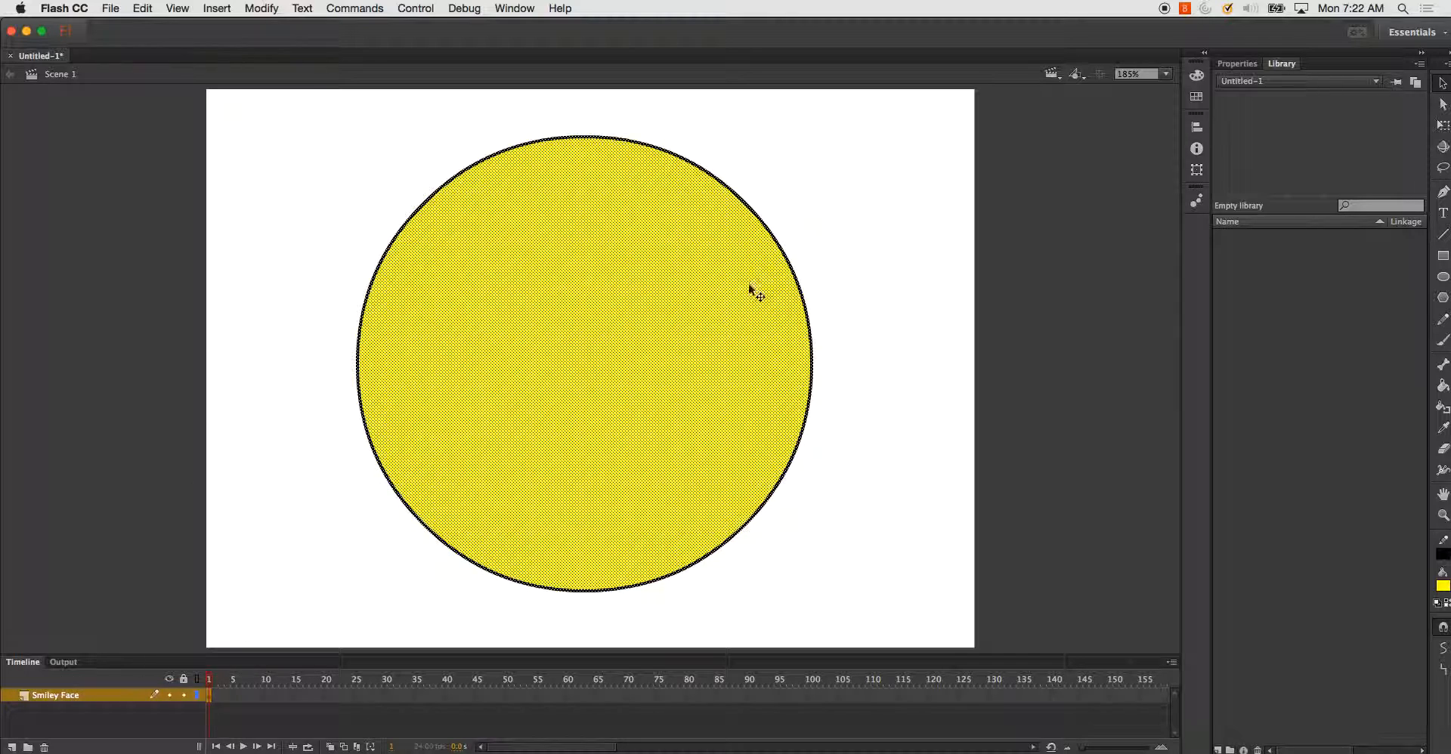
# Convert the yellow circle into a graphic symbol named Smiley_Rig via Convert to Symbol.
pyautogui.rightClick(756, 293)
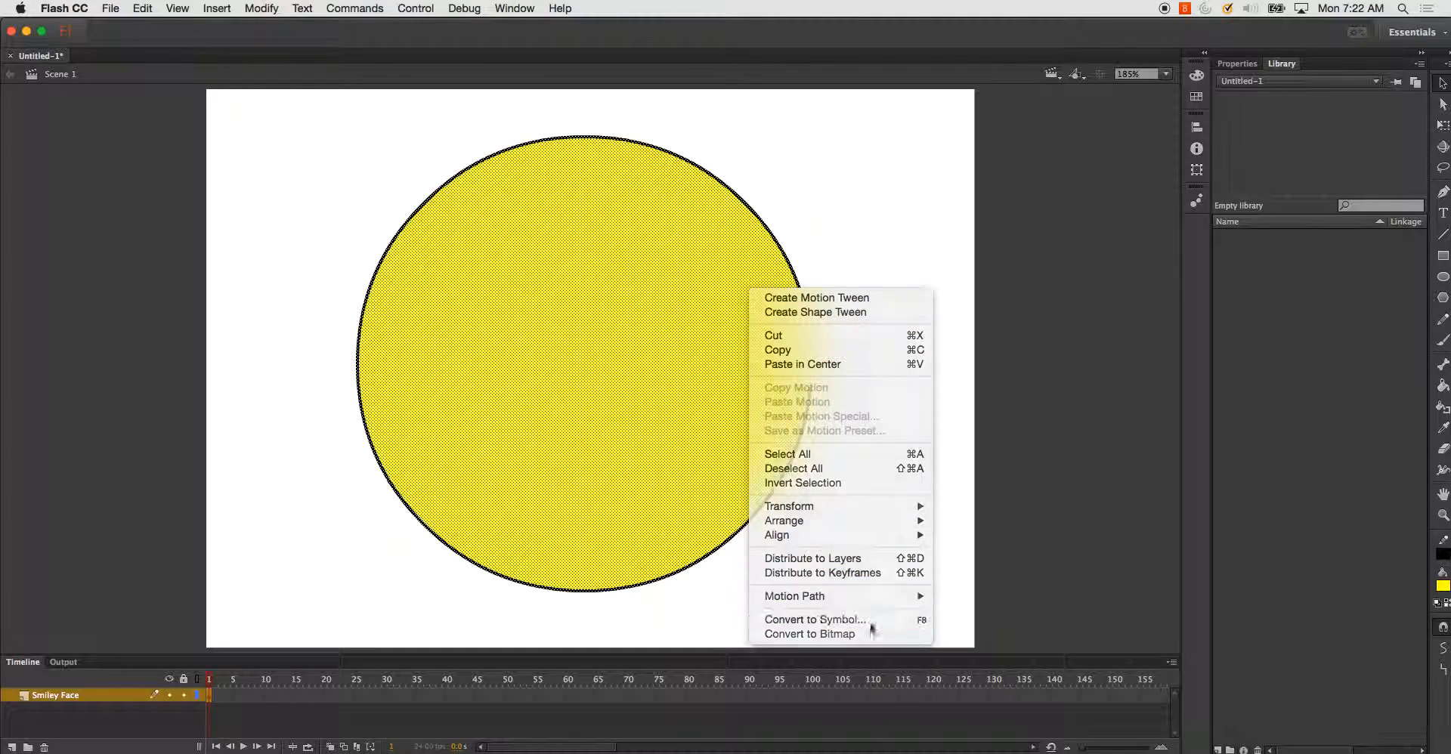
pyautogui.click(813, 619)
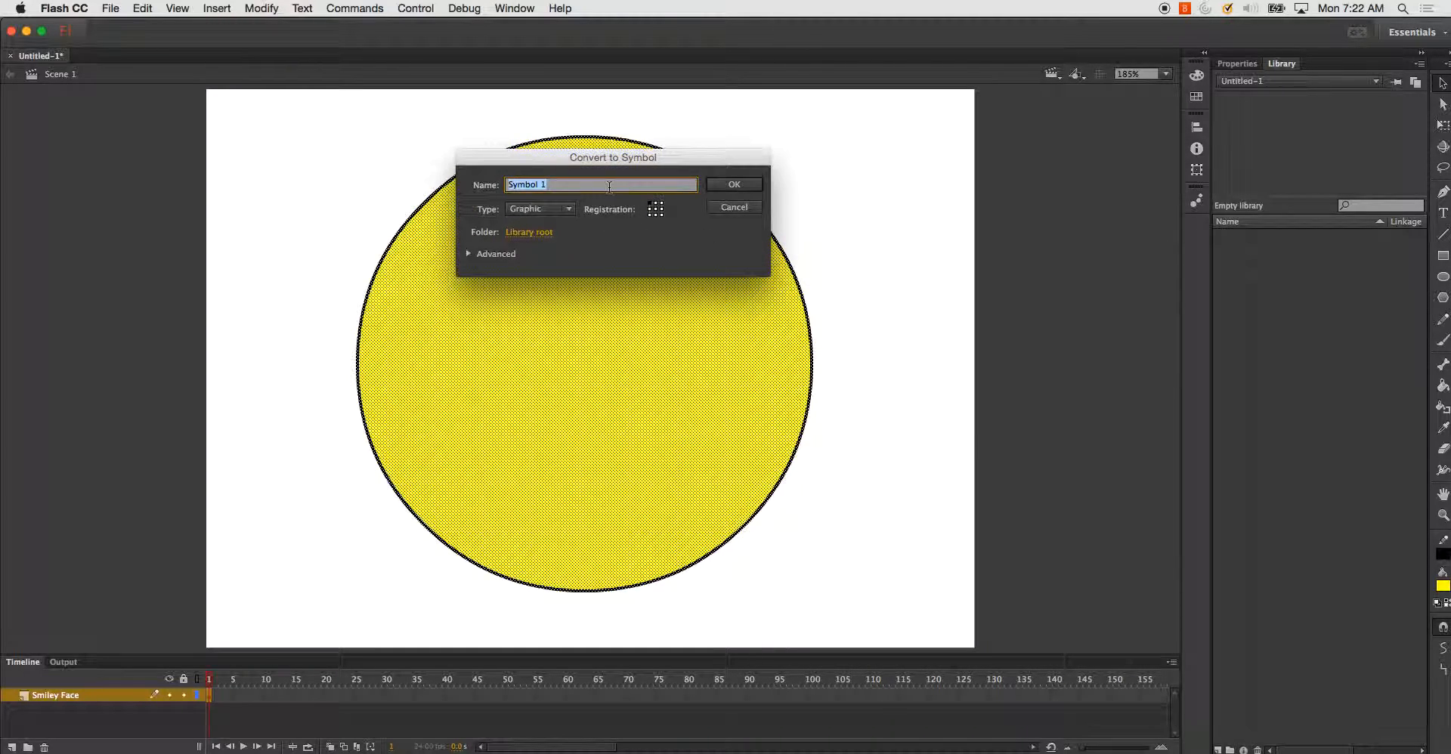
pyautogui.write('Smiley_f')
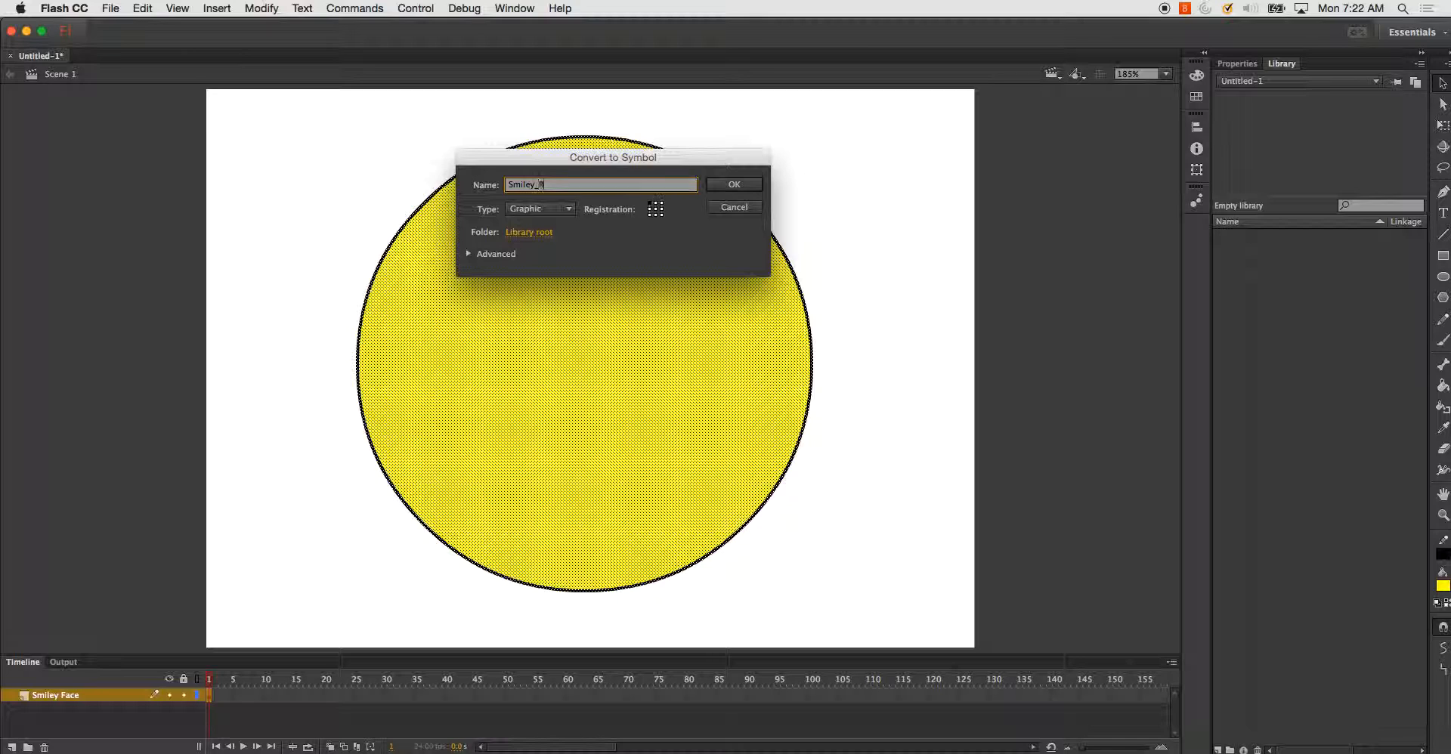
pyautogui.click(735, 185)
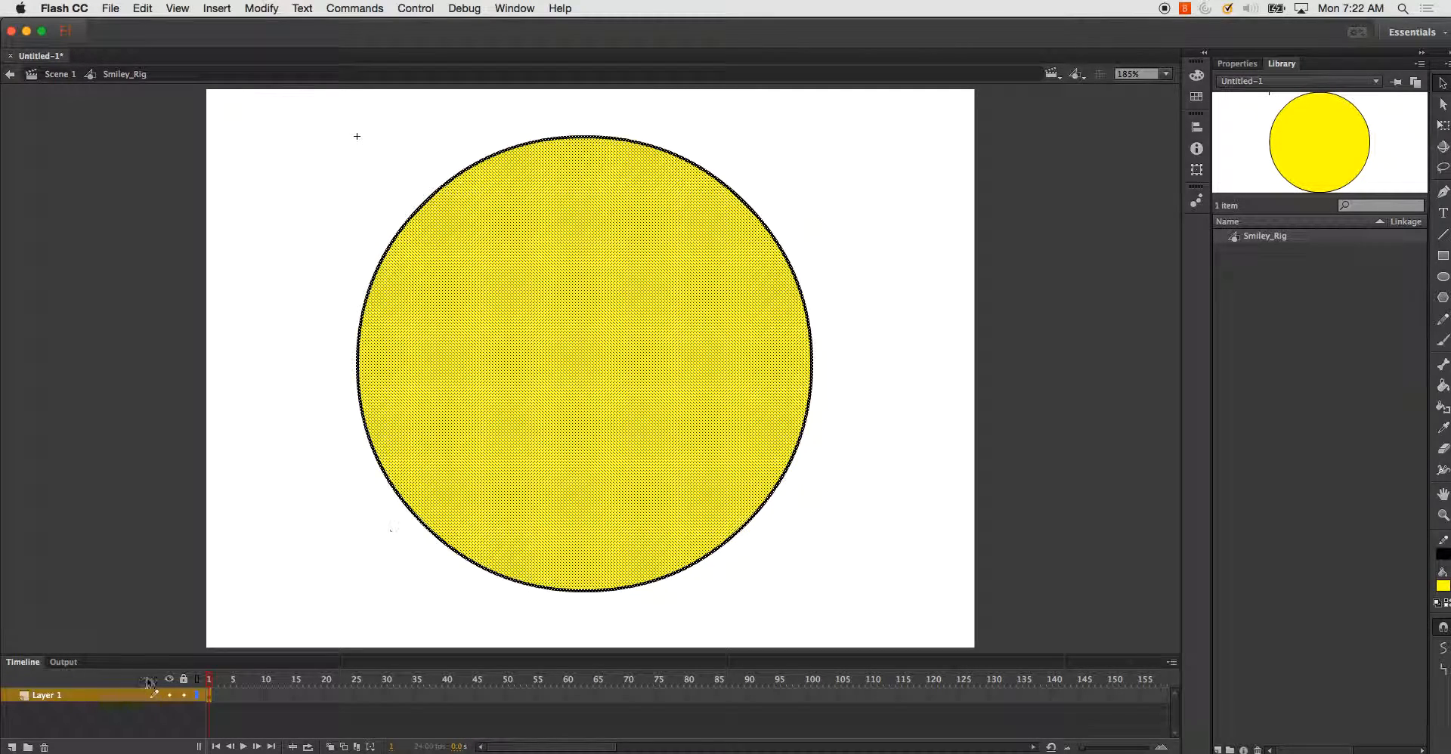
# Rename the circle layer Smiley_Circle, add an L_Eye layer with a white oval, and duplicate it for R_Eye.
pyautogui.doubleClick(44, 695)
pyautogui.write('Smiley_Circle')
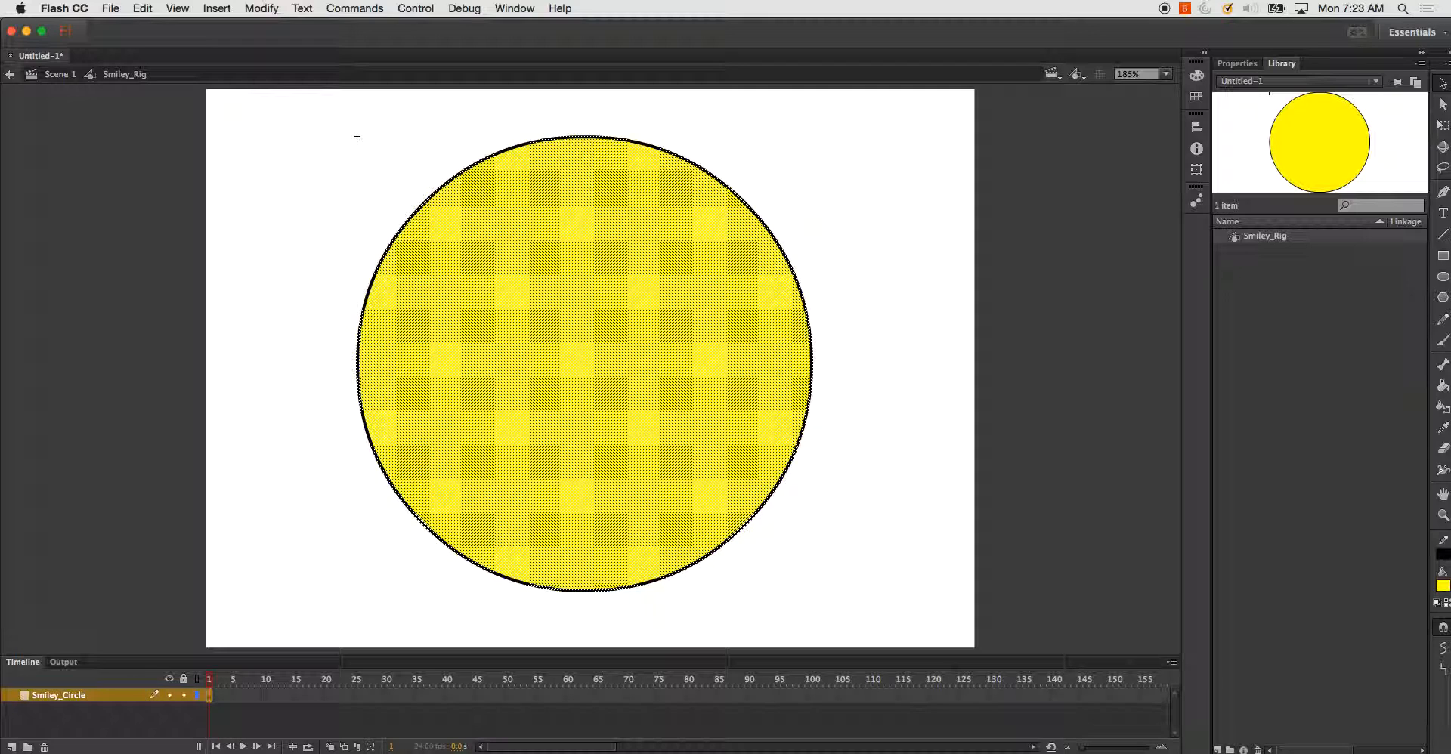
pyautogui.click(14, 747)
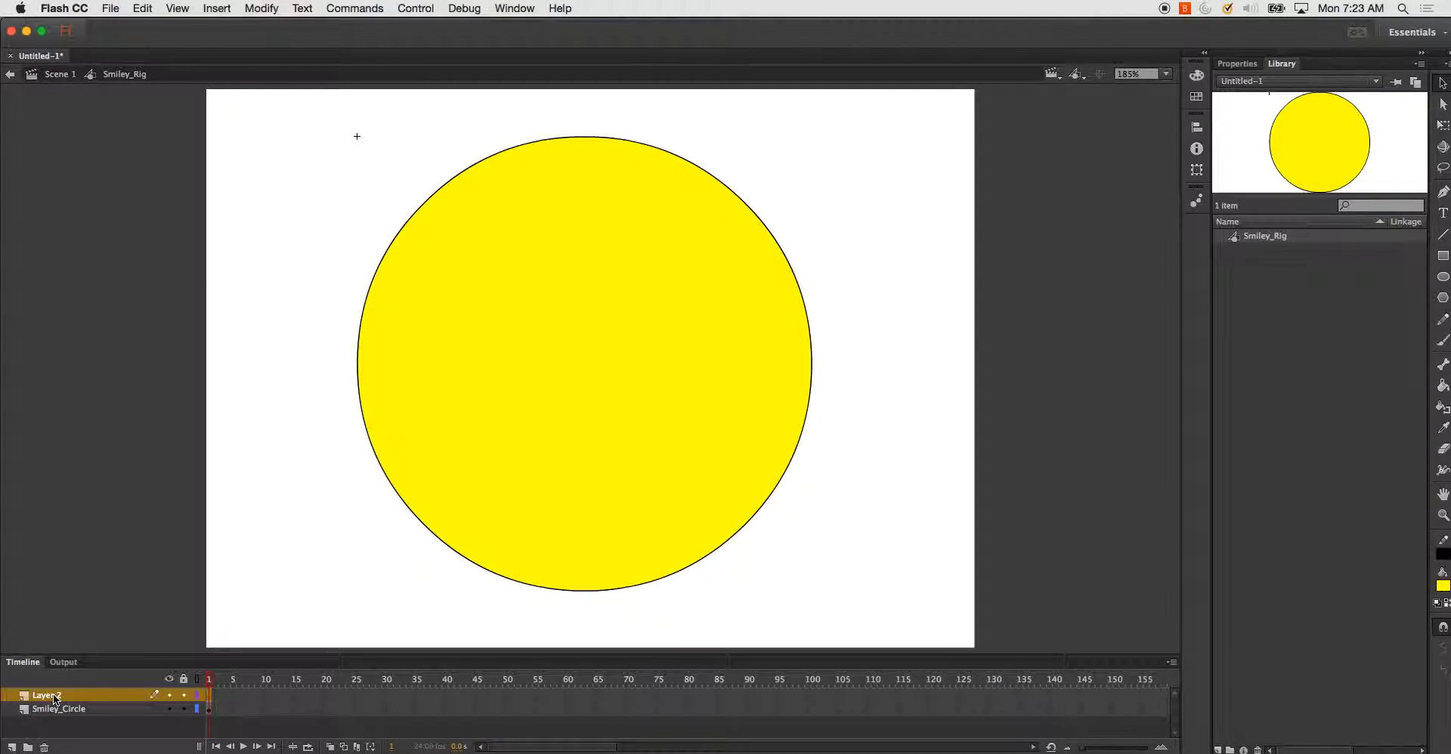
pyautogui.doubleClick(44, 695)
pyautogui.write('L_Eye')
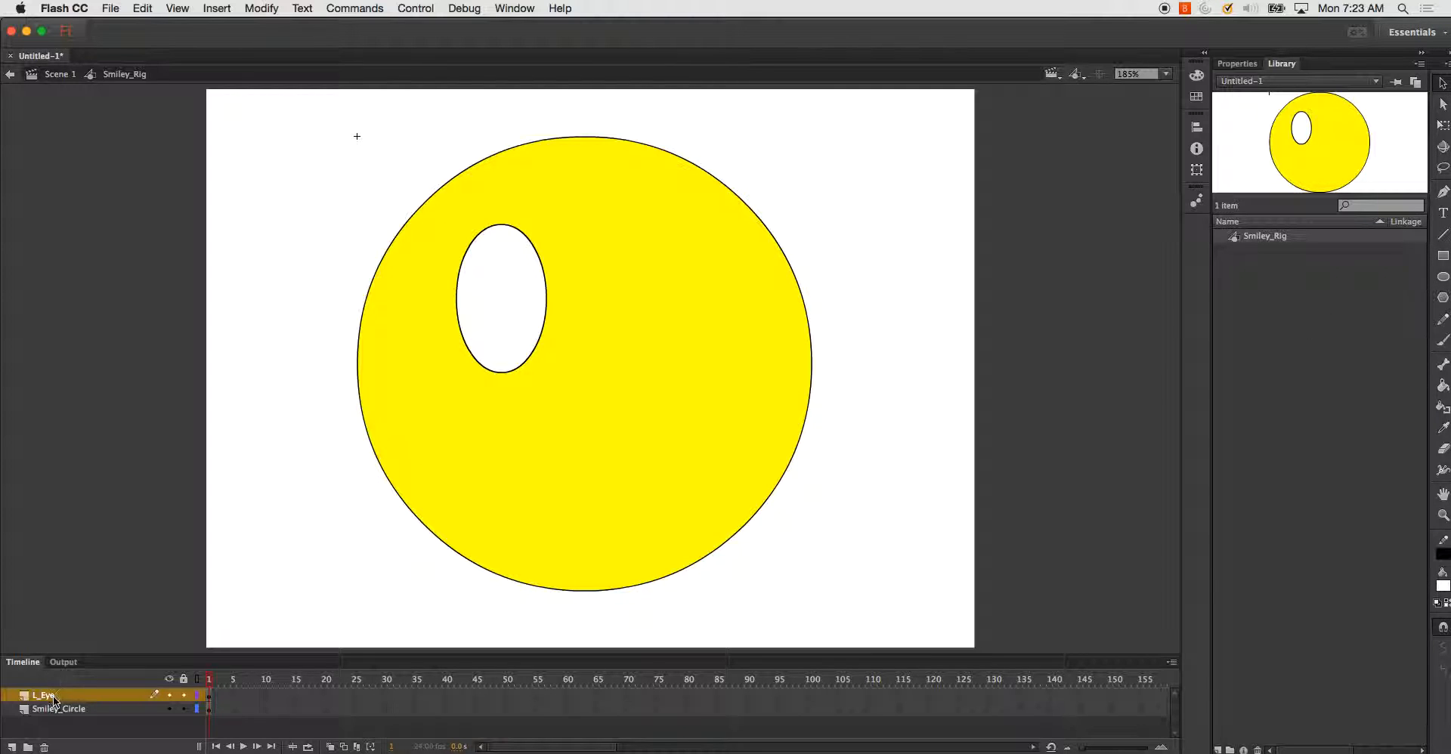
pyautogui.rightClick(42, 695)
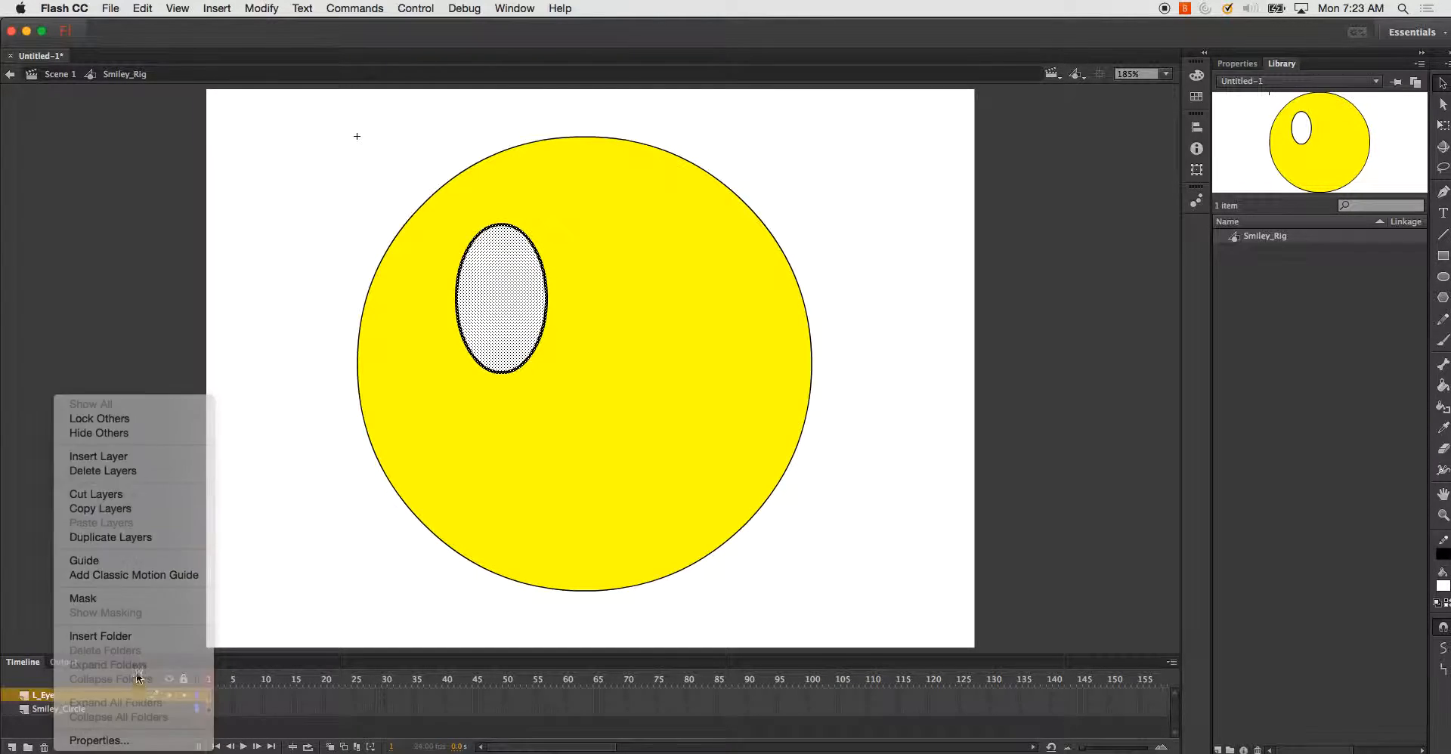
pyautogui.click(110, 538)
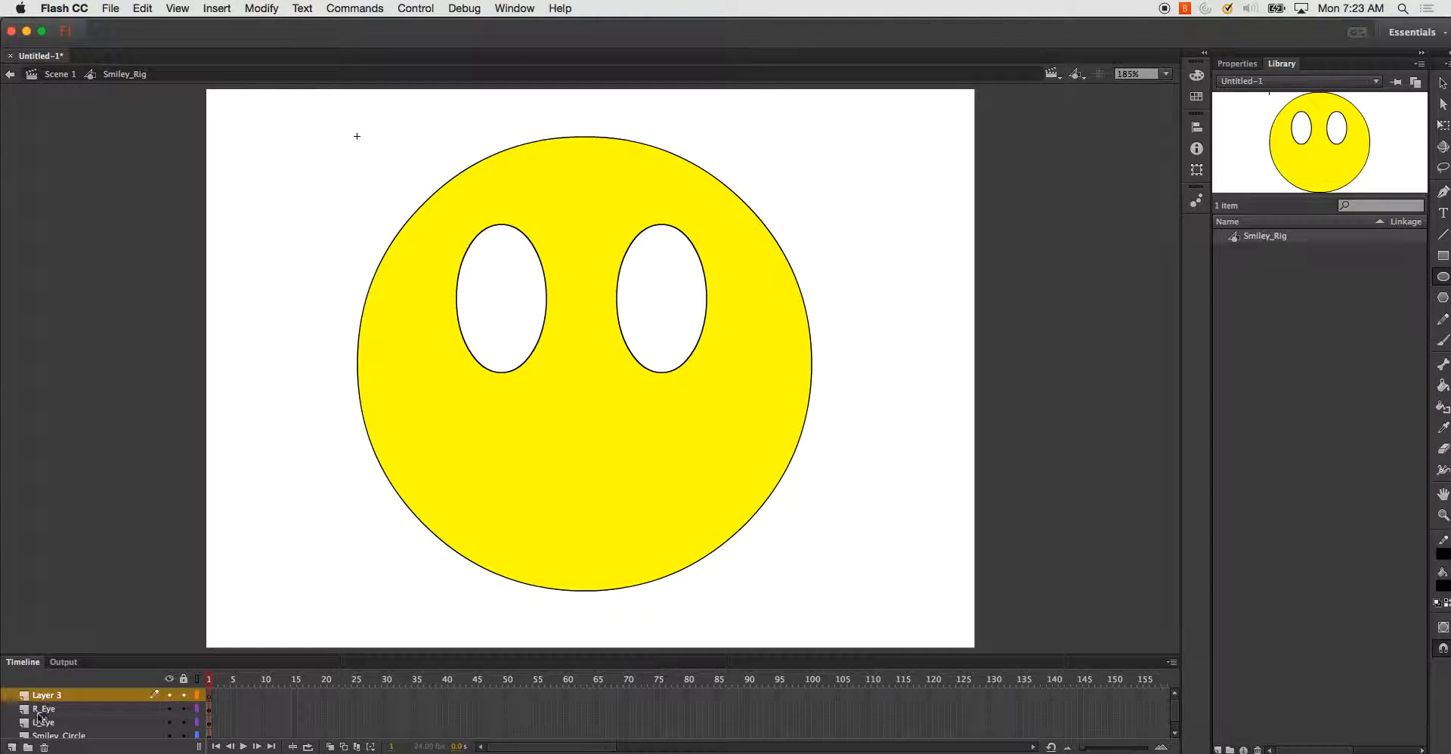
# Rename Layer 3 to L_Pupil with a black pupil, then duplicate it as R_Pupil.
pyautogui.doubleClick(44, 695)
pyautogui.write('L_Pupil')
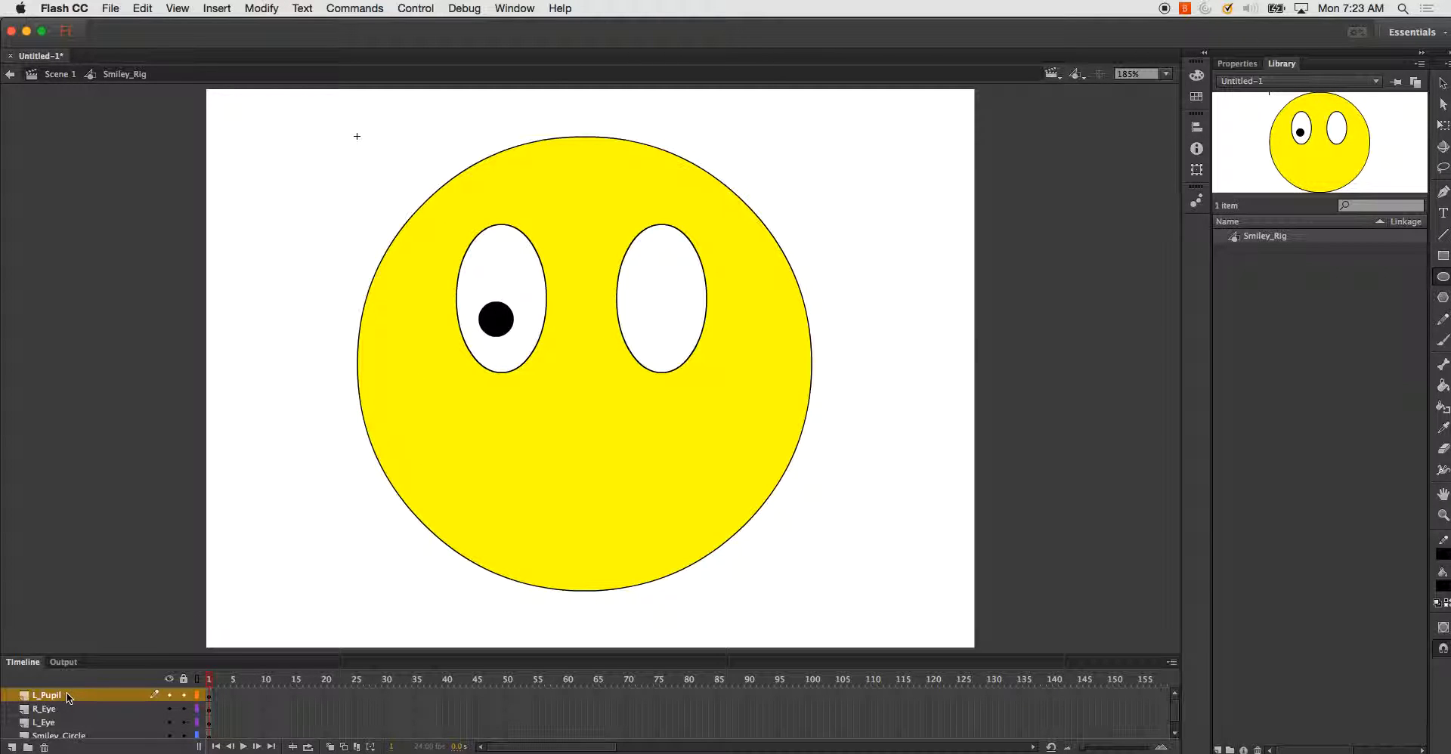
pyautogui.click(497, 319)
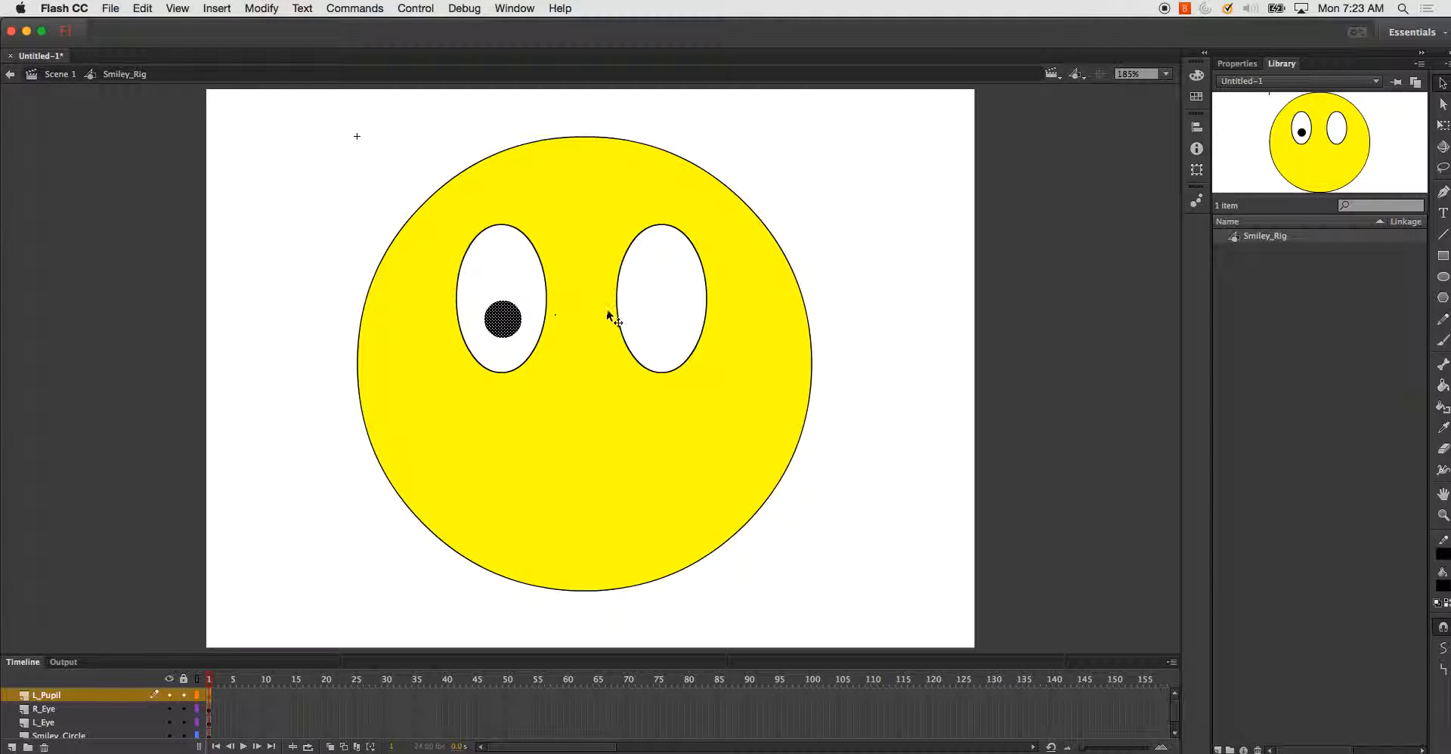
pyautogui.rightClick(44, 696)
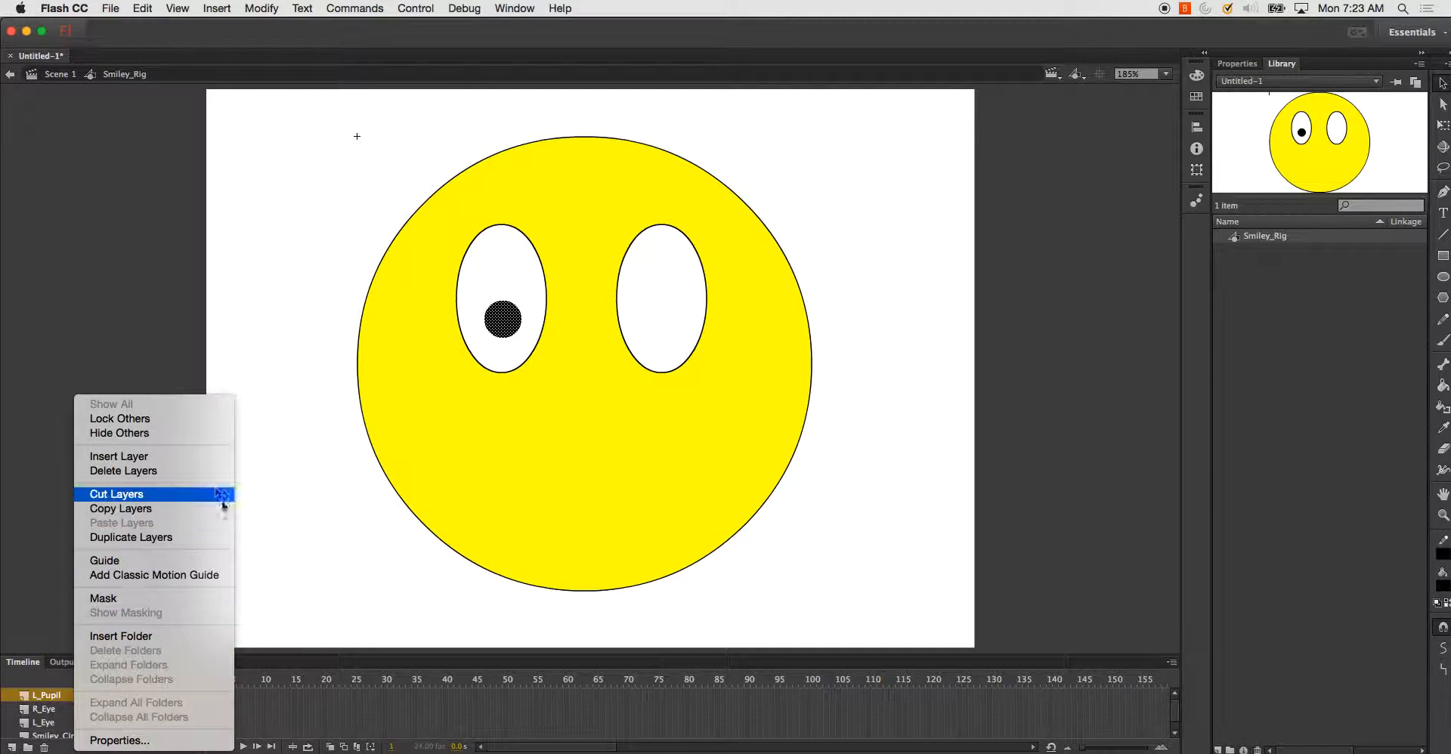
pyautogui.moveTo(130, 538)
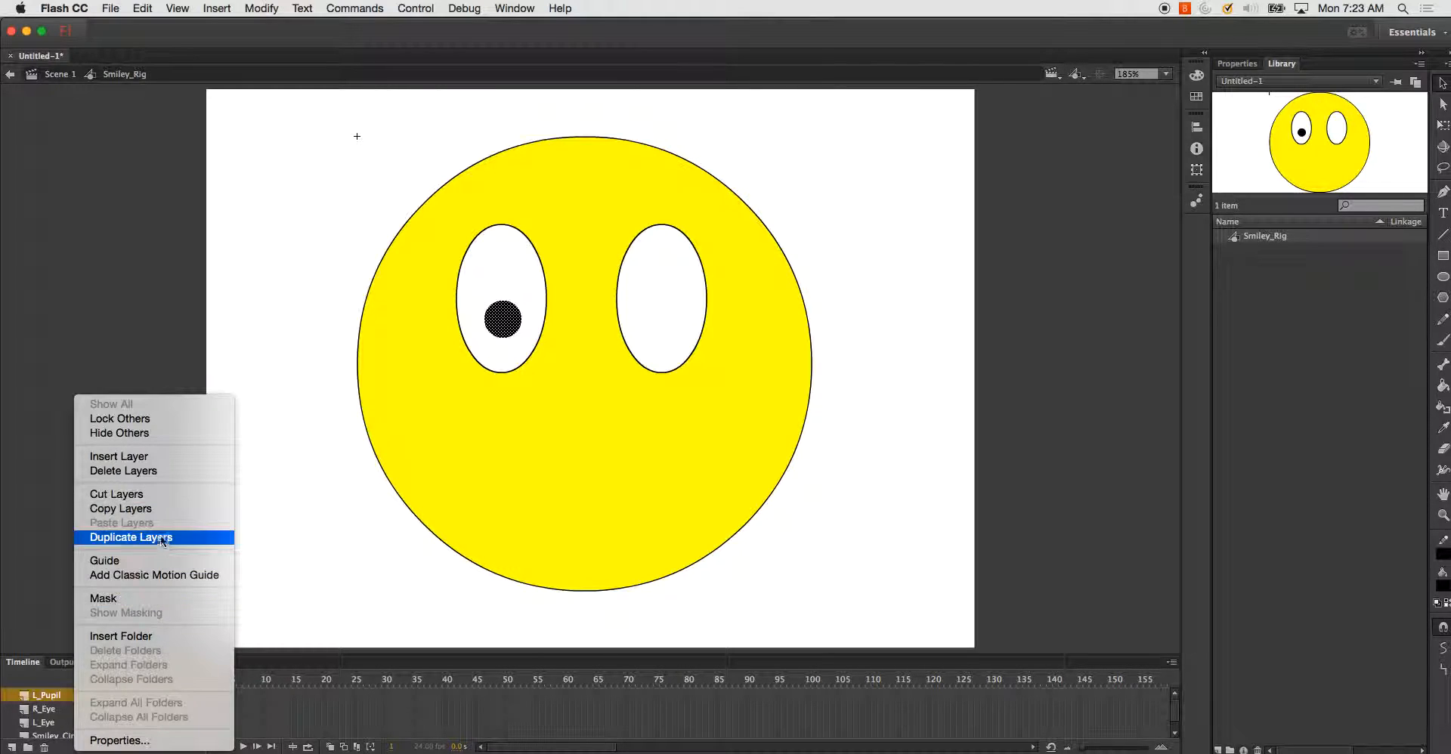
pyautogui.click(130, 538)
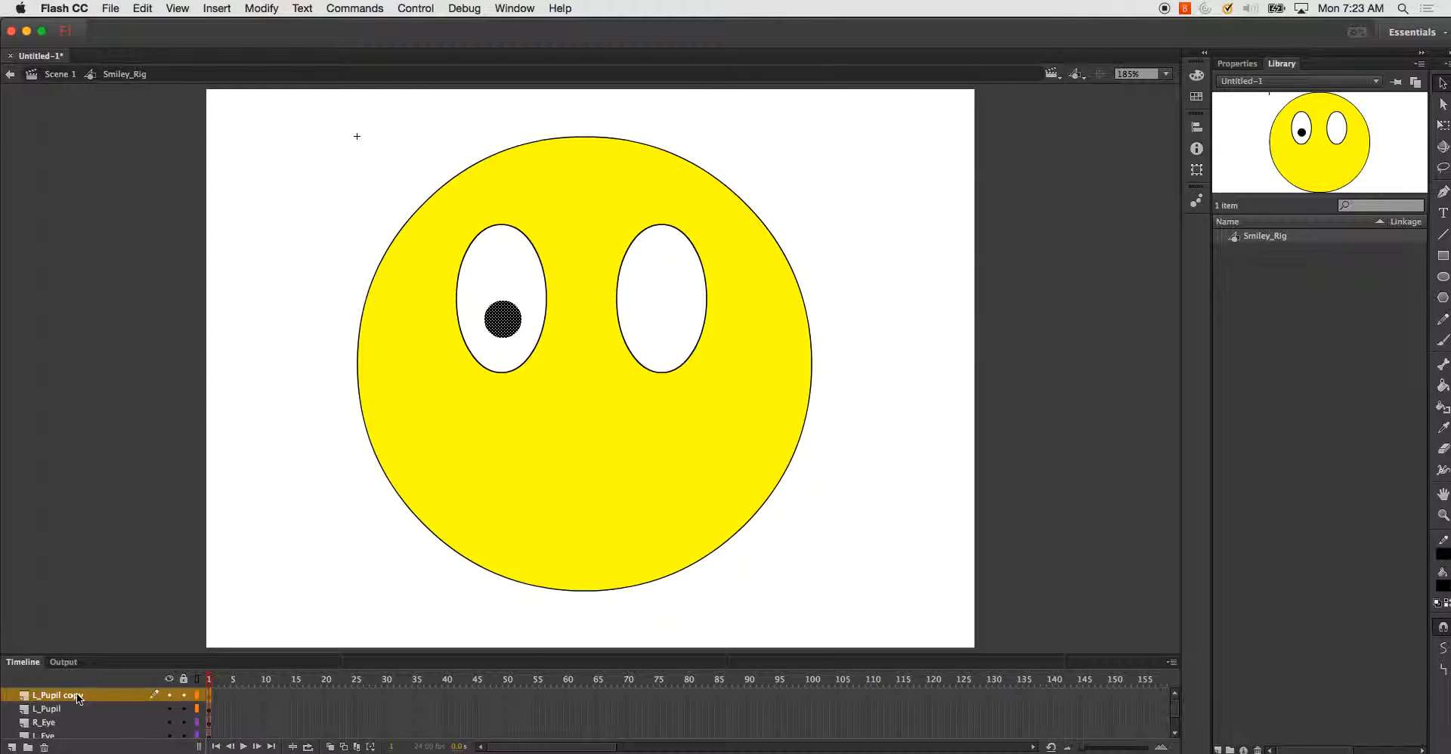
pyautogui.doubleClick(56, 696)
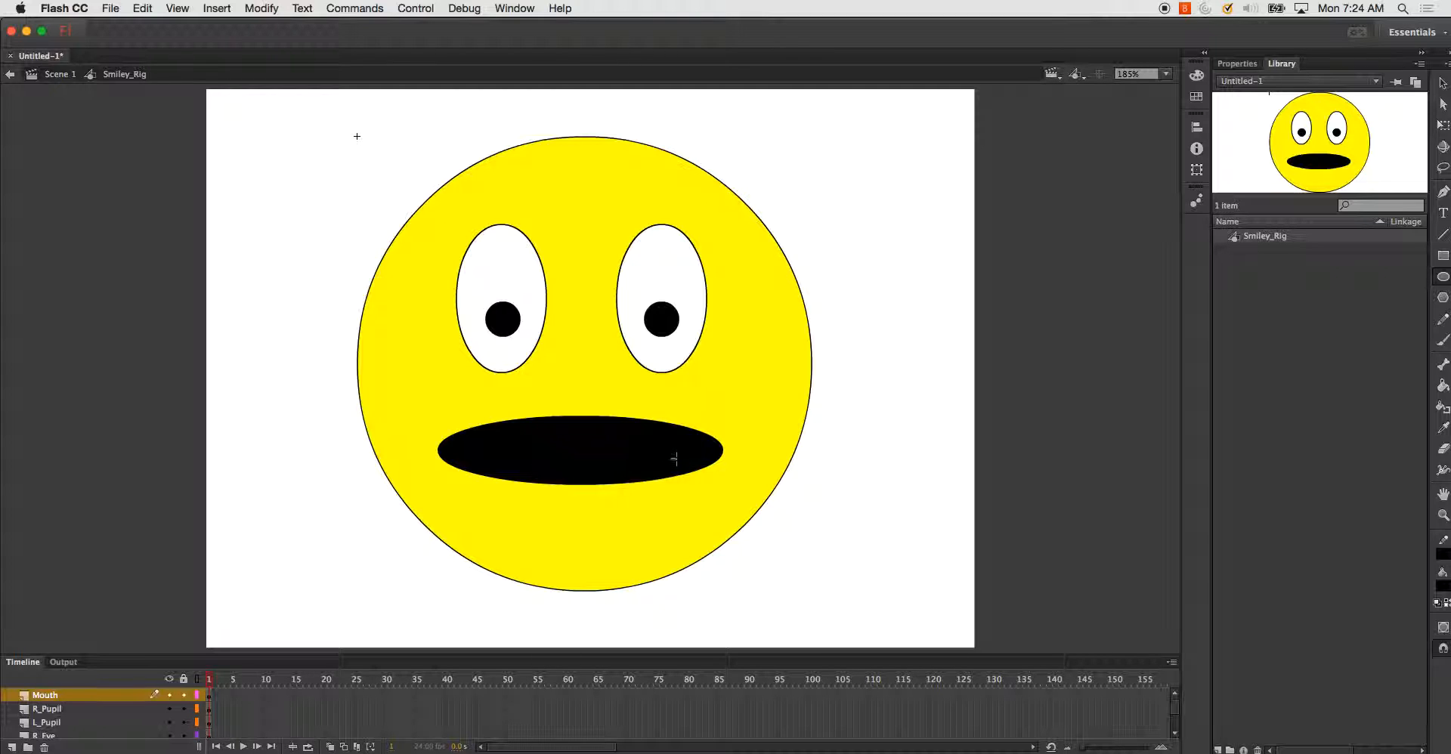
pyautogui.moveTo(942, 337)
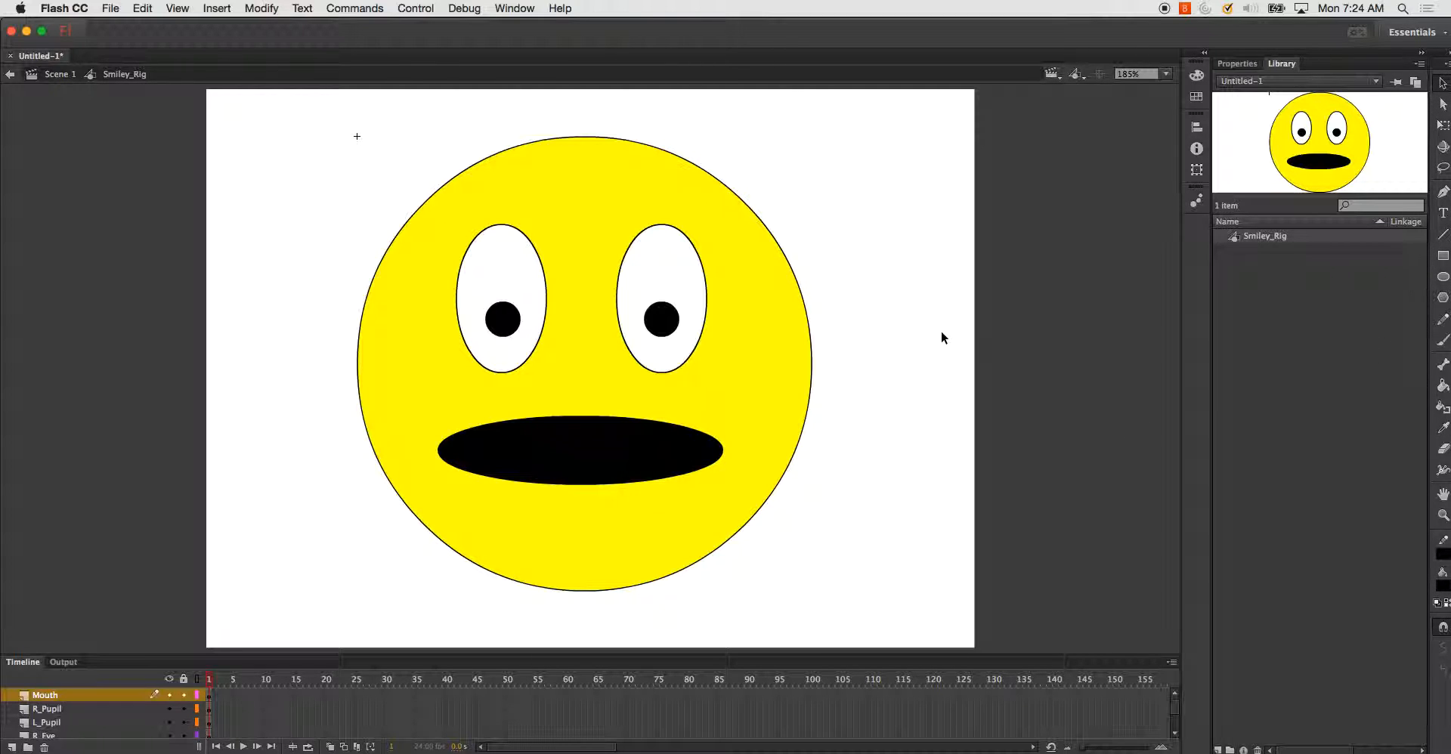
pyautogui.moveTo(1440, 83)
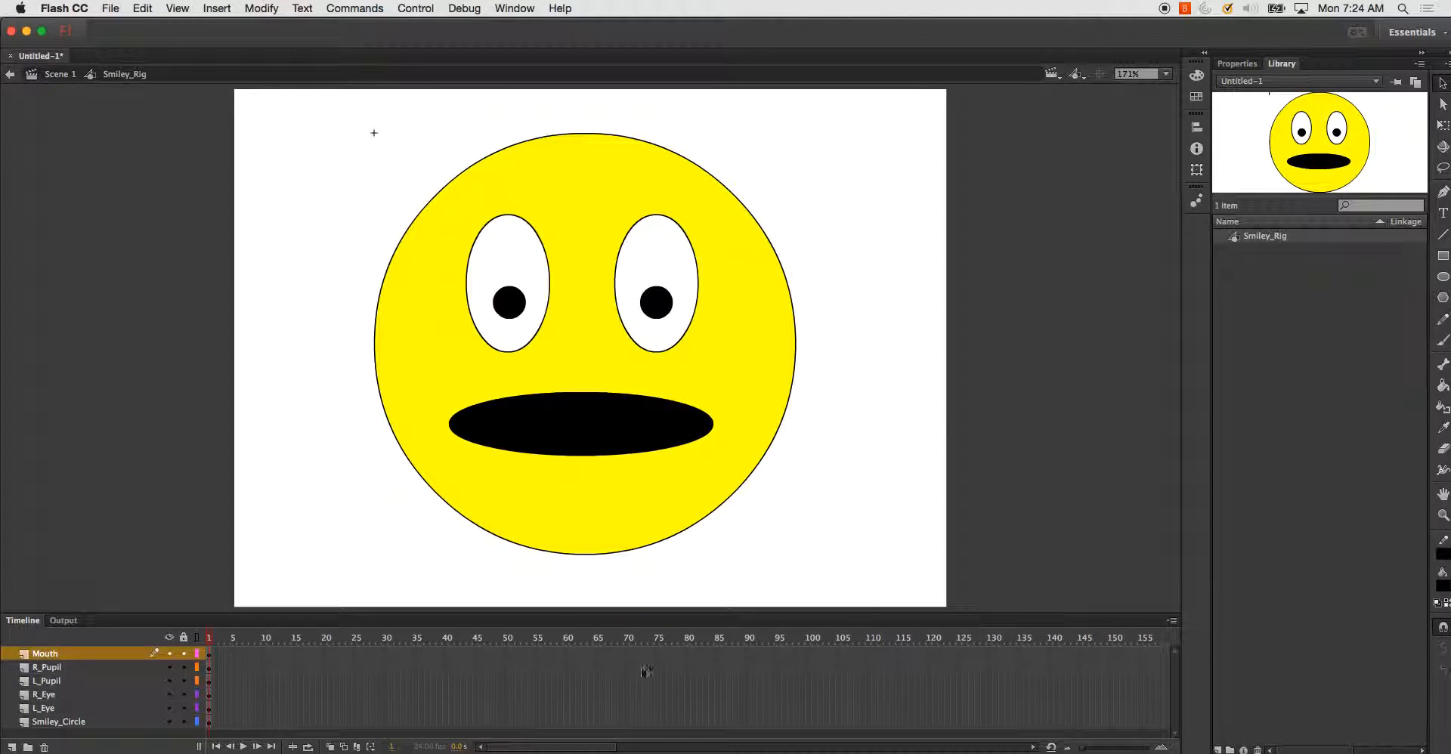
# Extend every Smiley_Rig layer to frame 120 with Insert Frame, then select the R_Pupil frames.
pyautogui.click(46, 682)
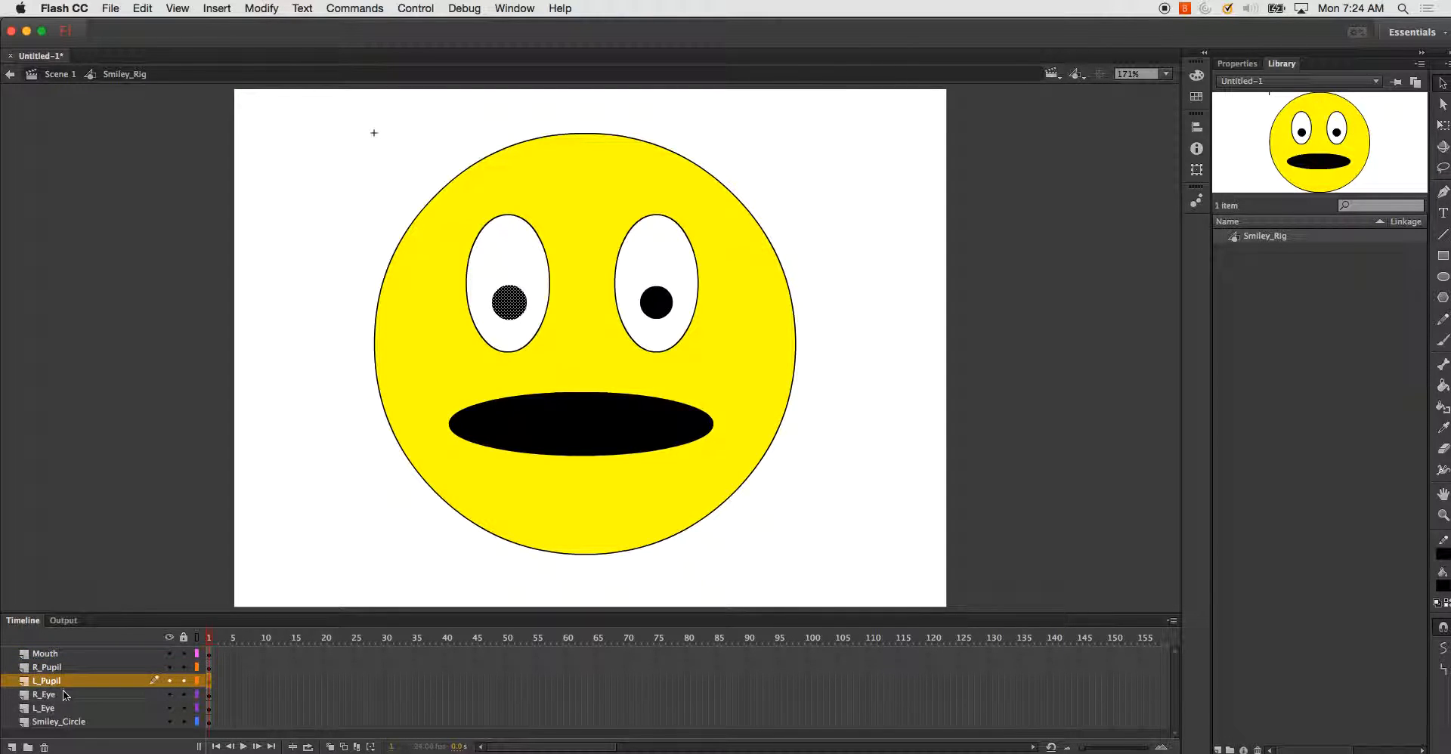
pyautogui.moveTo(905, 659)
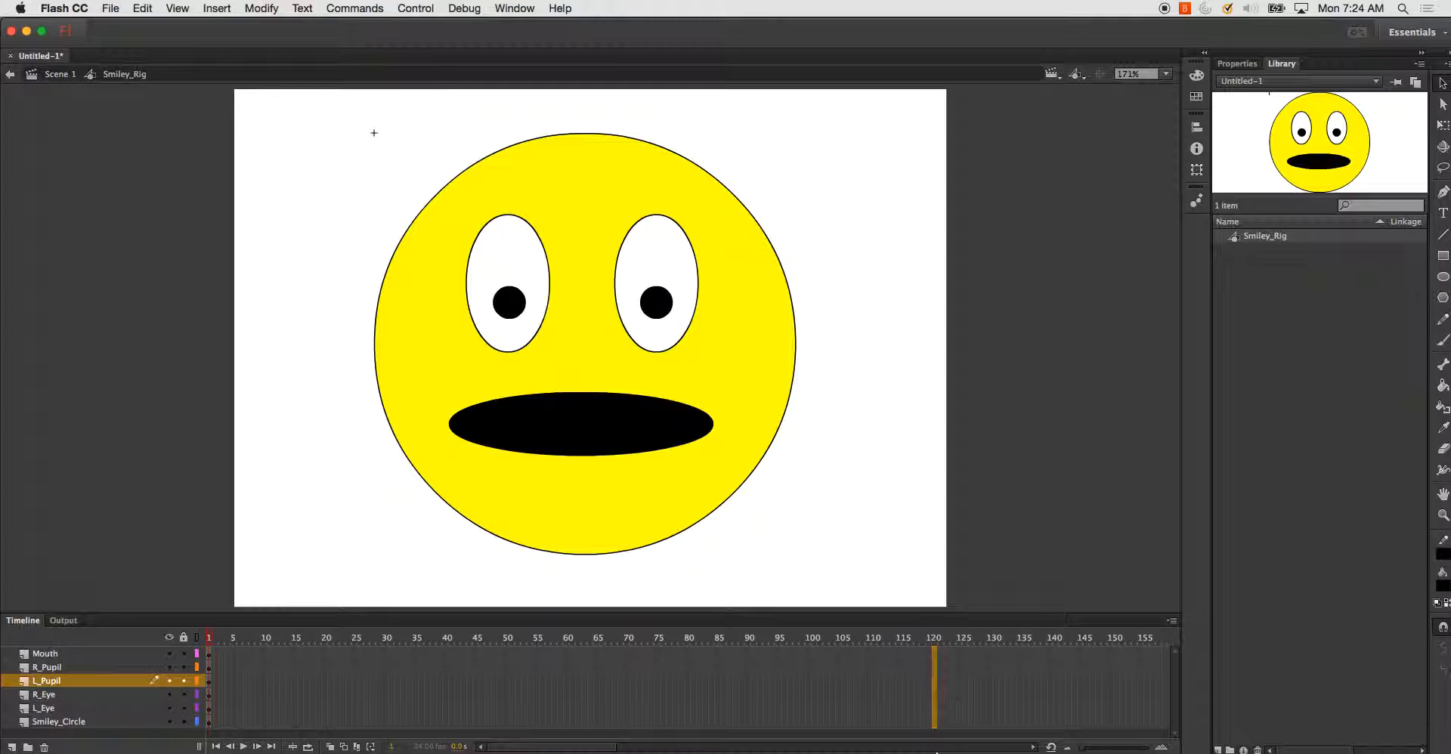
pyautogui.rightClick(57, 723)
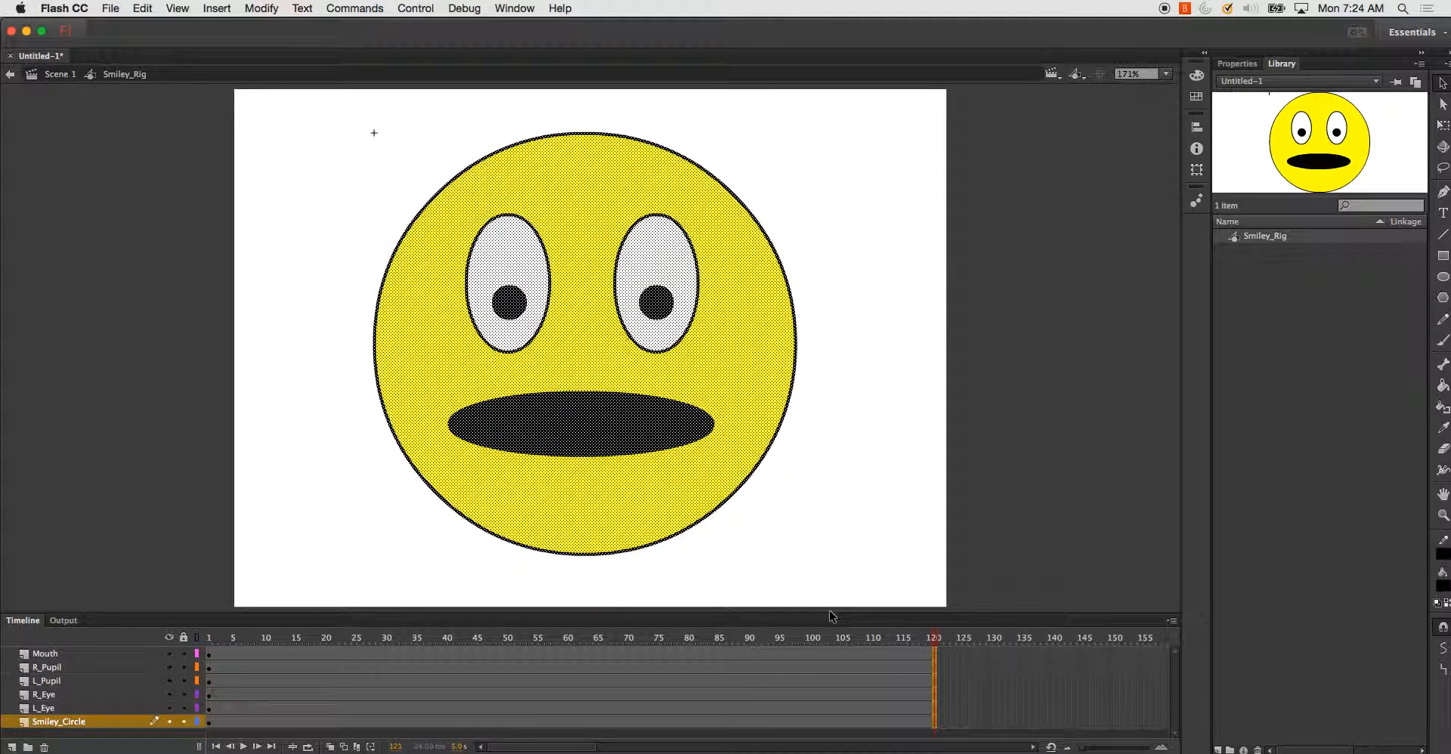
pyautogui.click(44, 655)
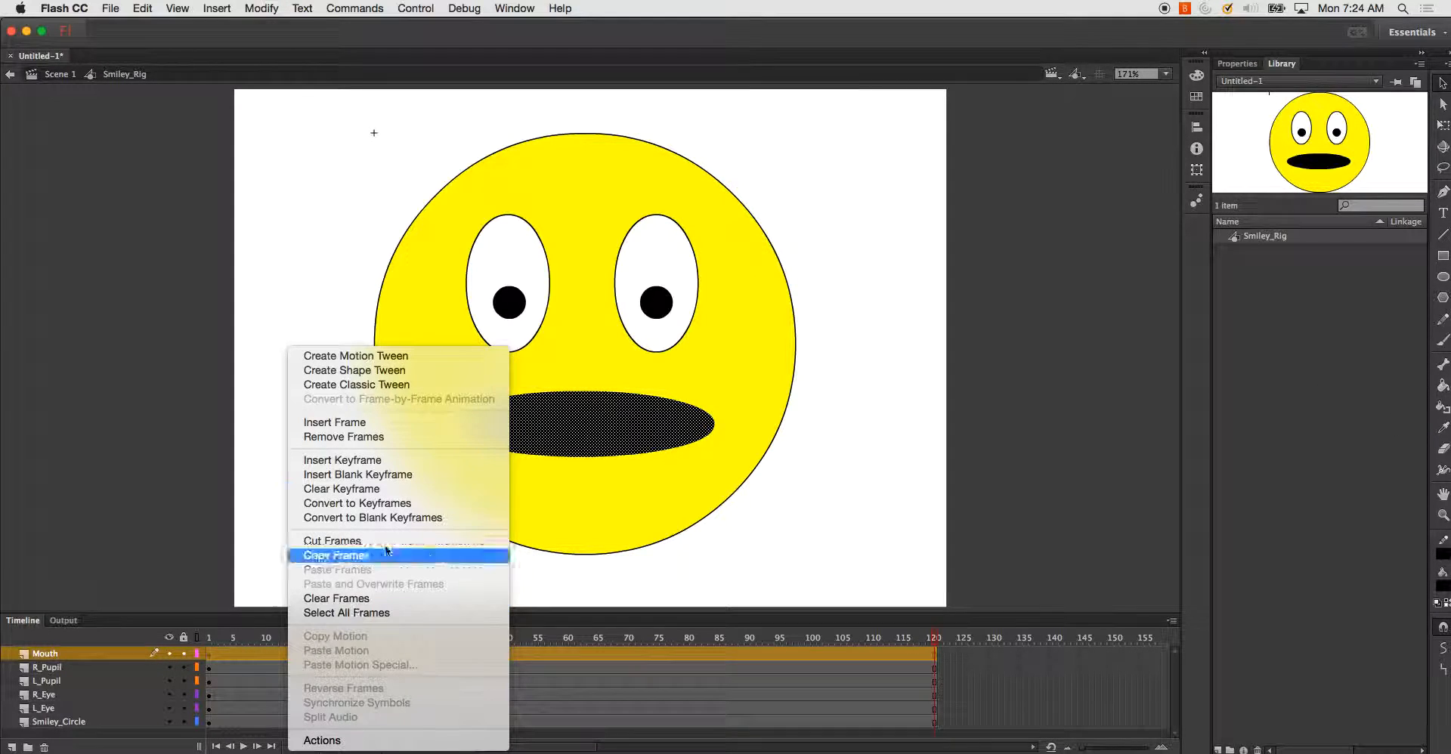
pyautogui.click(334, 554)
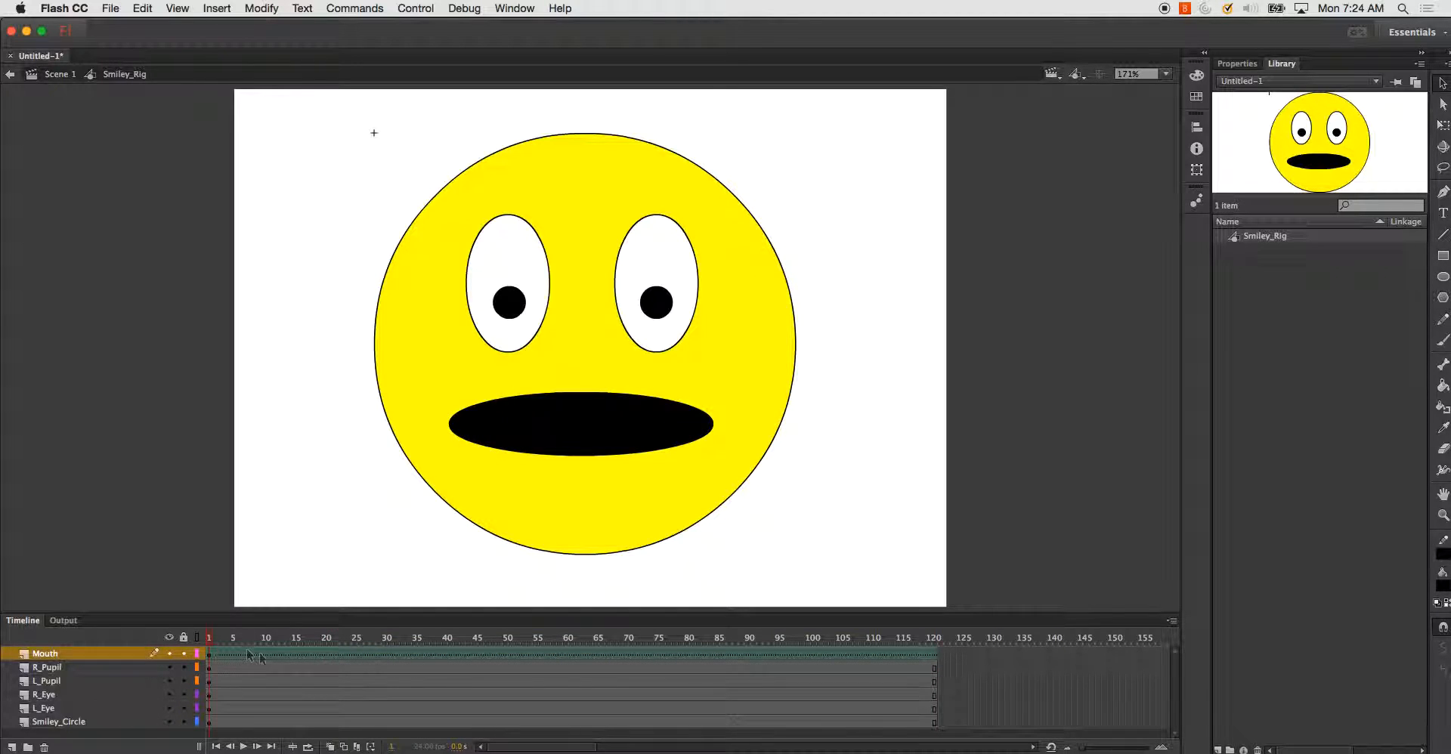
pyautogui.click(46, 667)
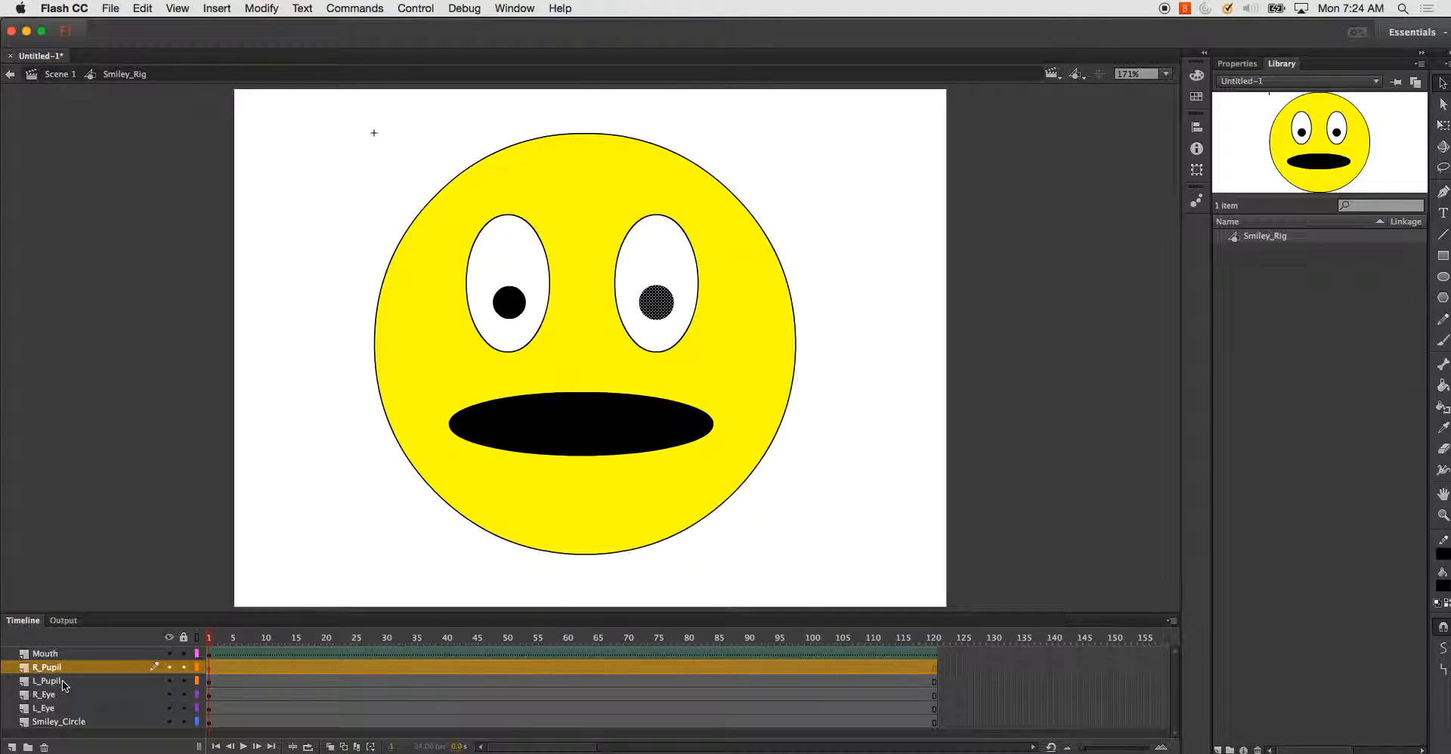
pyautogui.moveTo(414, 485)
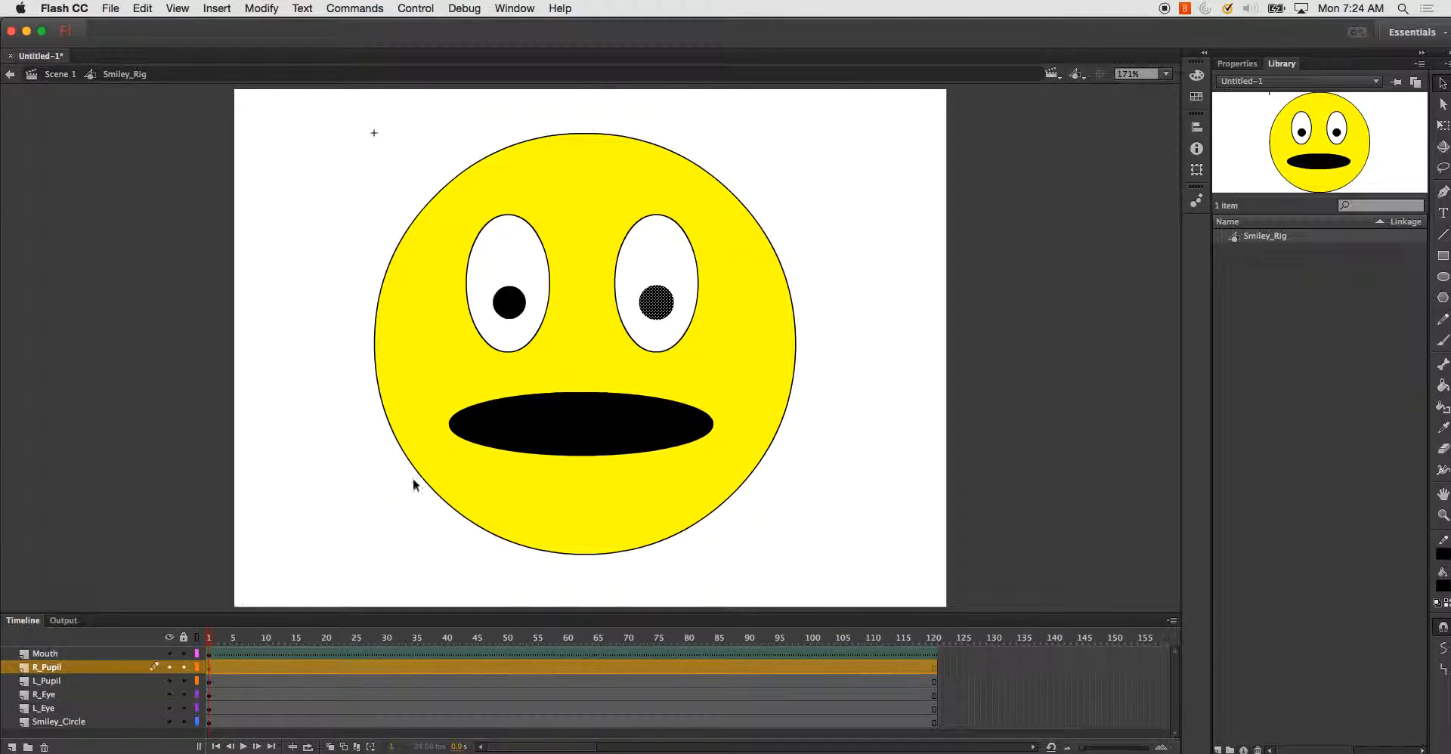
# Convert both pupils into graphic symbols named R_Pupil and L_Pupil.
pyautogui.rightClick(658, 301)
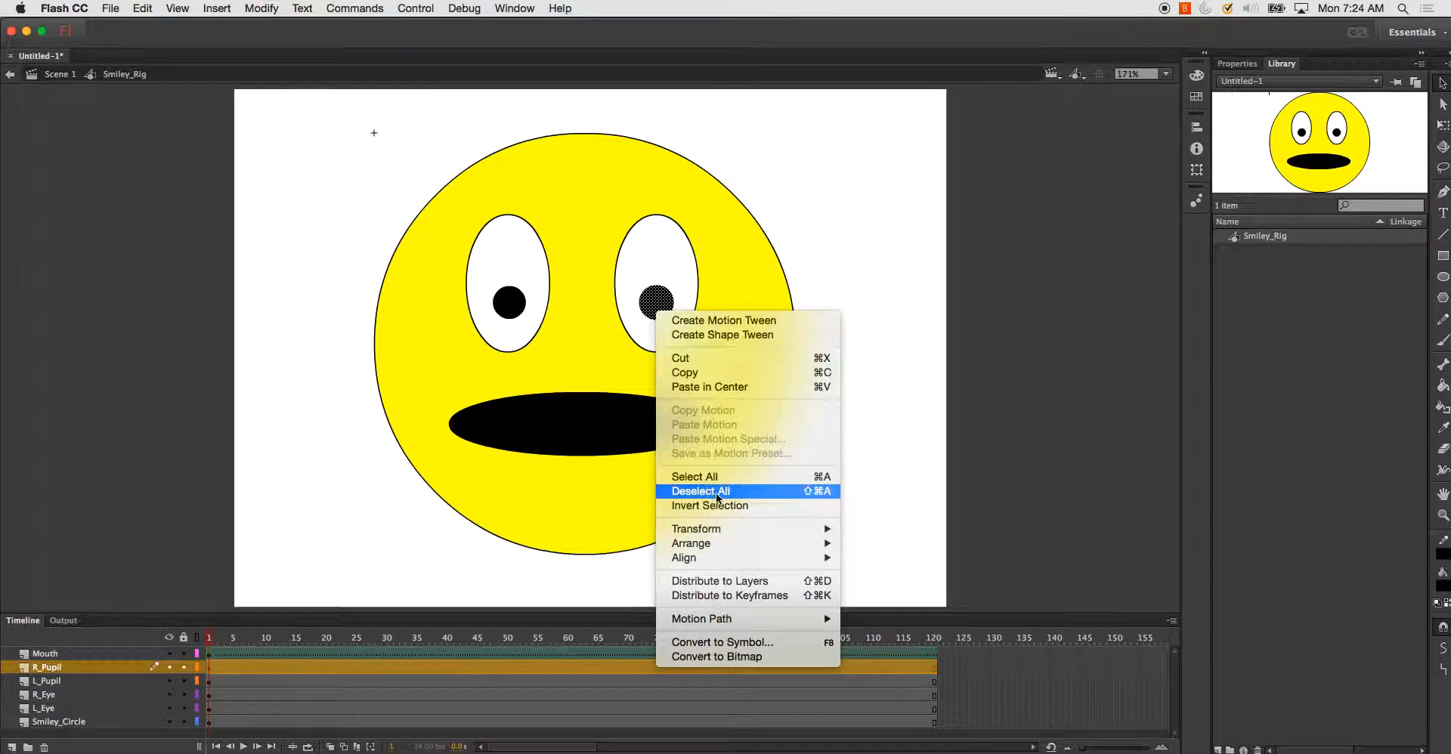
pyautogui.click(721, 642)
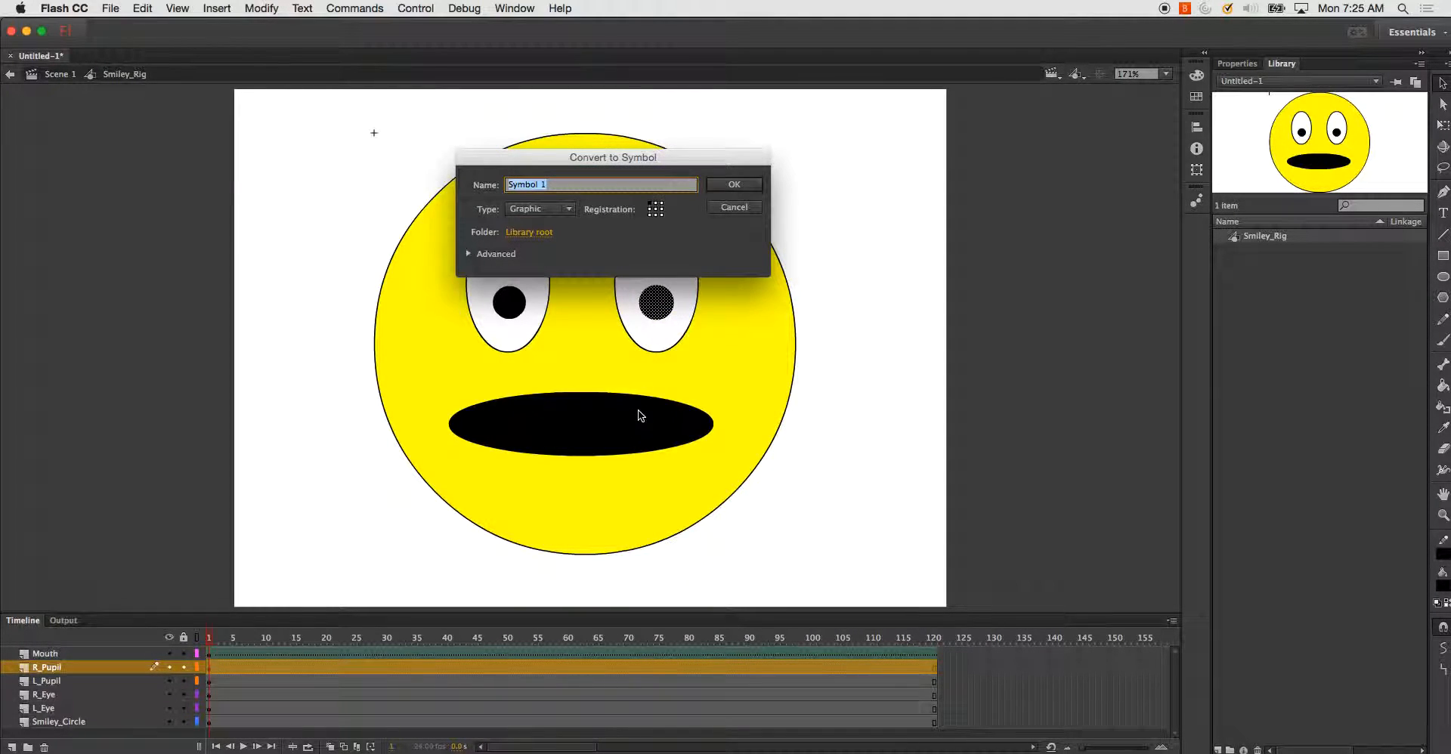
pyautogui.write('R_Pup')
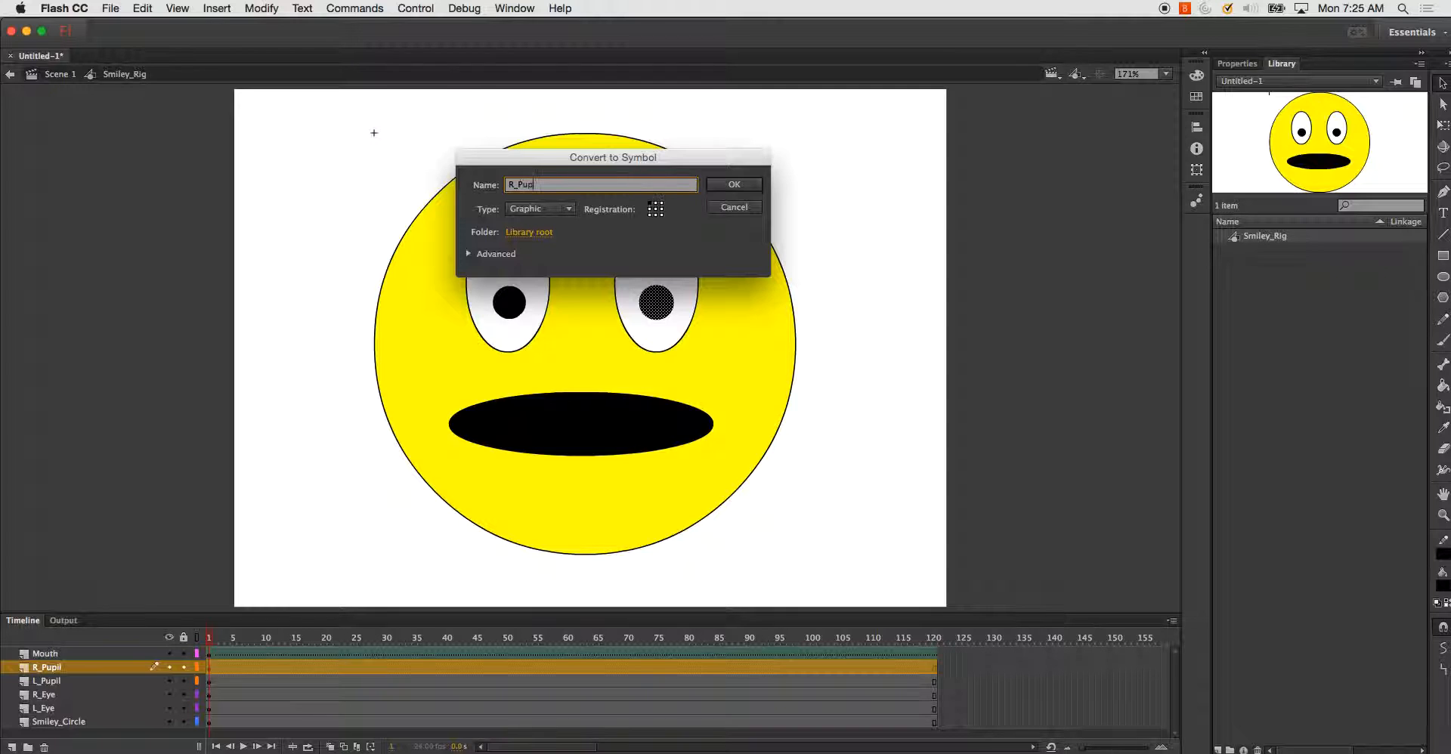
pyautogui.click(733, 185)
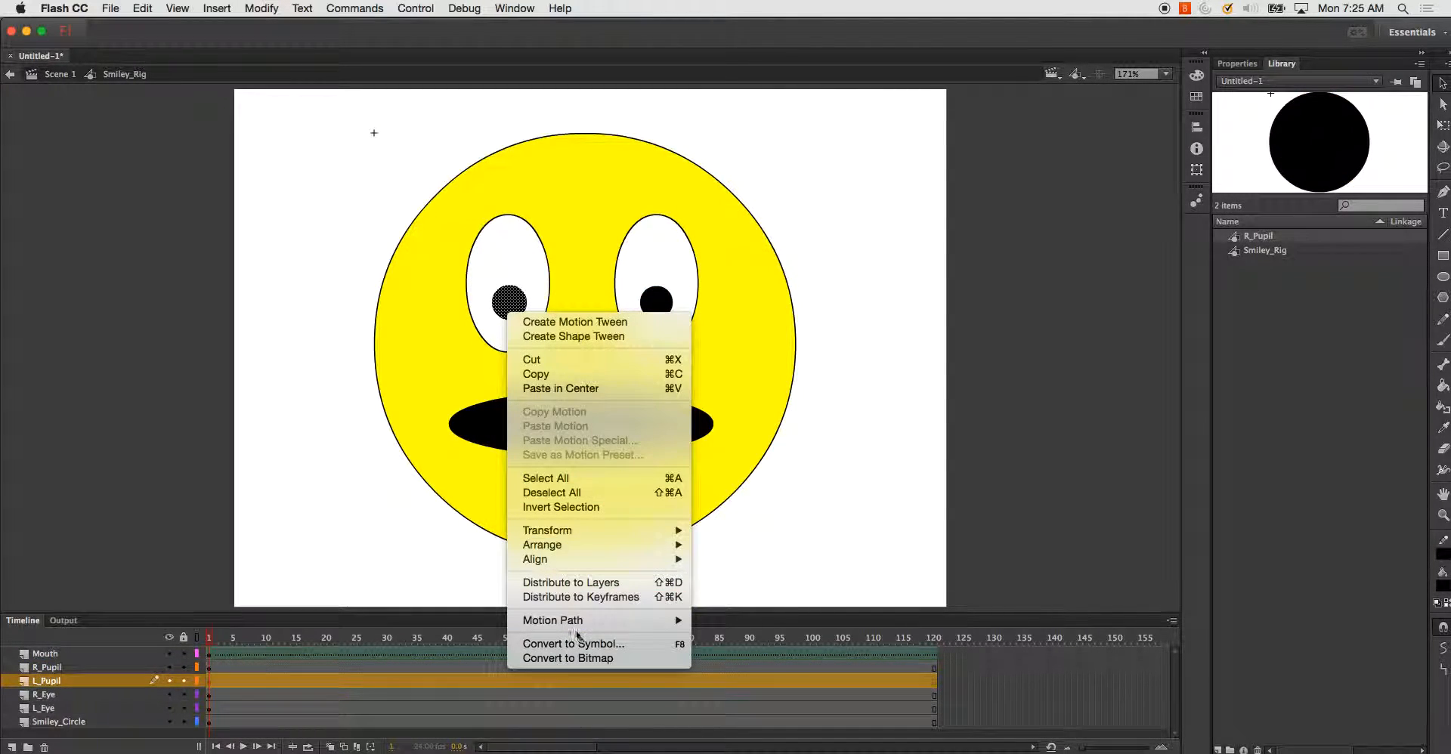
pyautogui.click(574, 644)
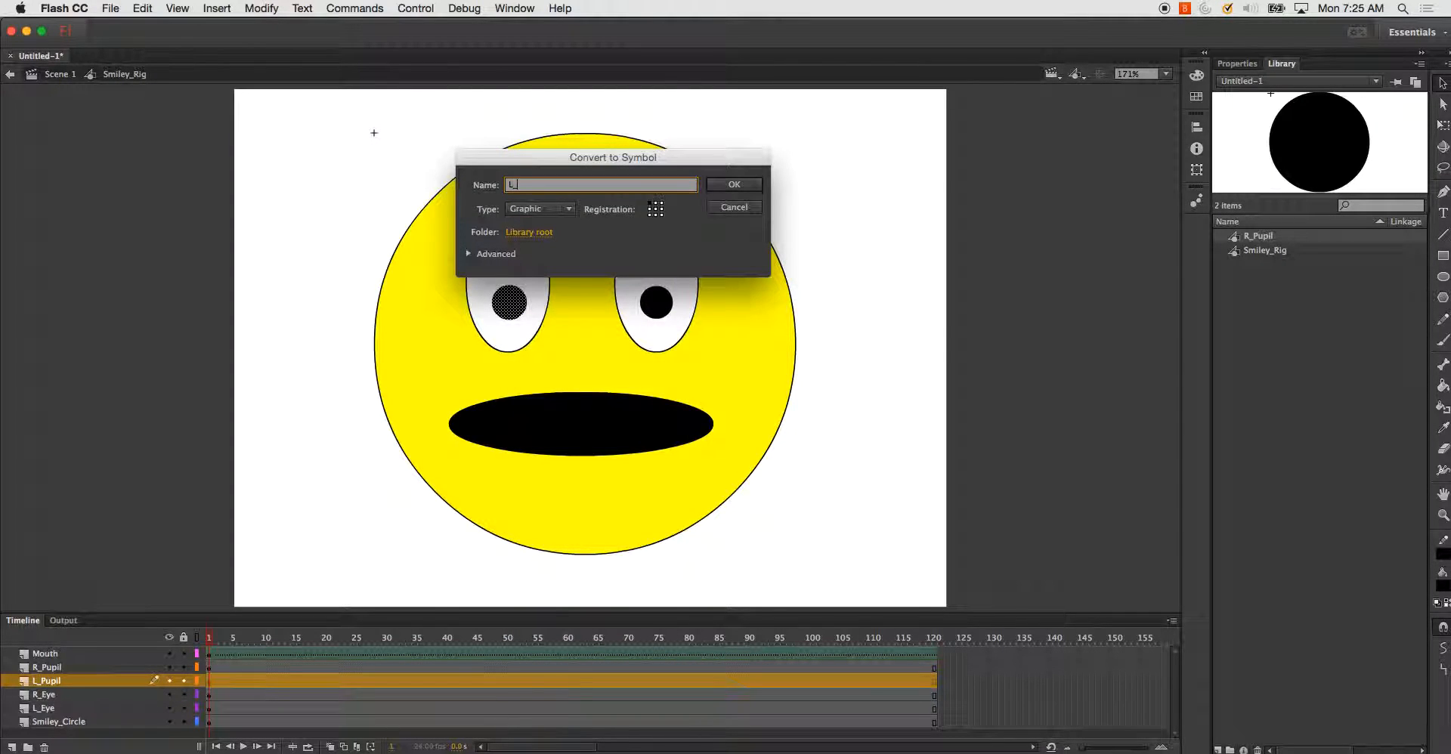
pyautogui.click(735, 185)
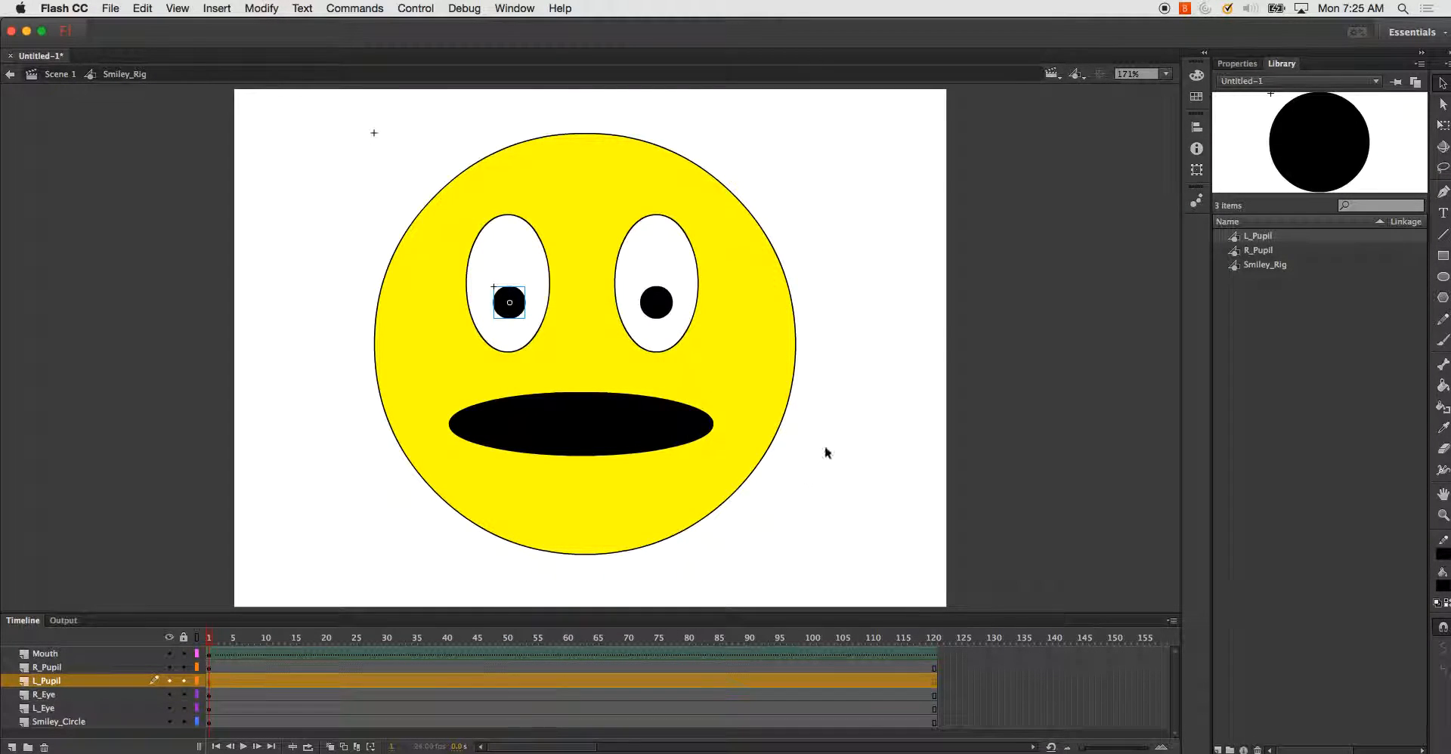
# Add a motion tween to the left pupil's 120-frame layer.
pyautogui.click(230, 637)
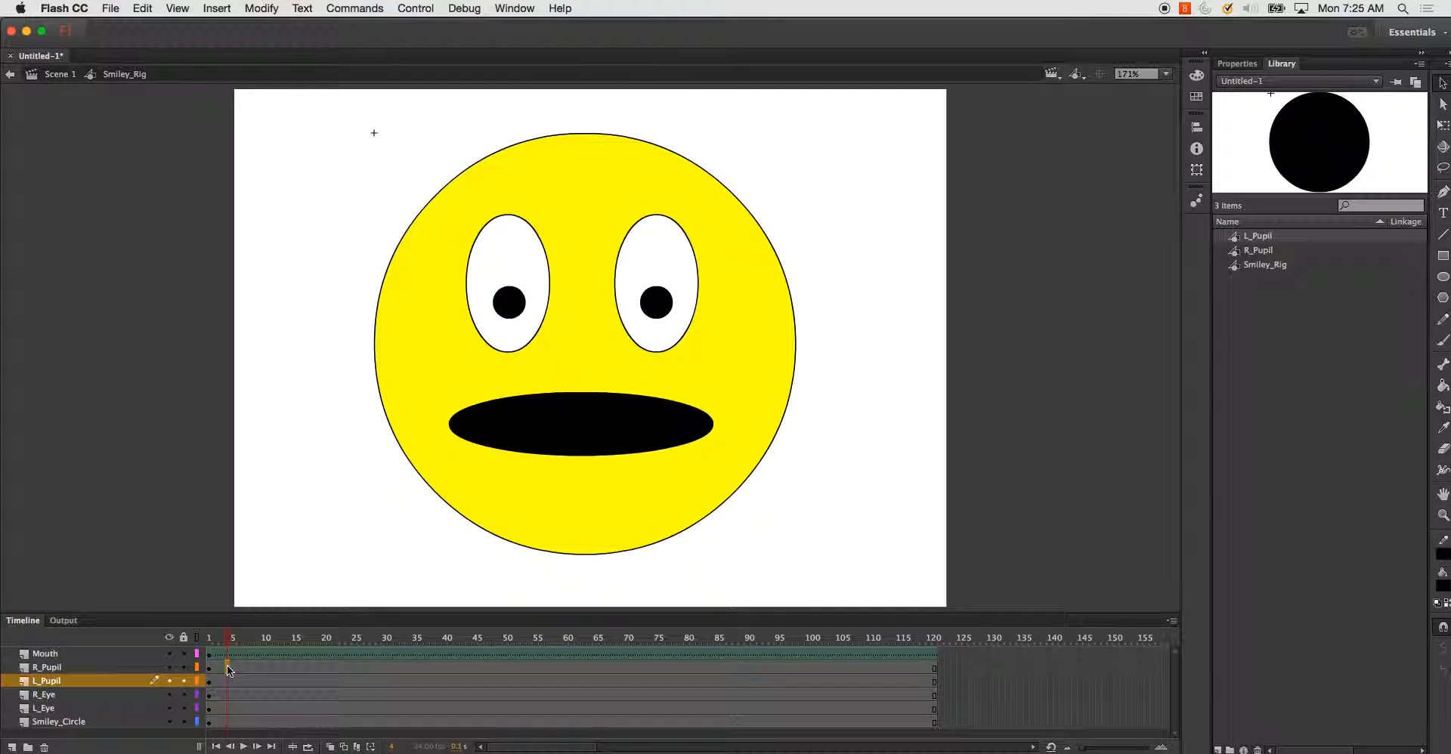
pyautogui.rightClick(228, 669)
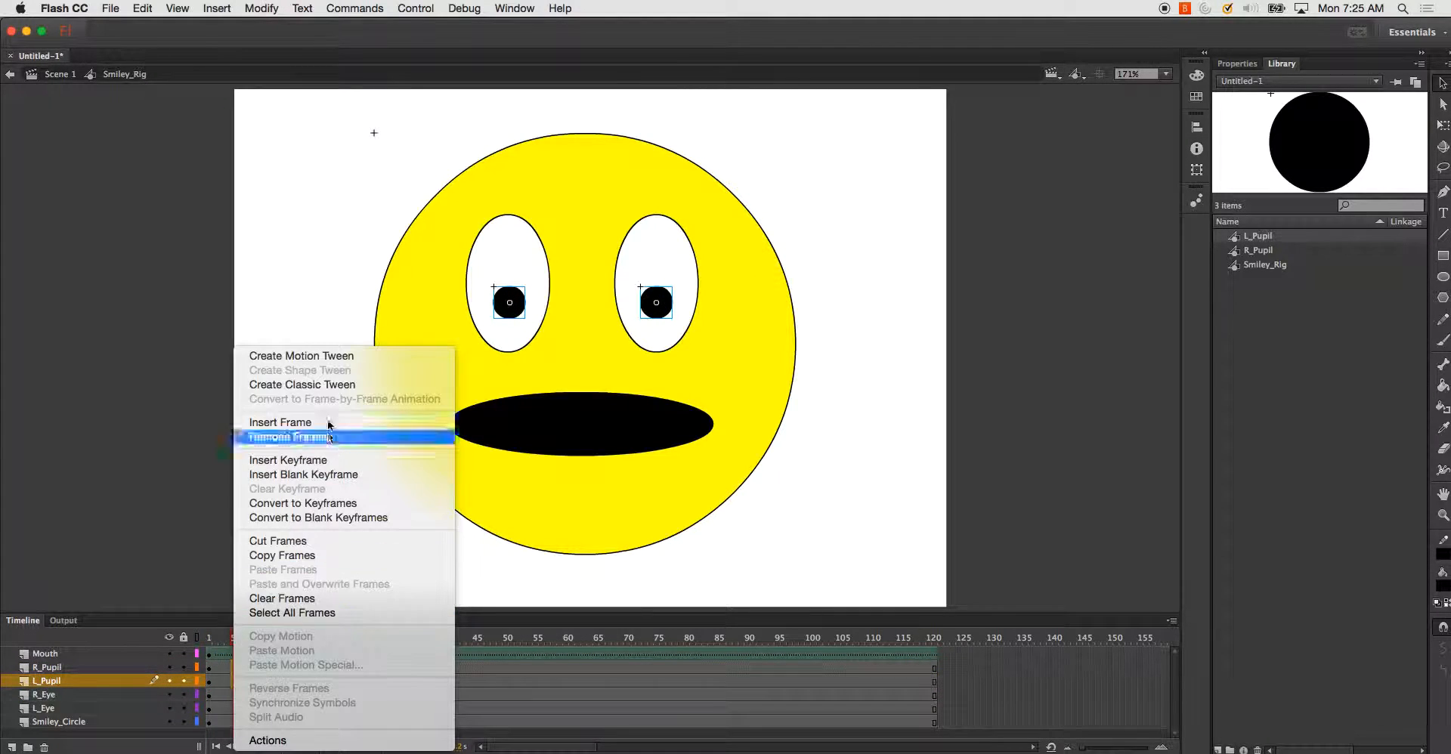
pyautogui.click(288, 437)
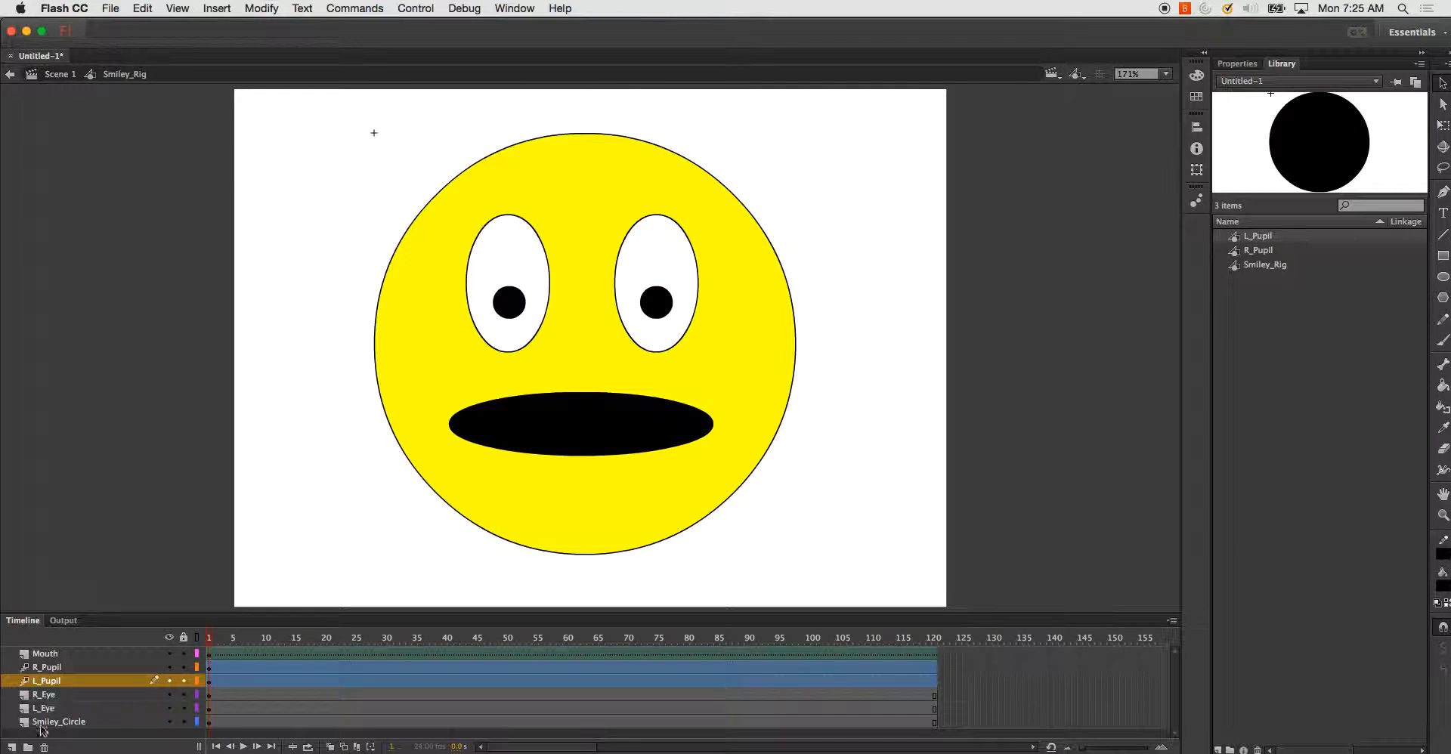
pyautogui.click(59, 723)
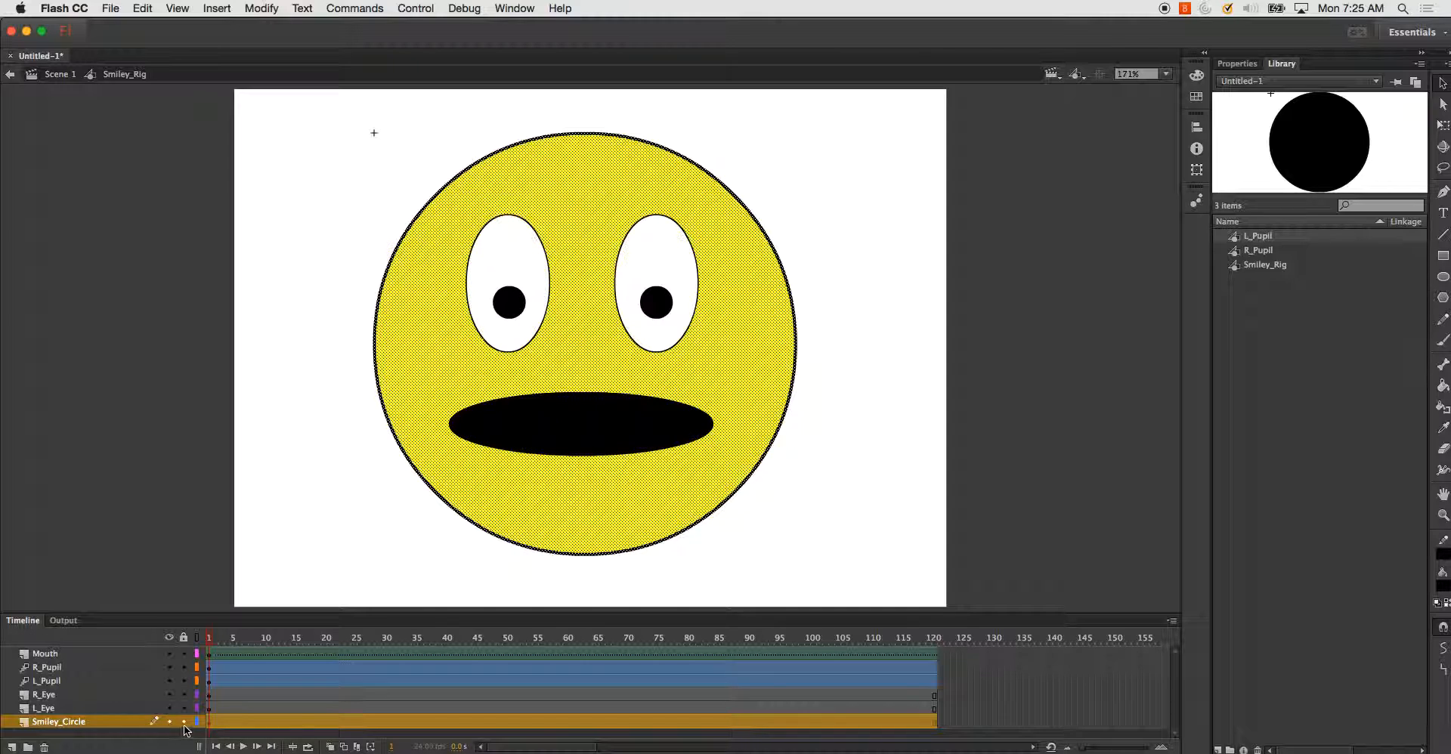
# Lock the face circle layer and duplicate the L_Brow eyebrow layer to make R_Brow.
pyautogui.click(183, 723)
pyautogui.write('L_Brow')
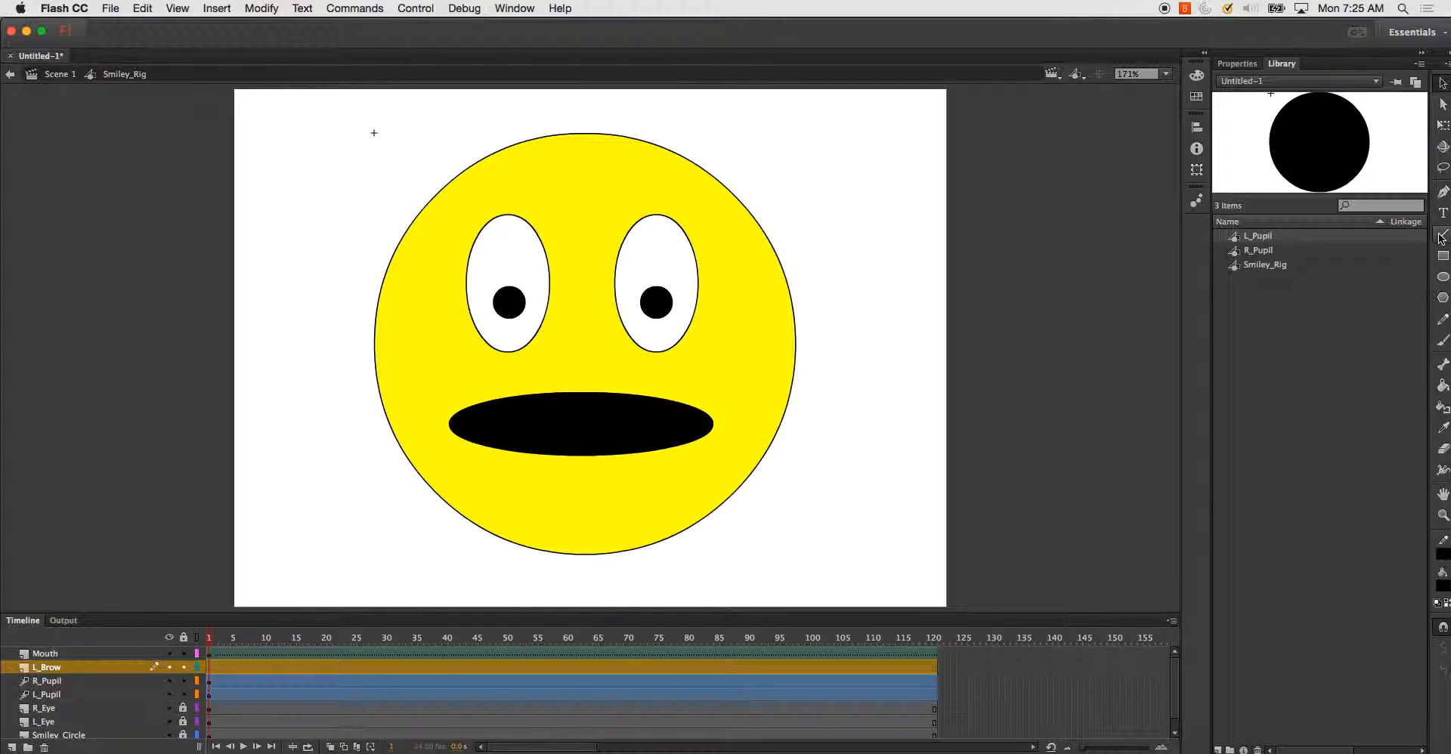
pyautogui.moveTo(441, 185)
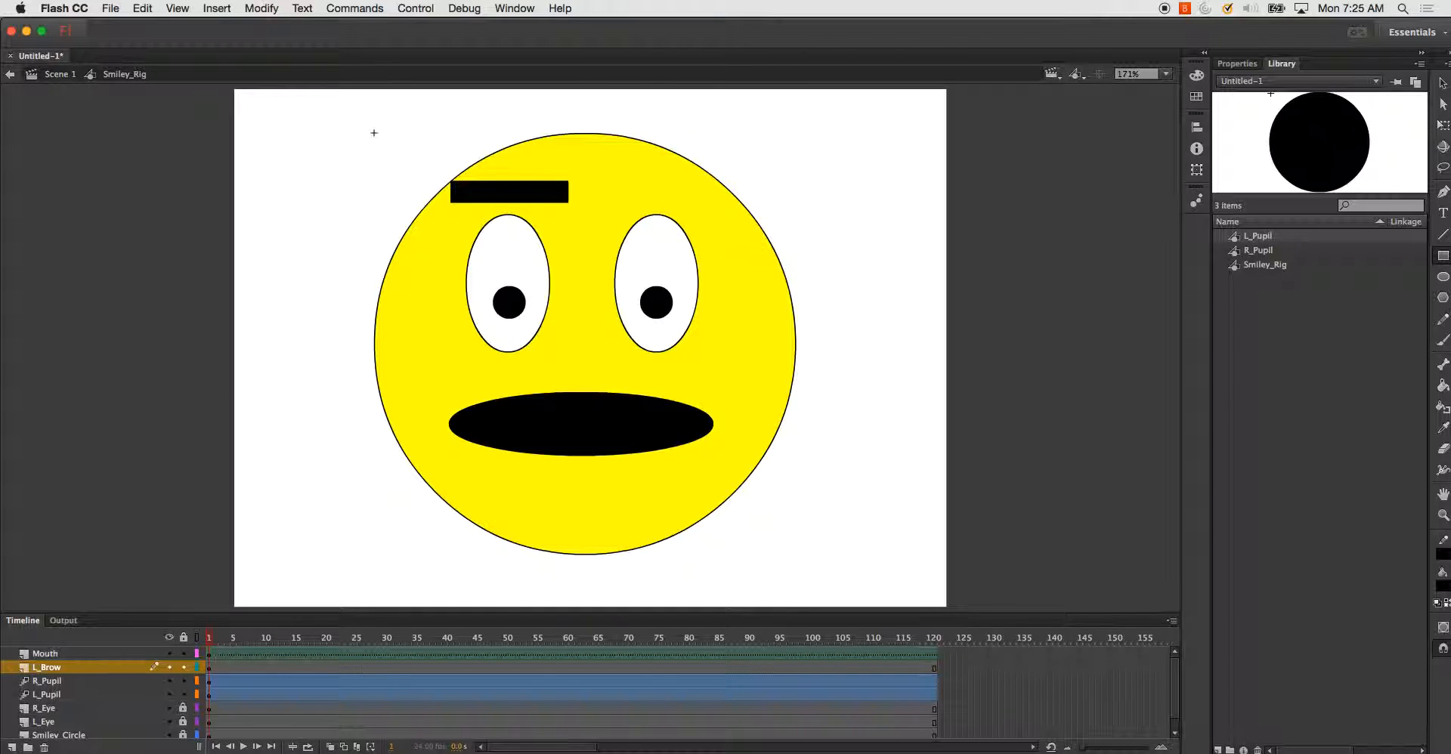
pyautogui.rightClick(47, 666)
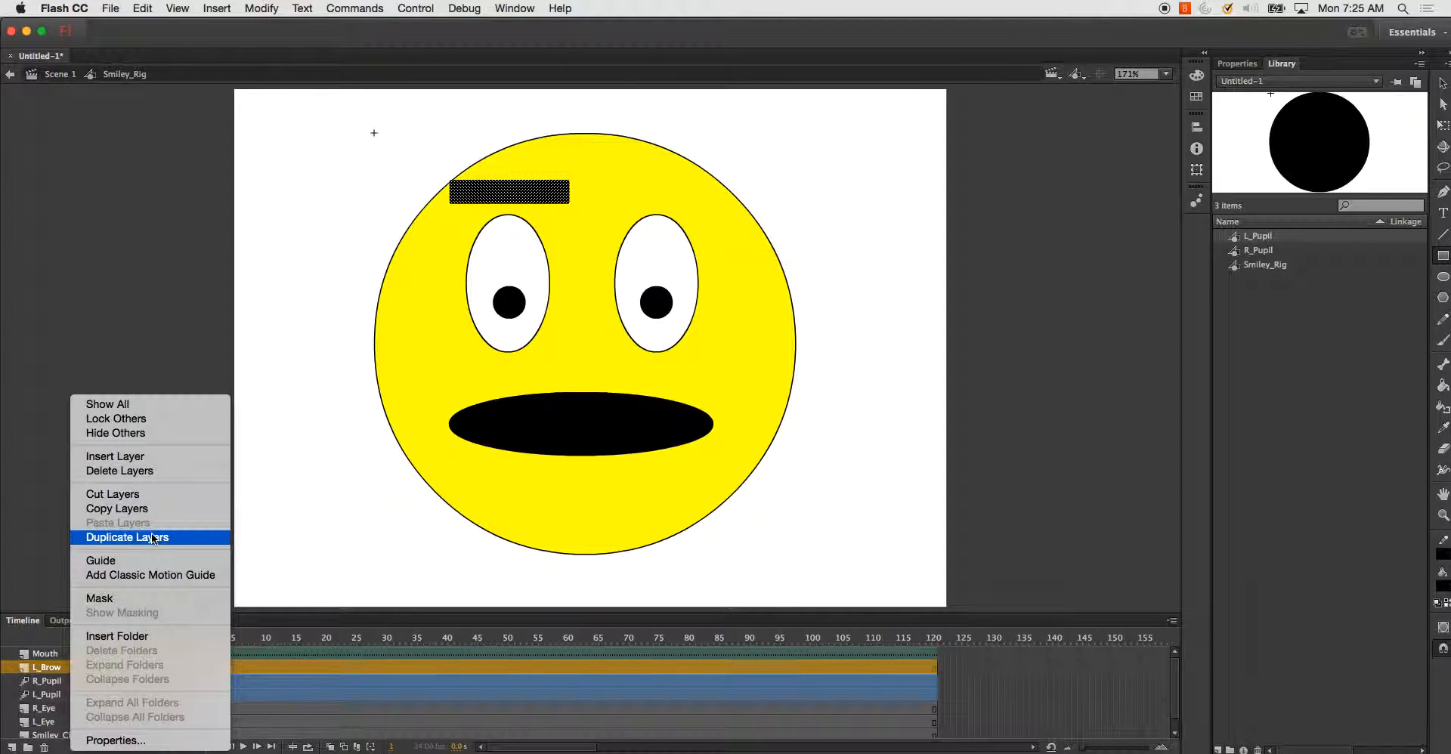
pyautogui.click(127, 538)
pyautogui.write('R_Brow')
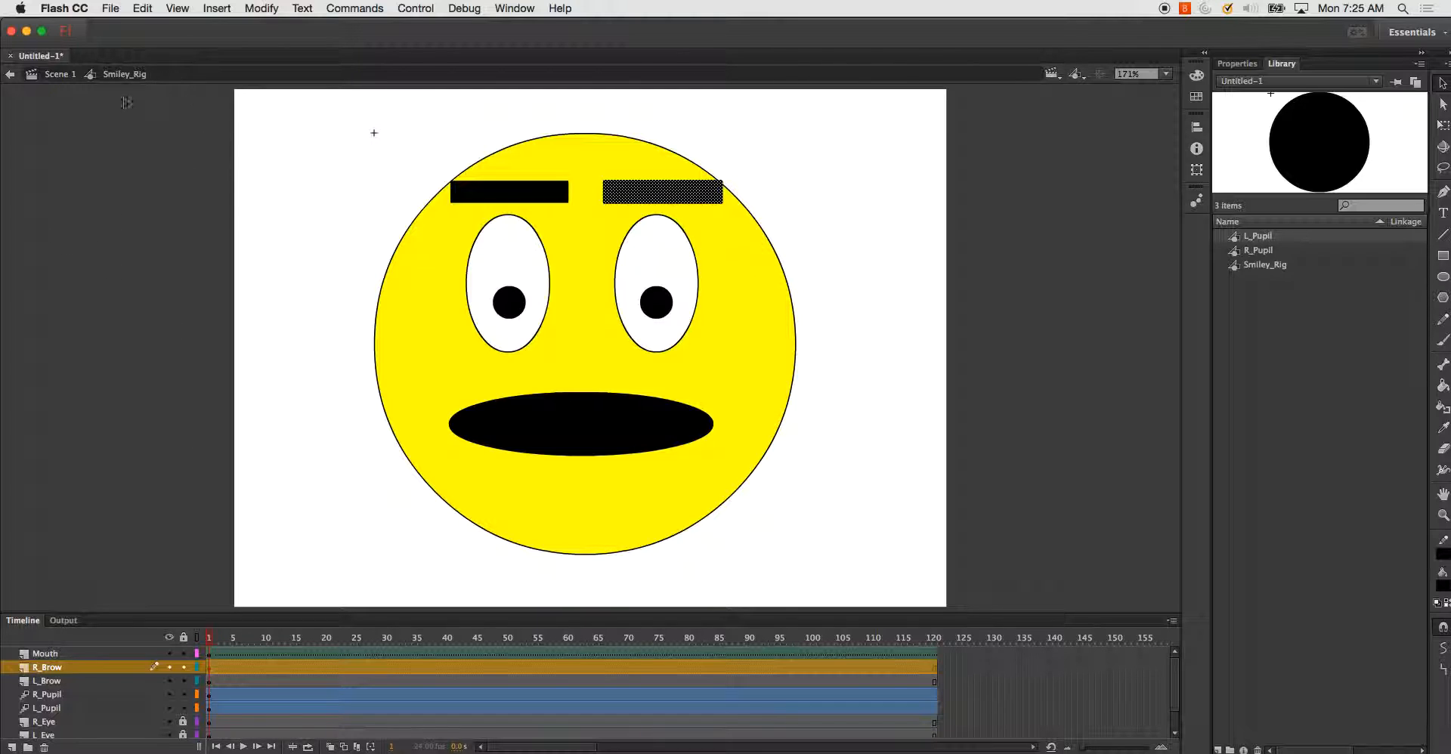
pyautogui.moveTo(354, 426)
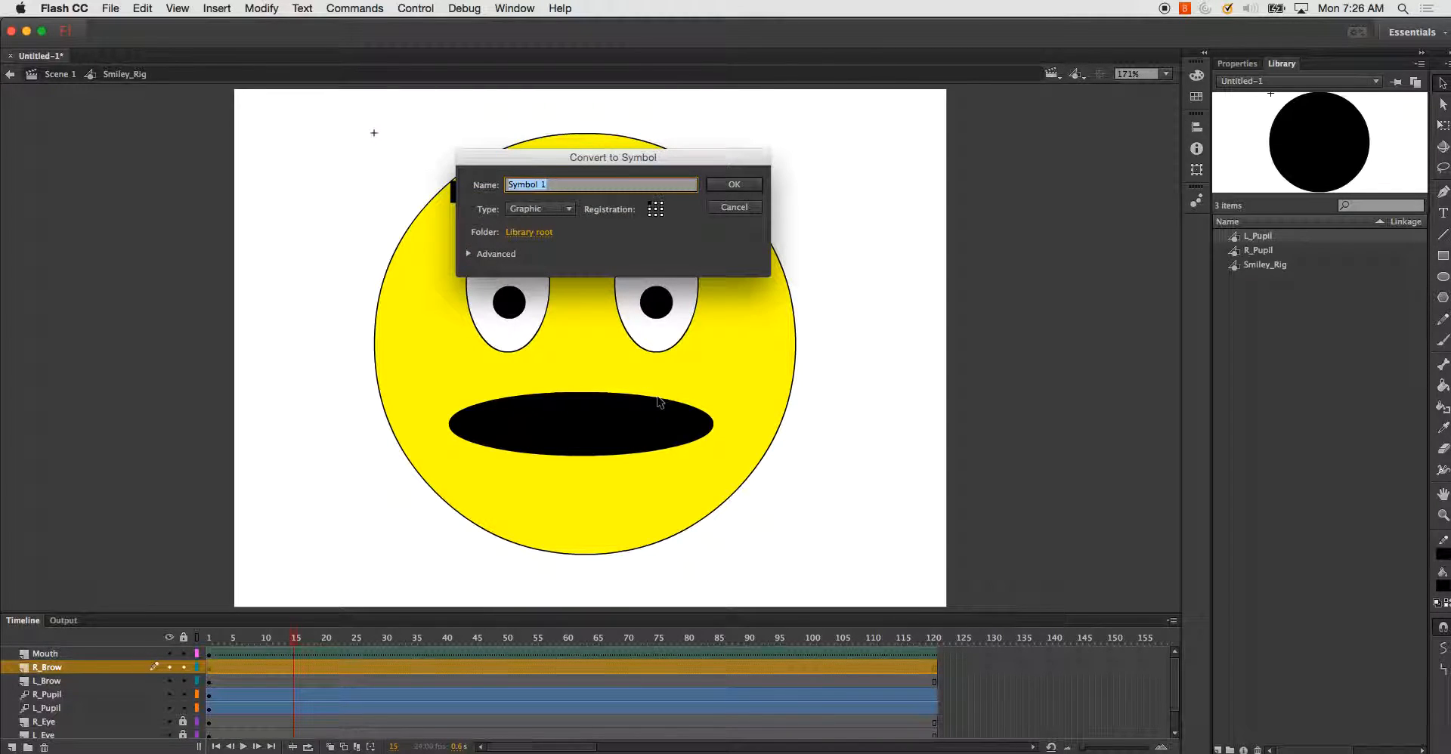
# Convert both eyebrow bars into graphic symbols R_Brow and L_Brow.
pyautogui.click(734, 185)
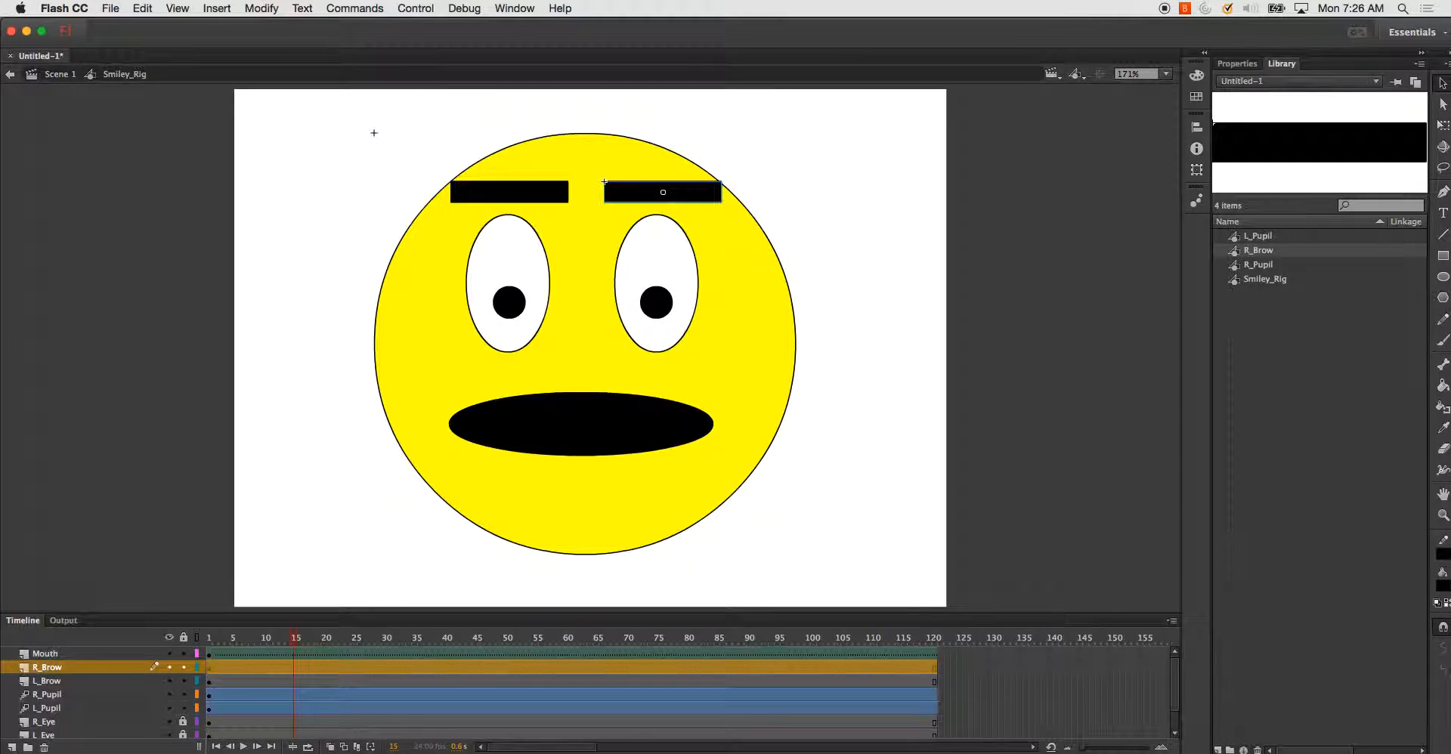
pyautogui.click(47, 682)
pyautogui.write('L_Bro')
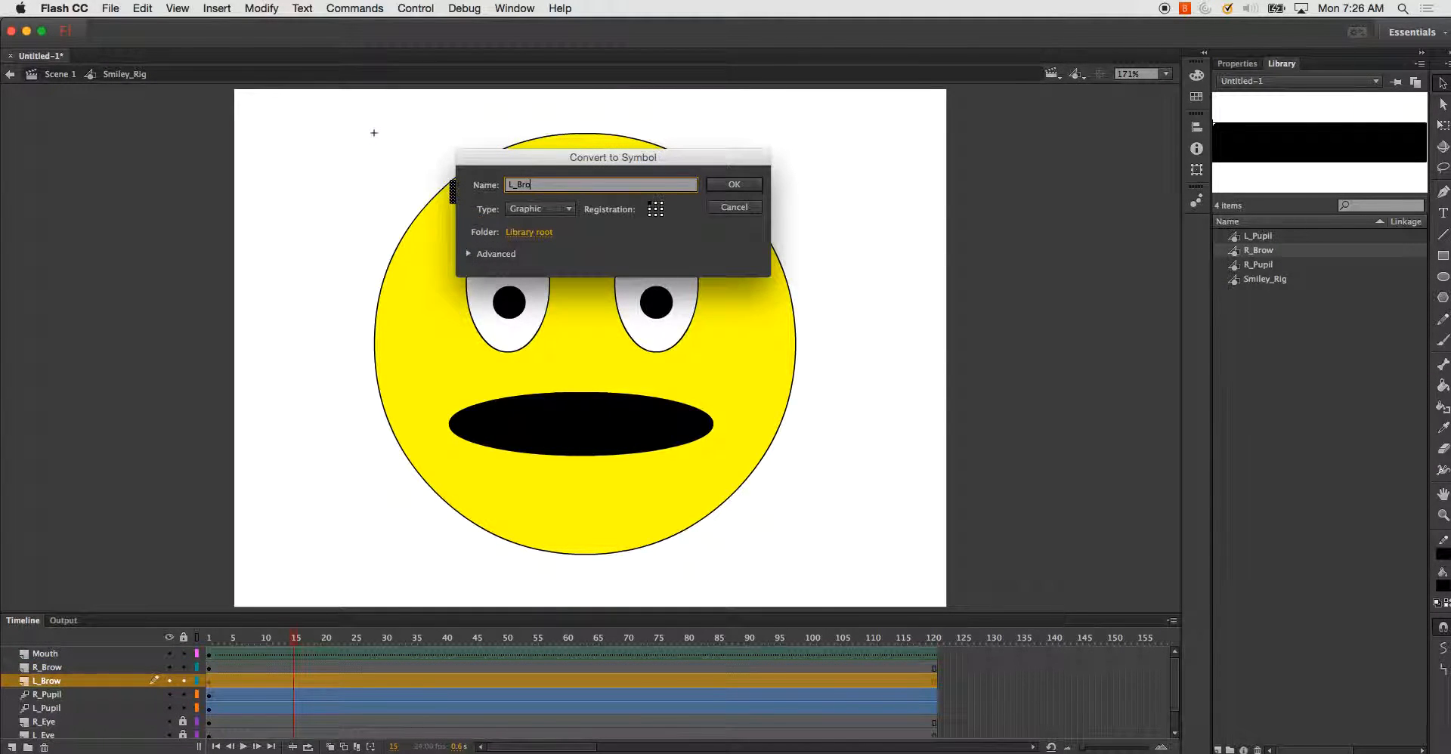
pyautogui.click(733, 185)
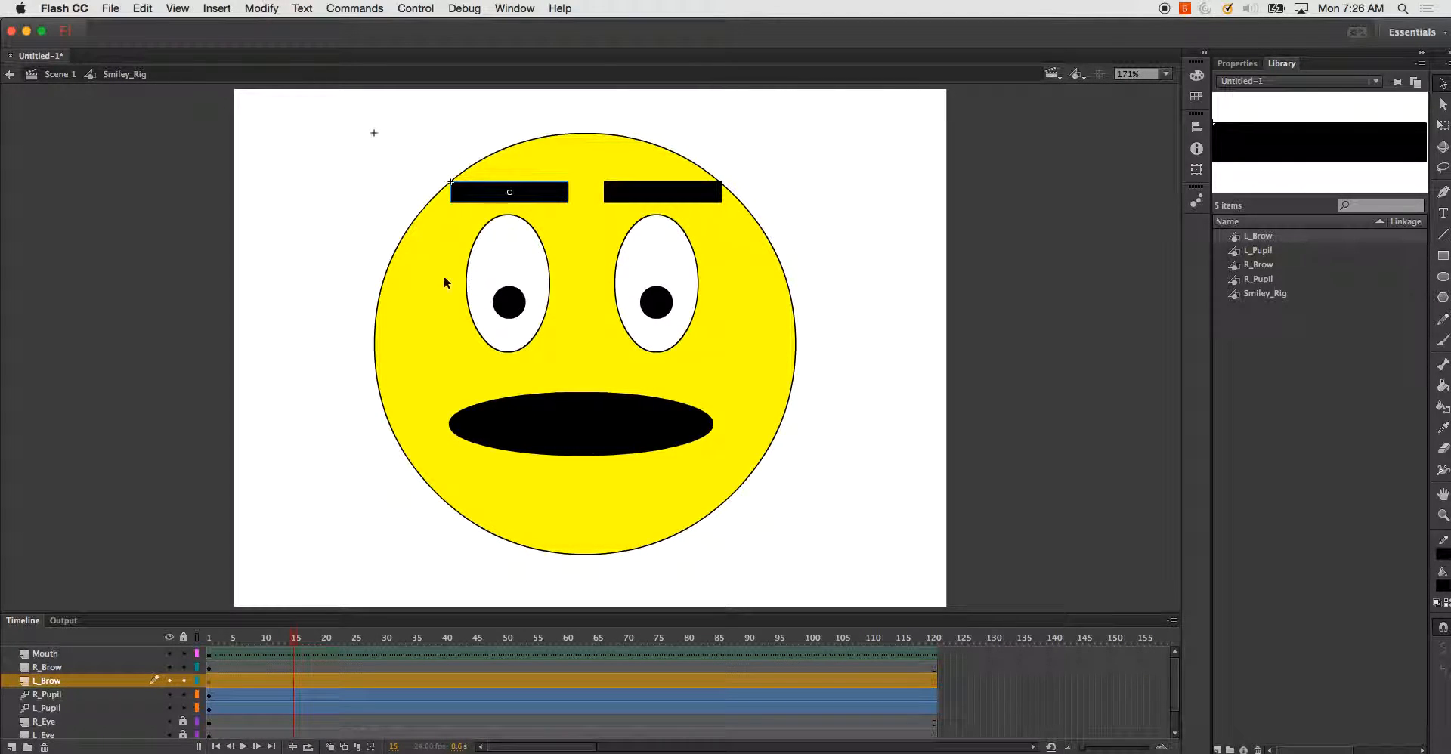
# Add motion tweens to the R_Brow and L_Brow layers.
pyautogui.click(207, 638)
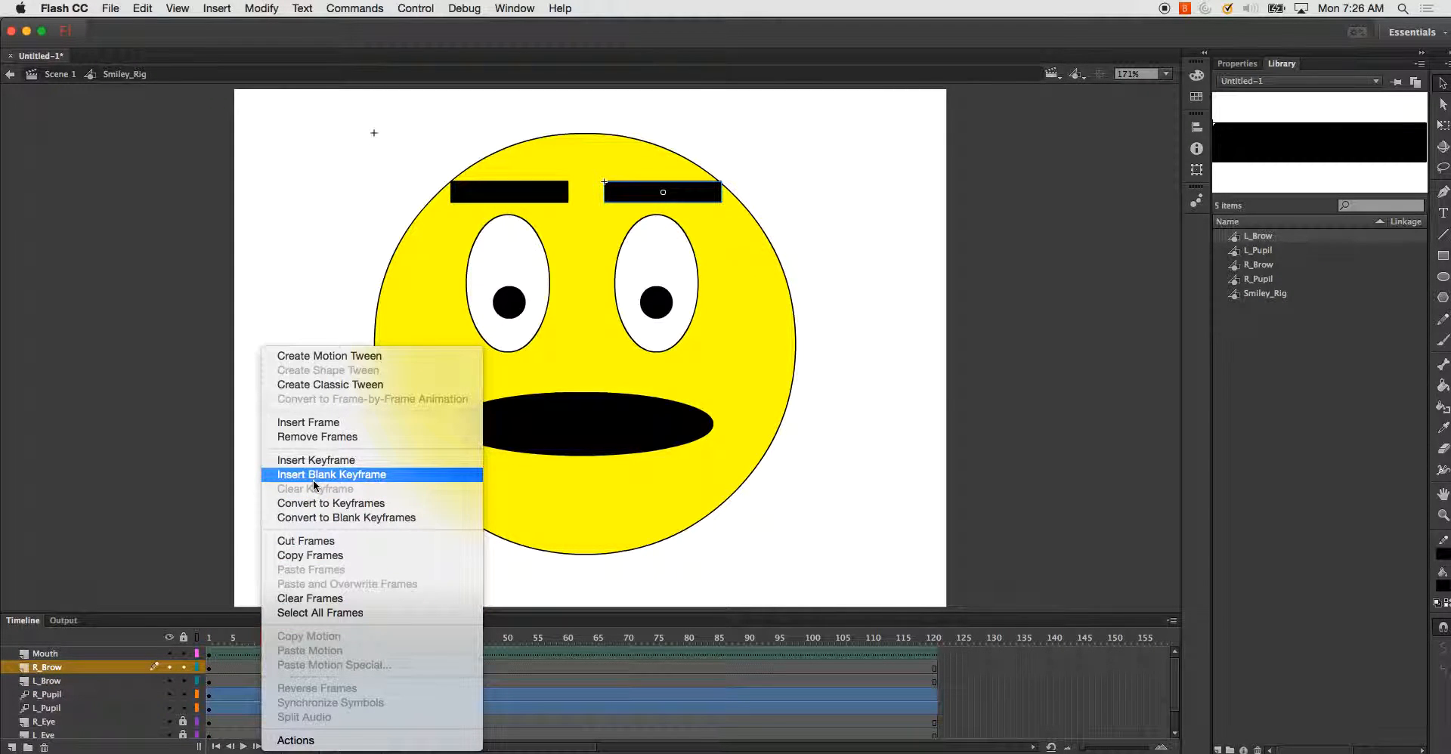
pyautogui.click(331, 473)
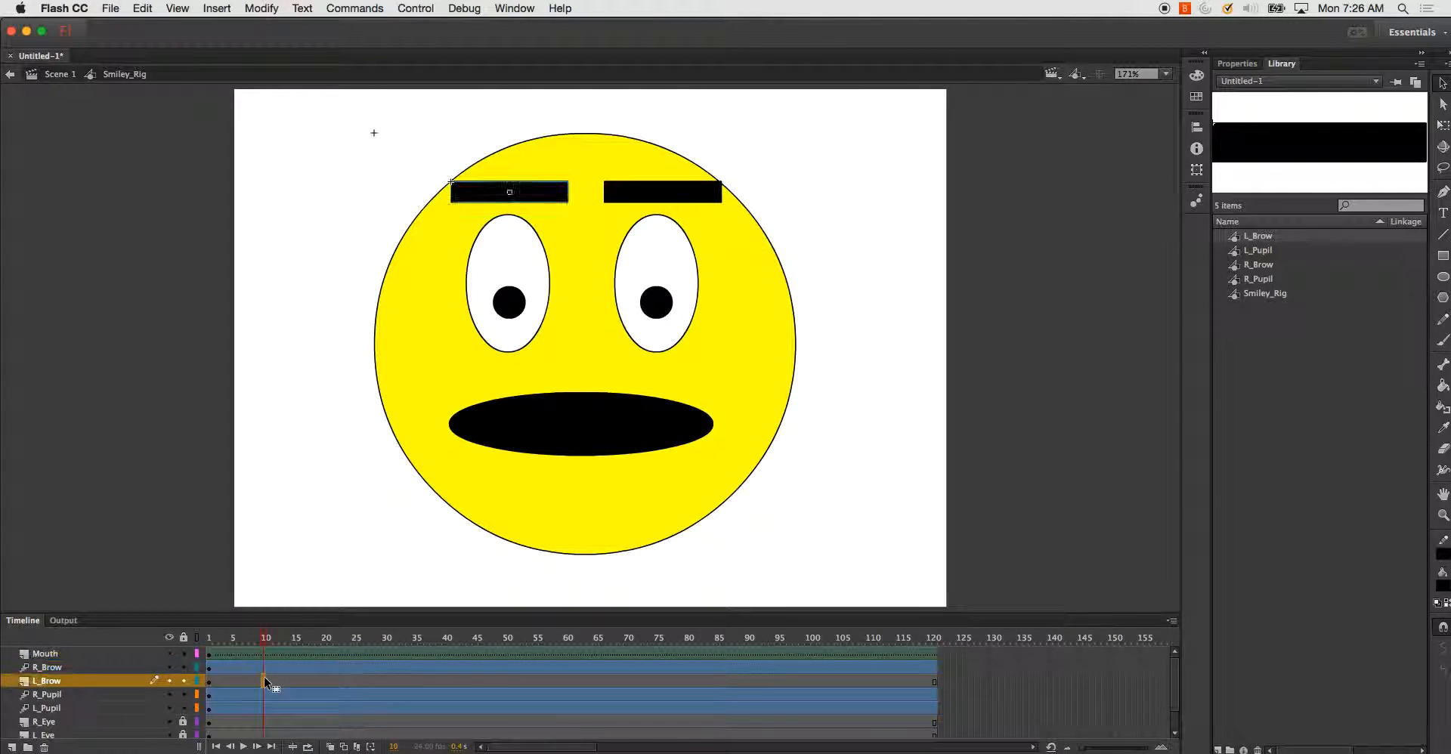
pyautogui.rightClick(266, 682)
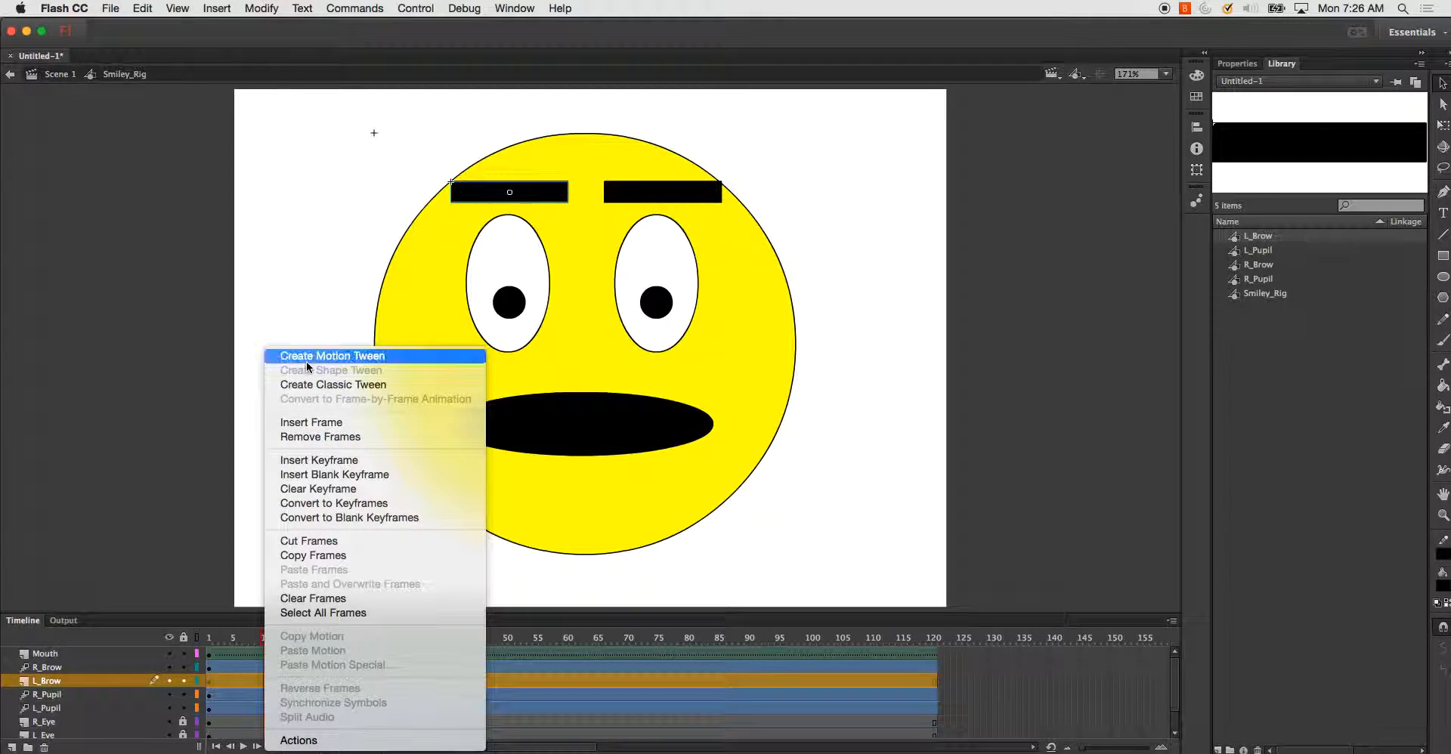
pyautogui.click(331, 355)
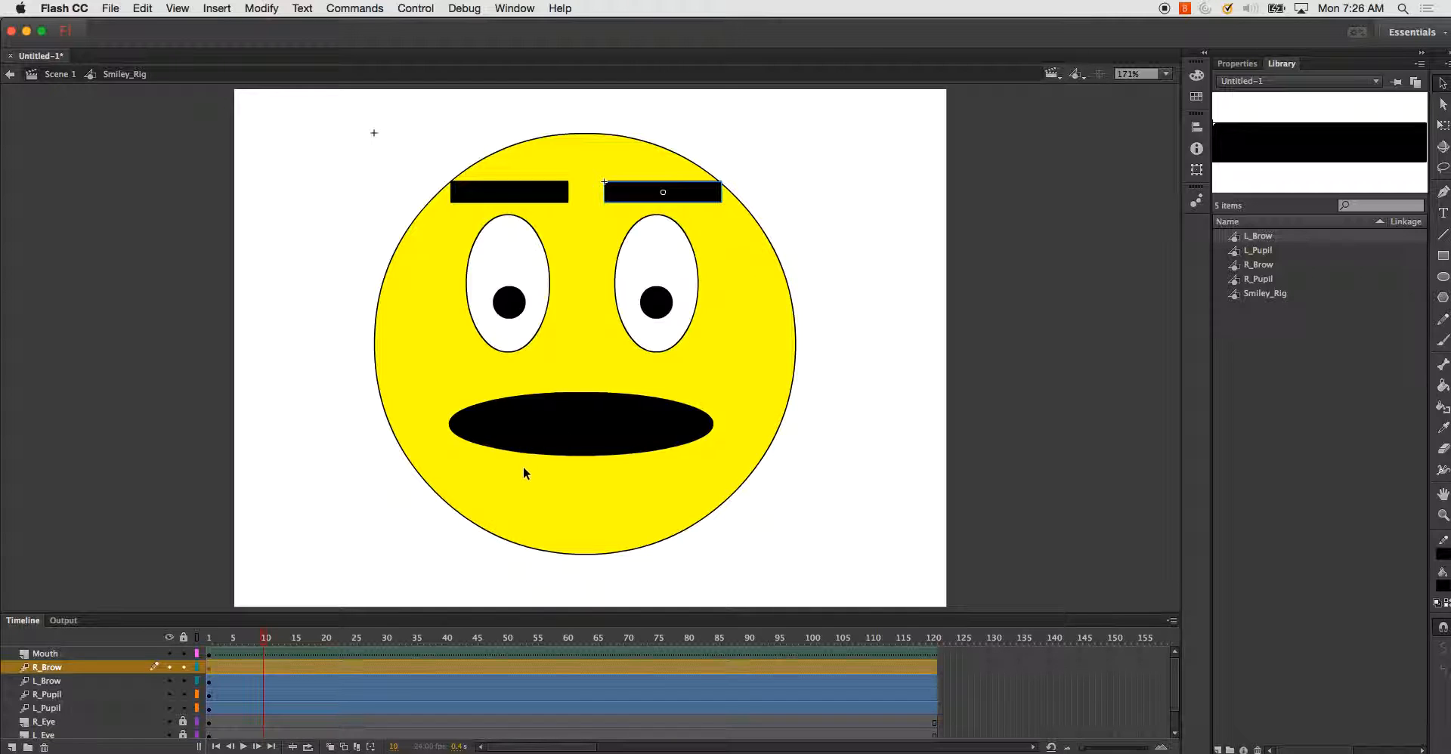
# Key and reshape the mouth into new poses around frames 20, 48 and 73-75.
pyautogui.click(662, 192)
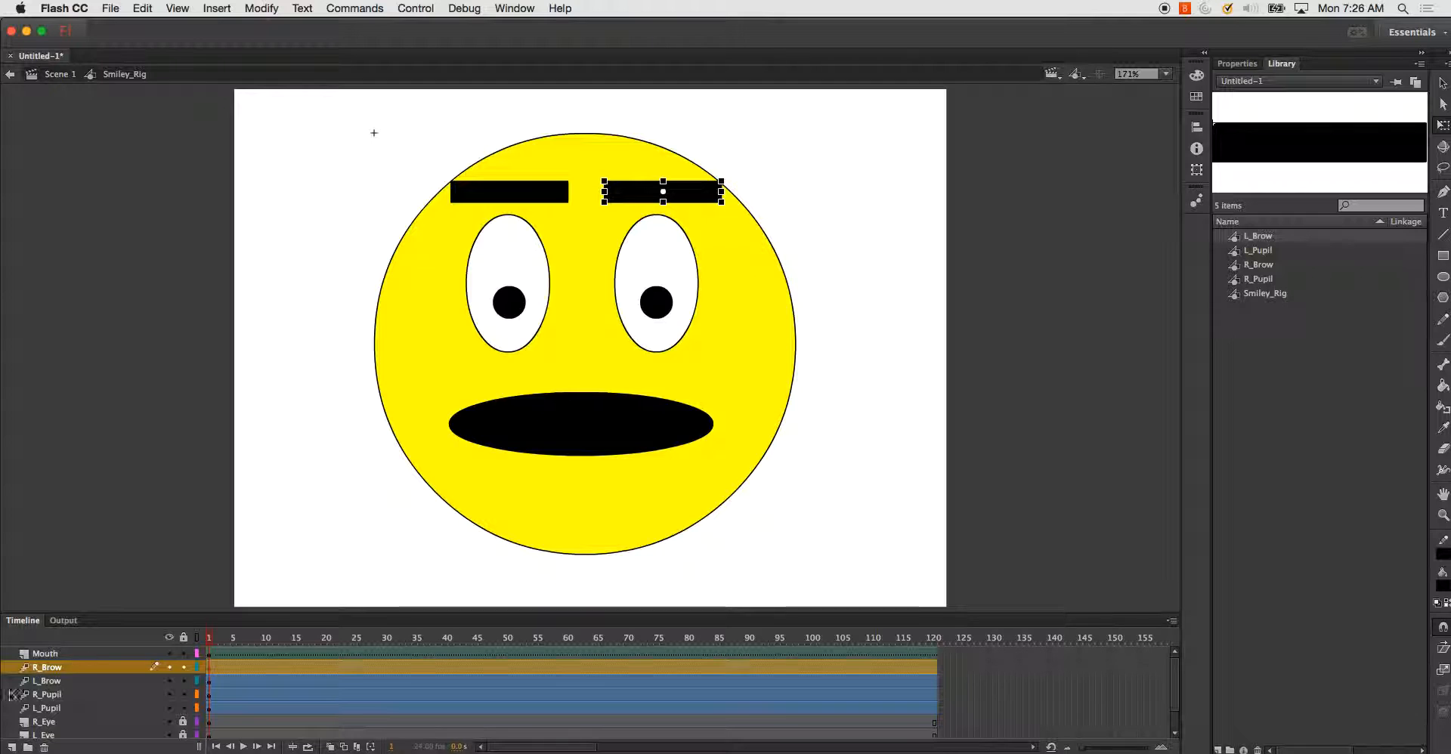
pyautogui.click(327, 638)
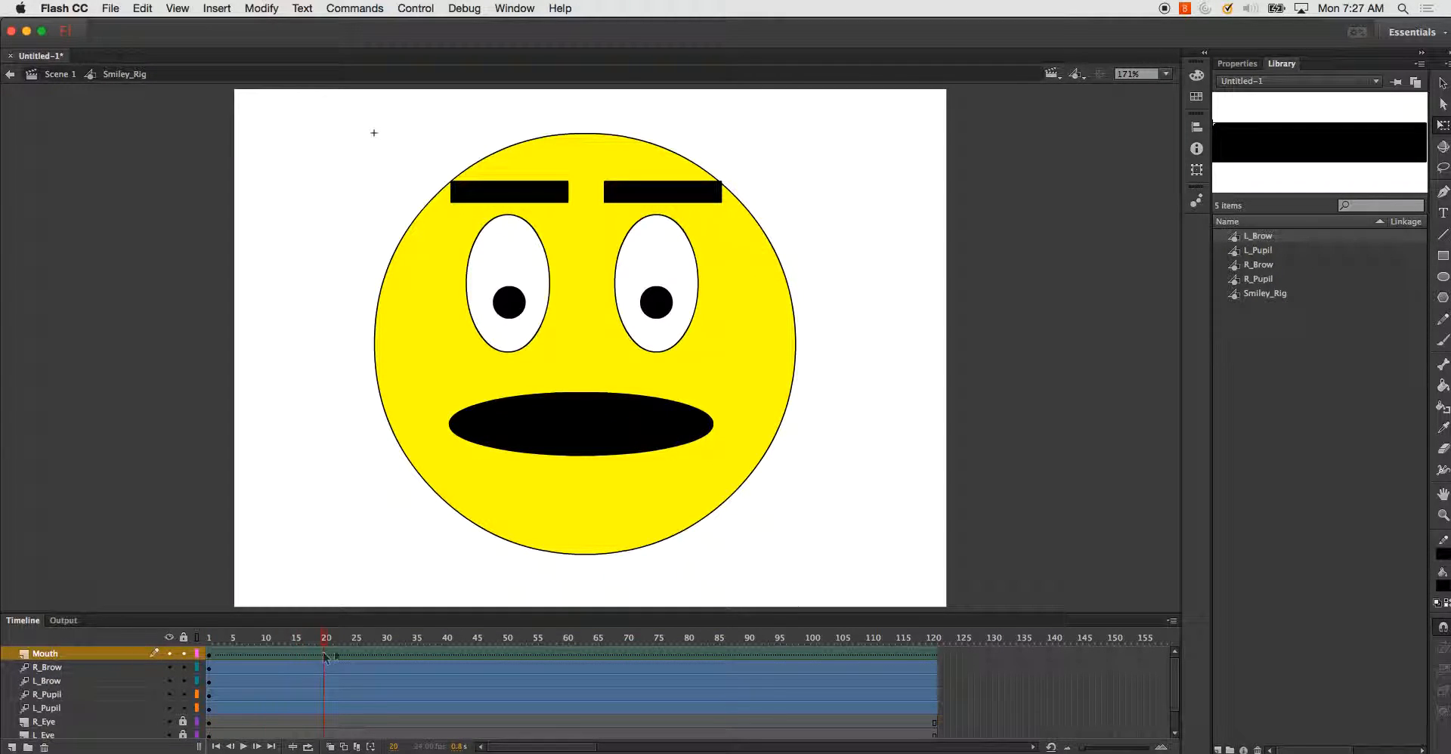
pyautogui.click(580, 424)
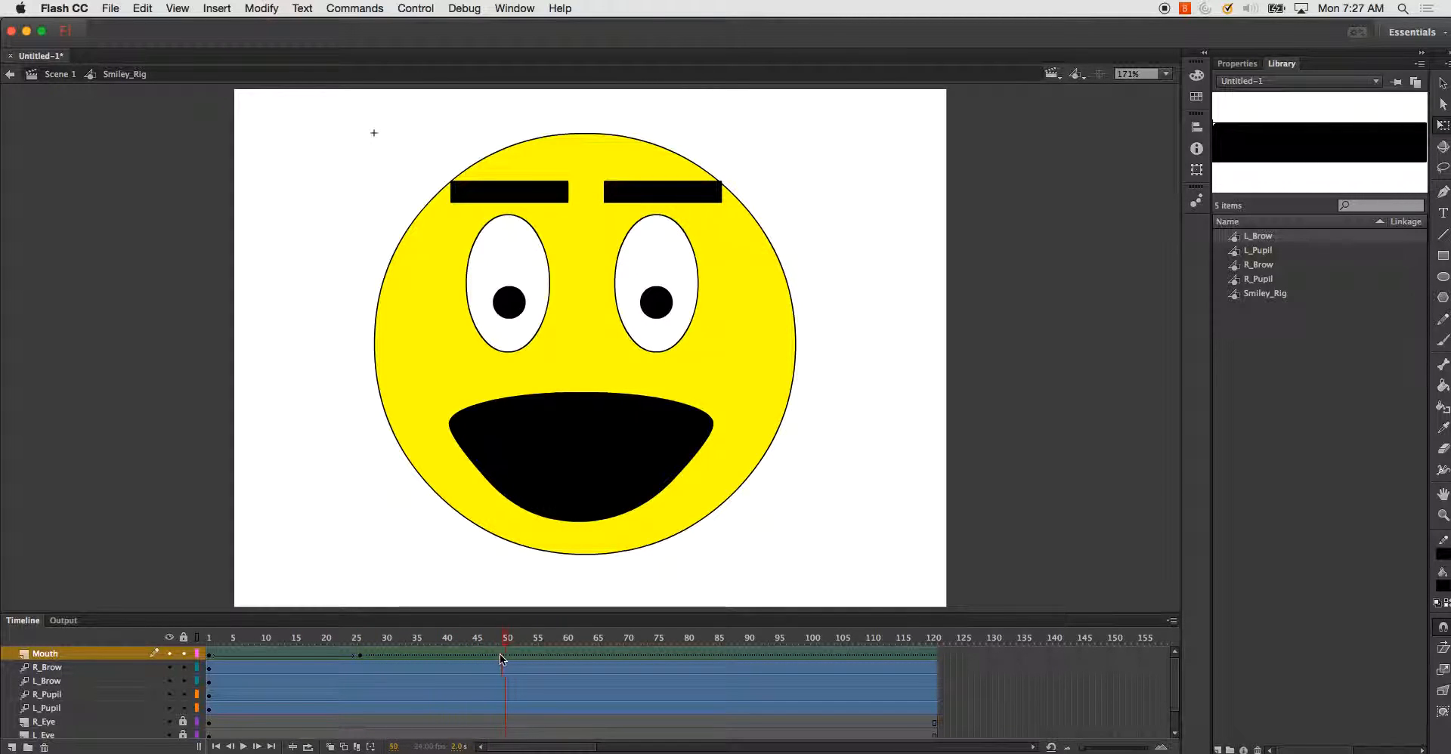
pyautogui.click(493, 638)
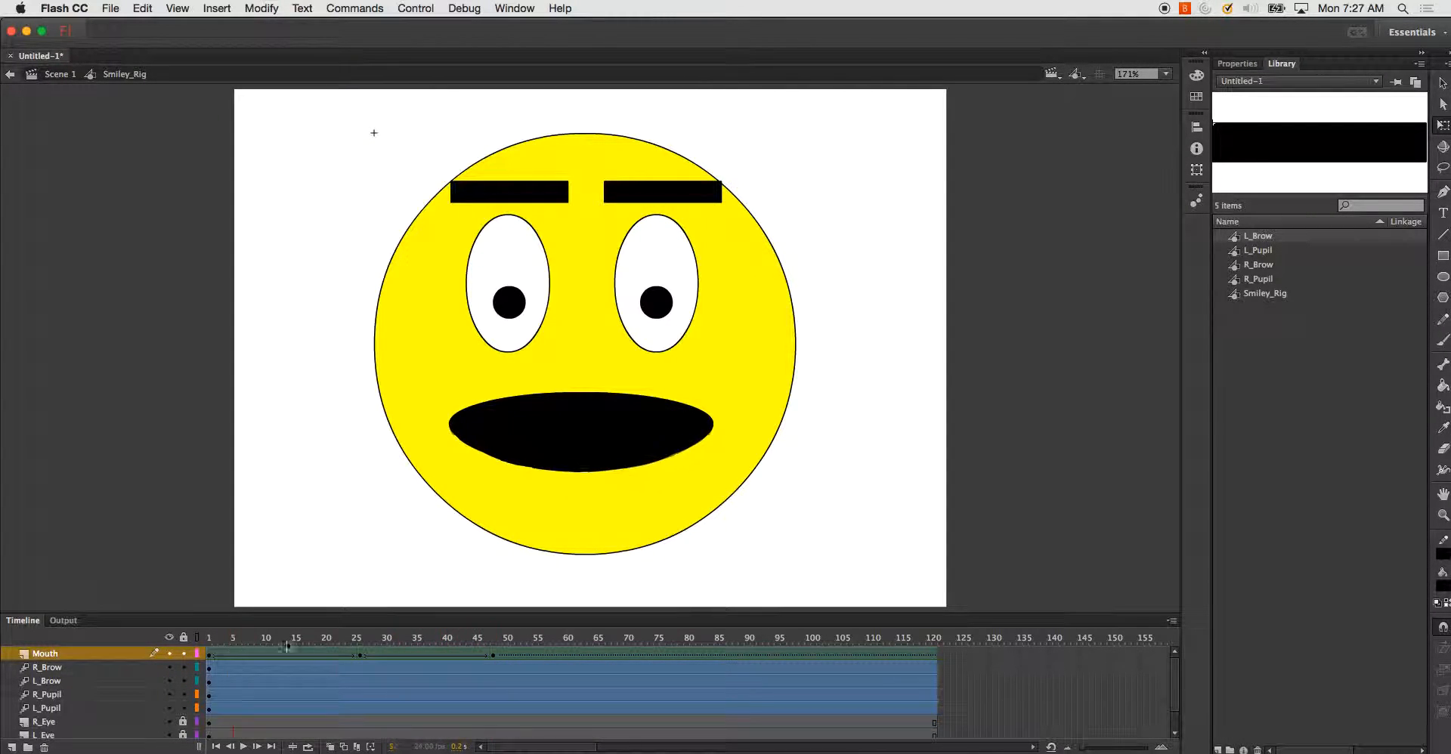
pyautogui.click(657, 638)
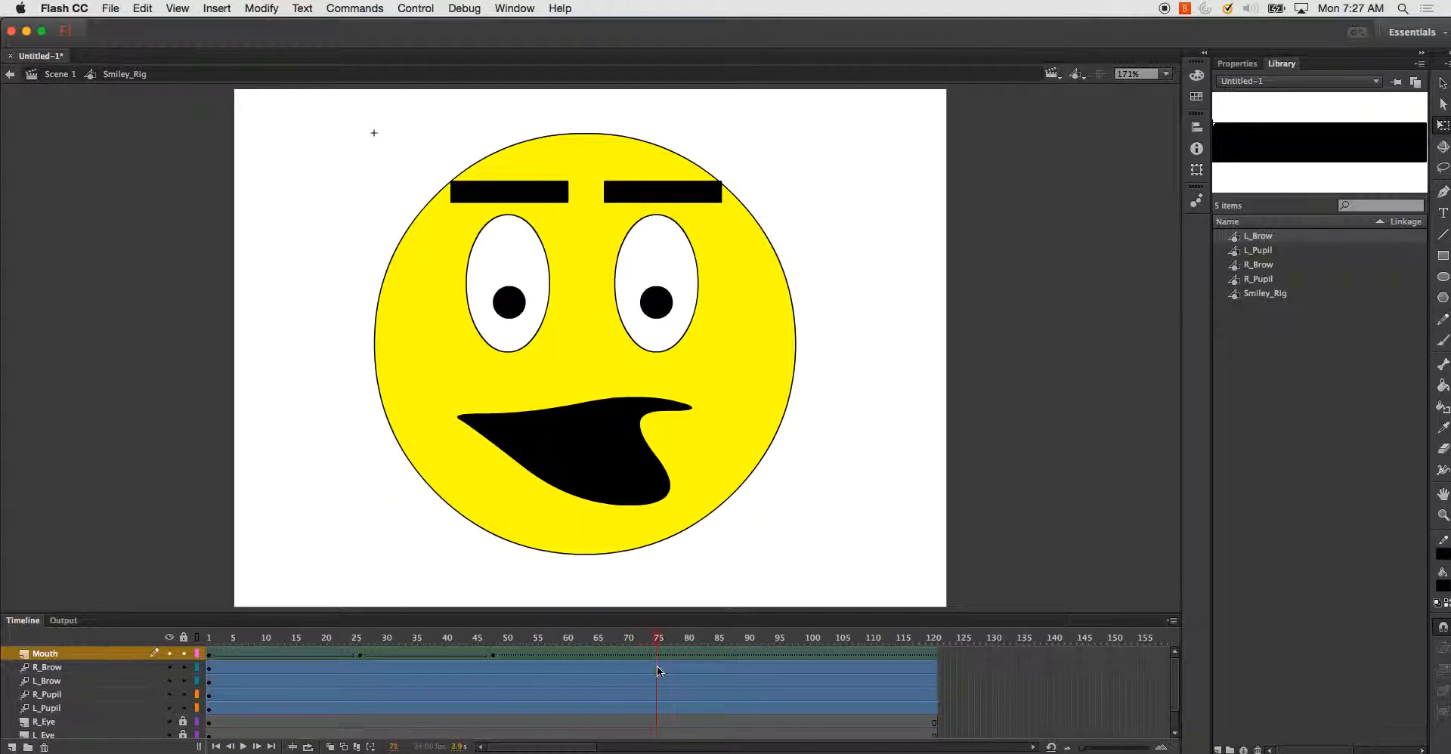
pyautogui.click(645, 638)
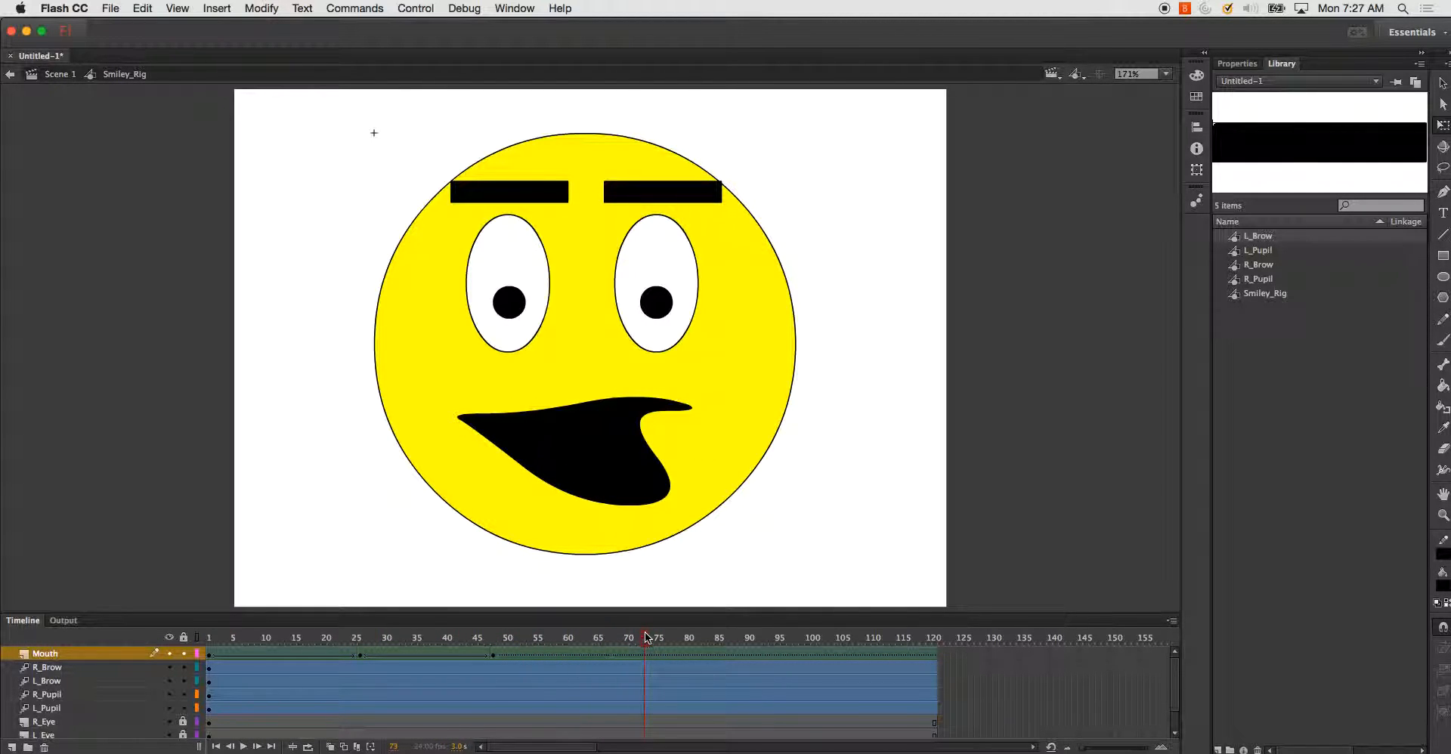
pyautogui.click(637, 638)
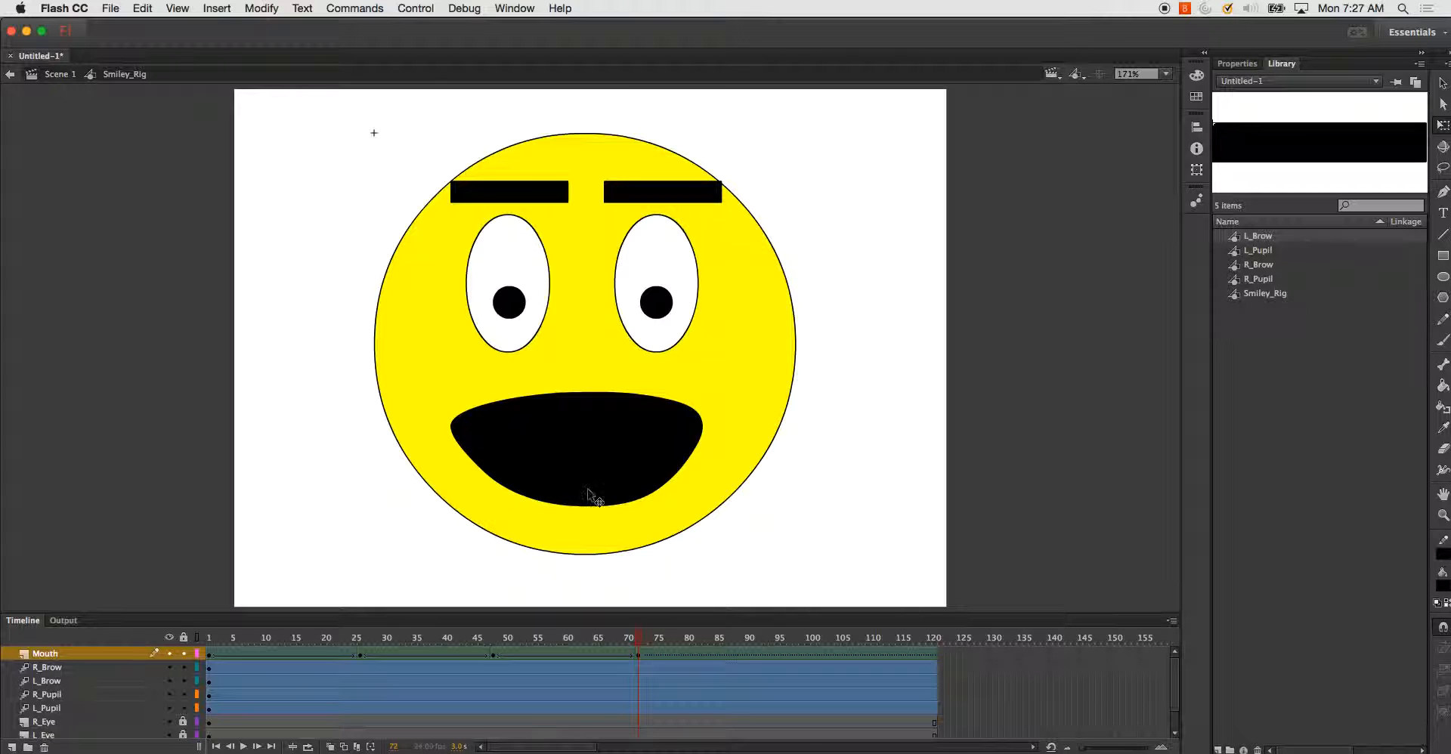
pyautogui.moveTo(580, 509)
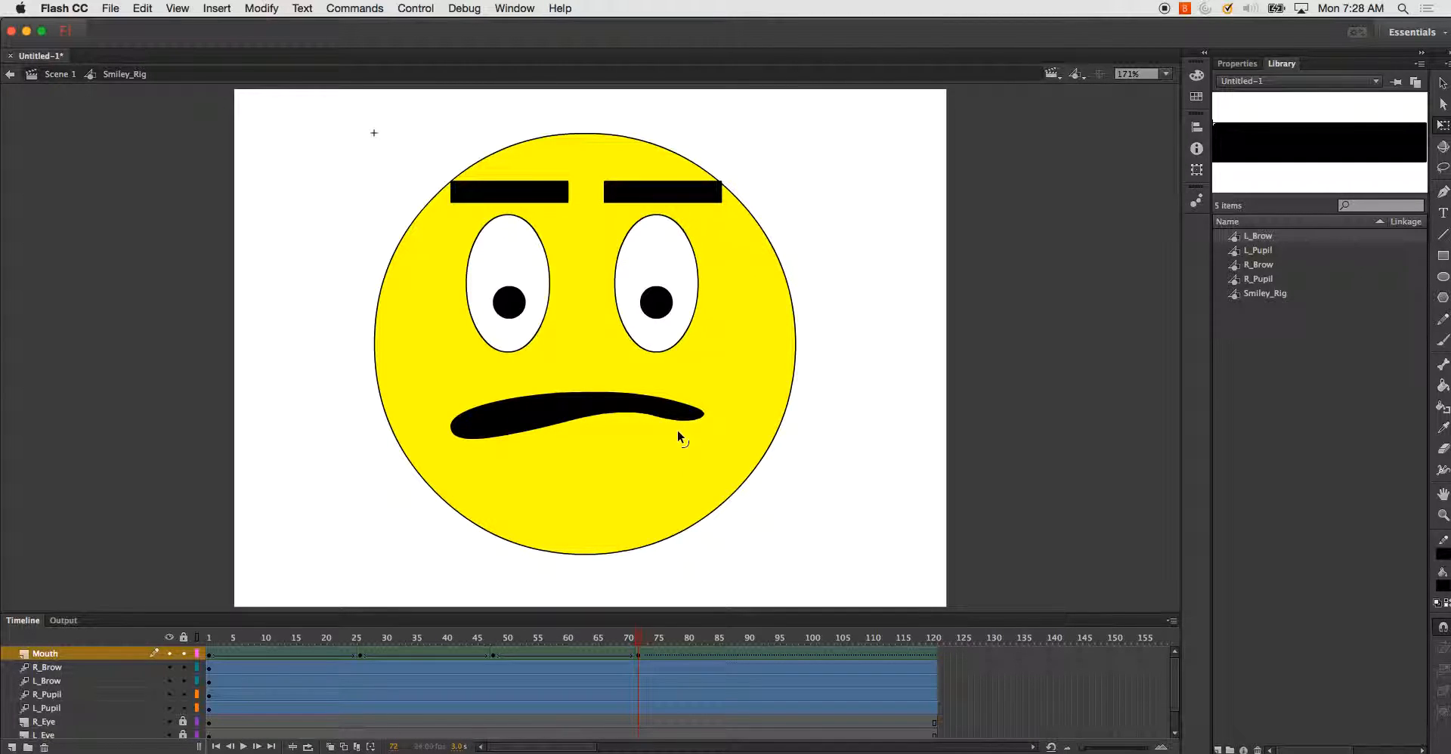
# Reshape the mouth near frame 92 and preview the grin and frown toward frame 111.
pyautogui.click(729, 637)
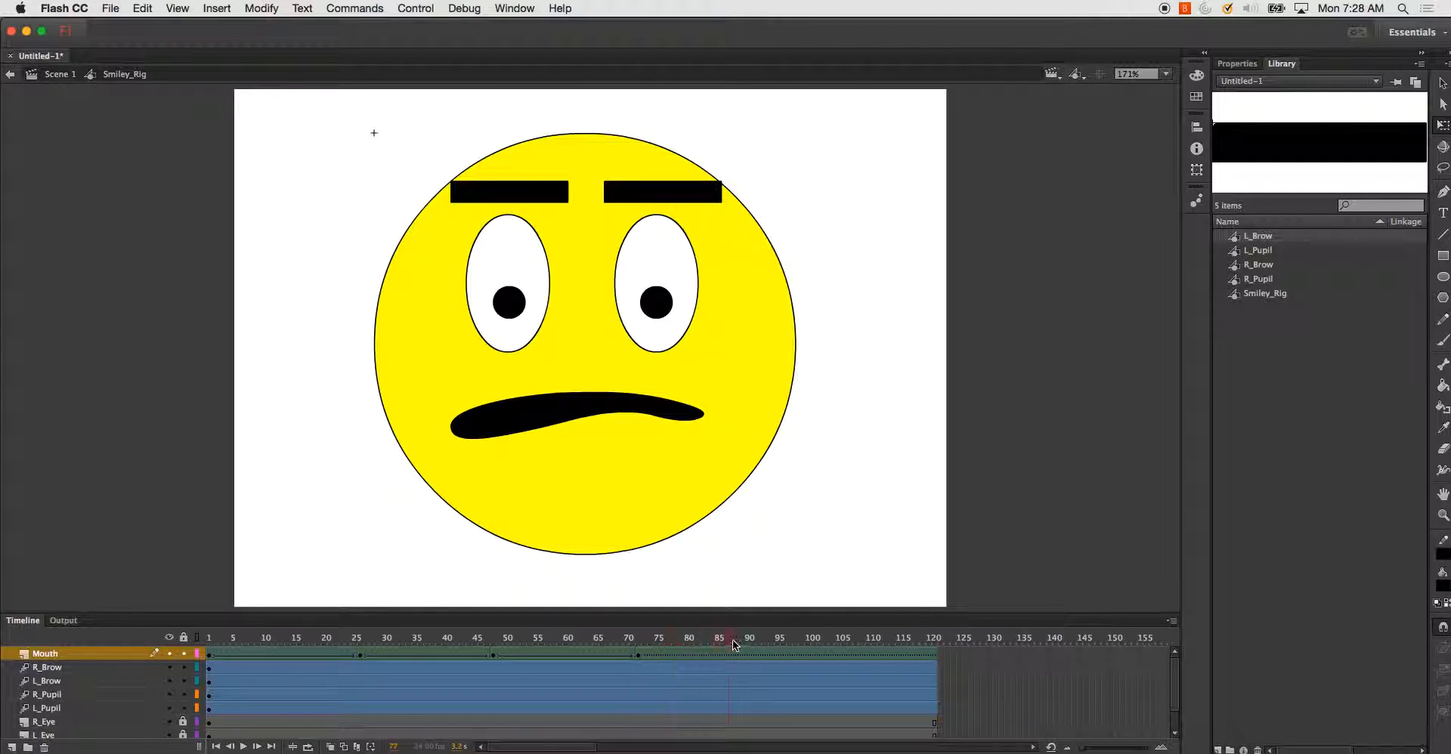
pyautogui.click(759, 638)
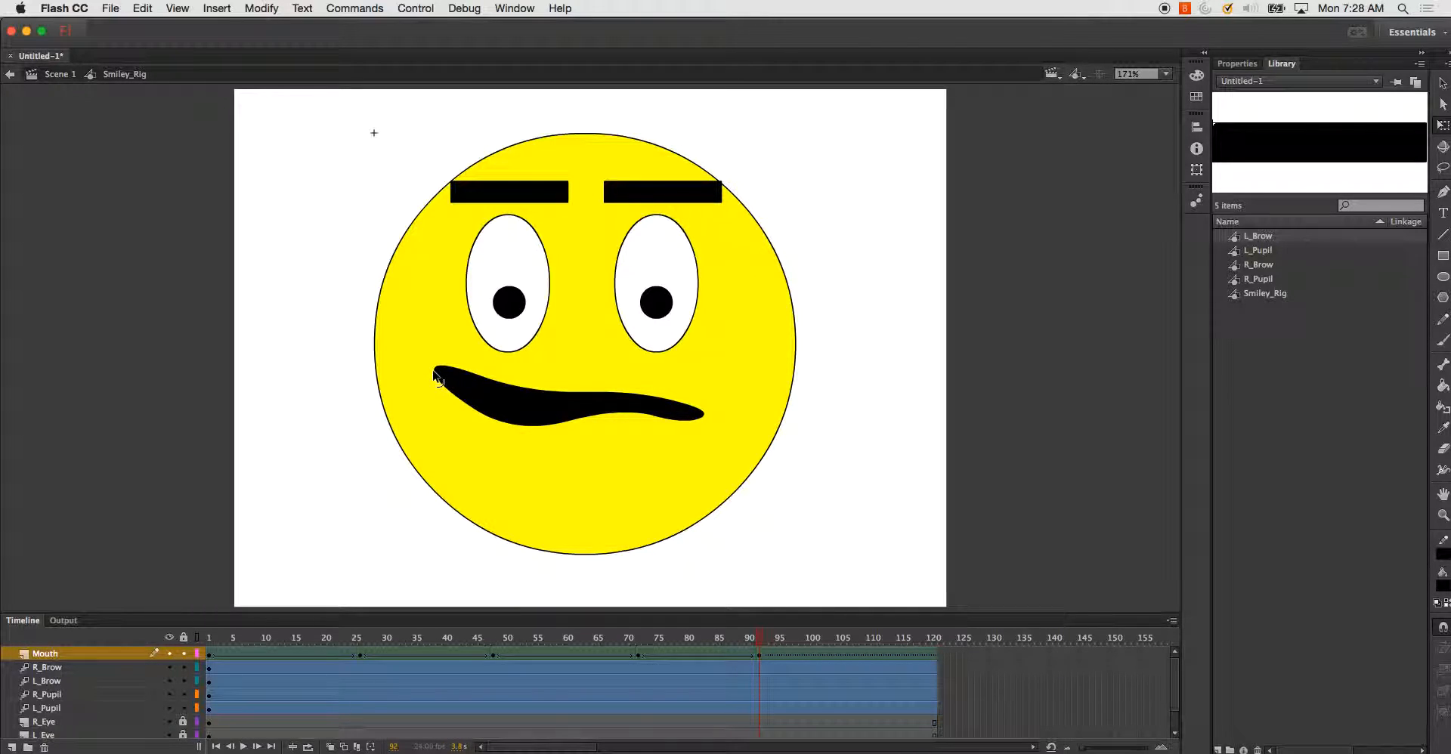
pyautogui.moveTo(526, 393)
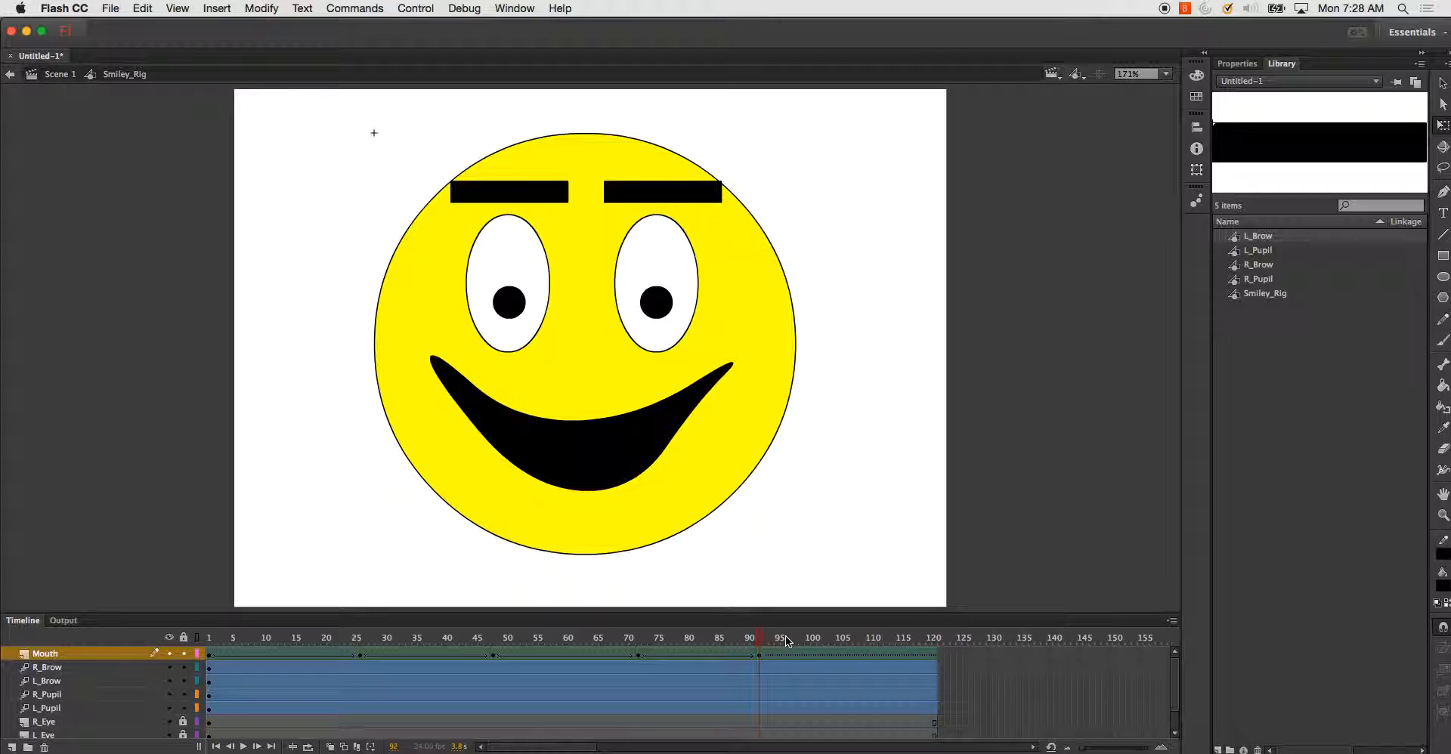
pyautogui.click(872, 638)
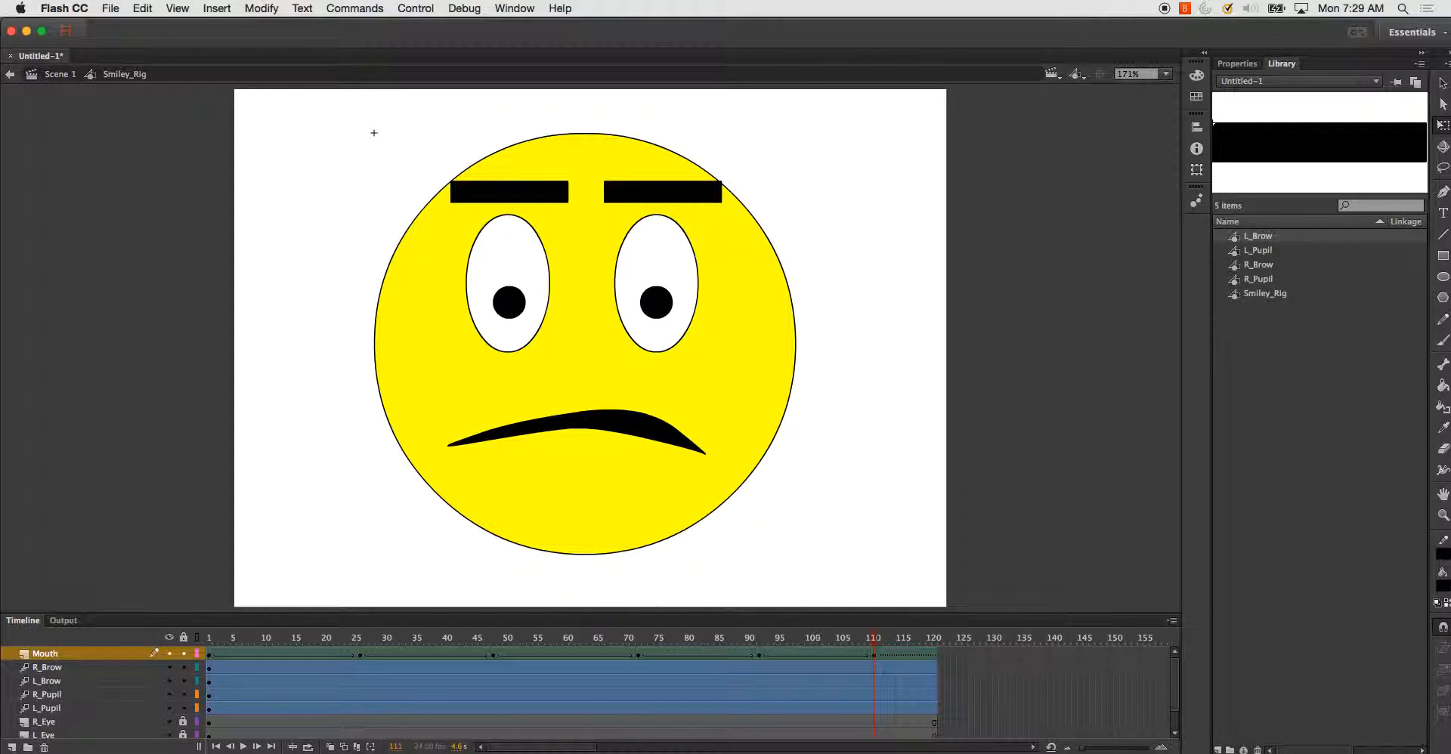
pyautogui.click(933, 638)
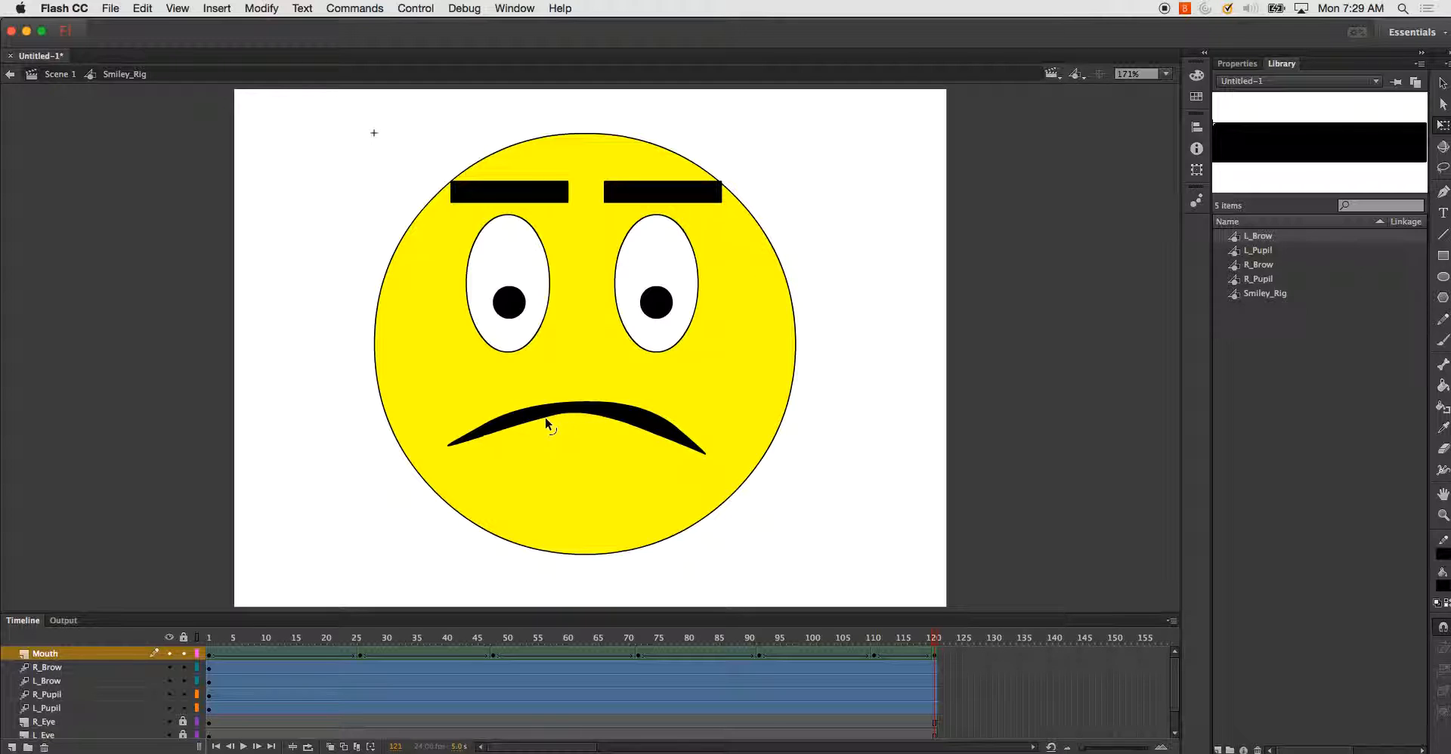
pyautogui.moveTo(575, 421)
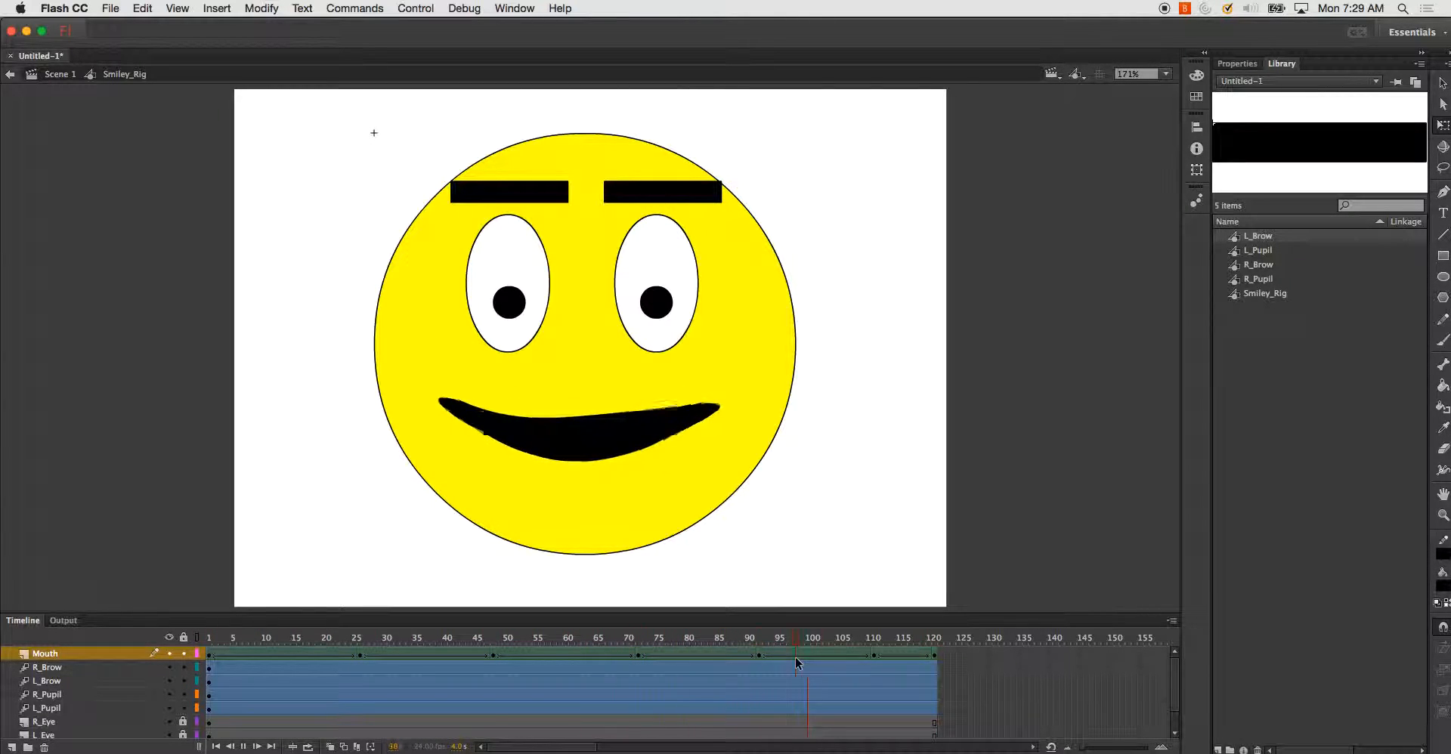
pyautogui.click(933, 638)
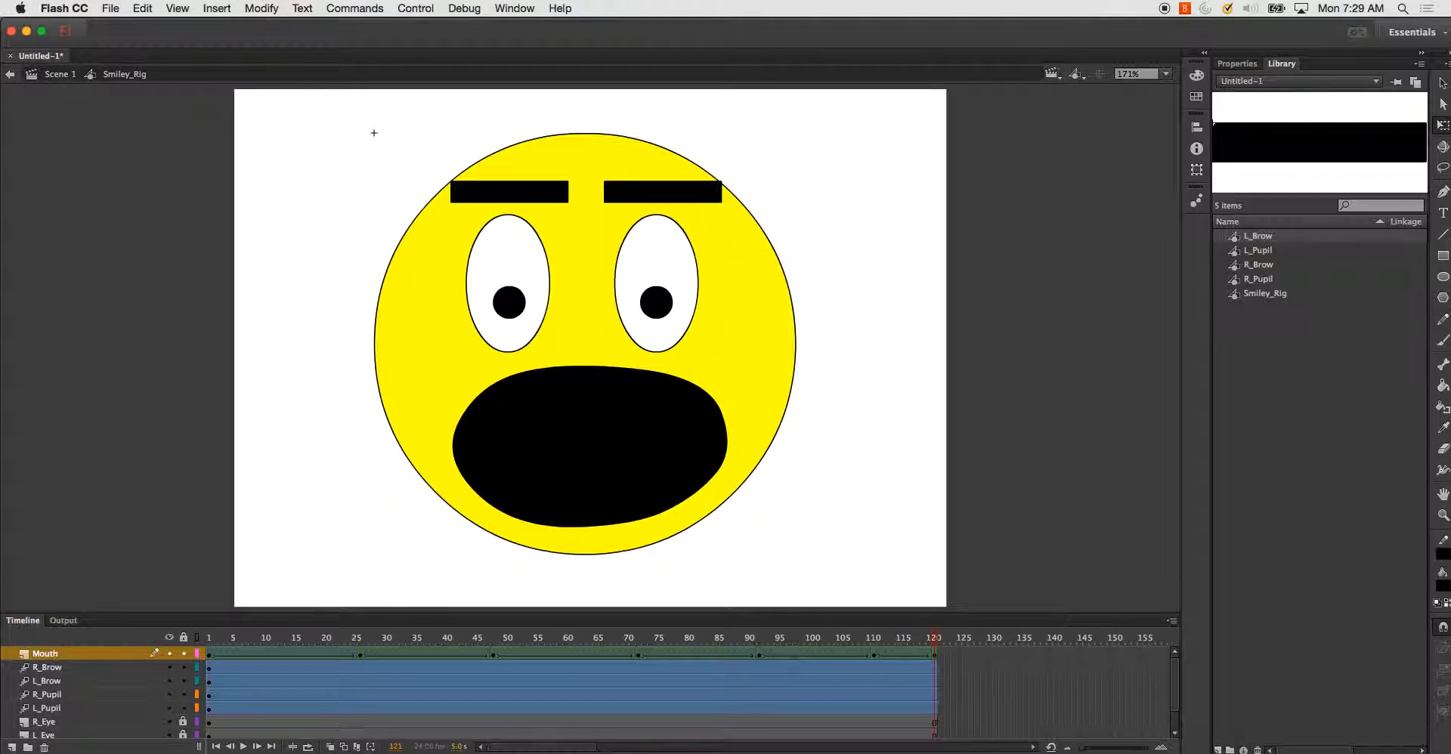
pyautogui.click(247, 638)
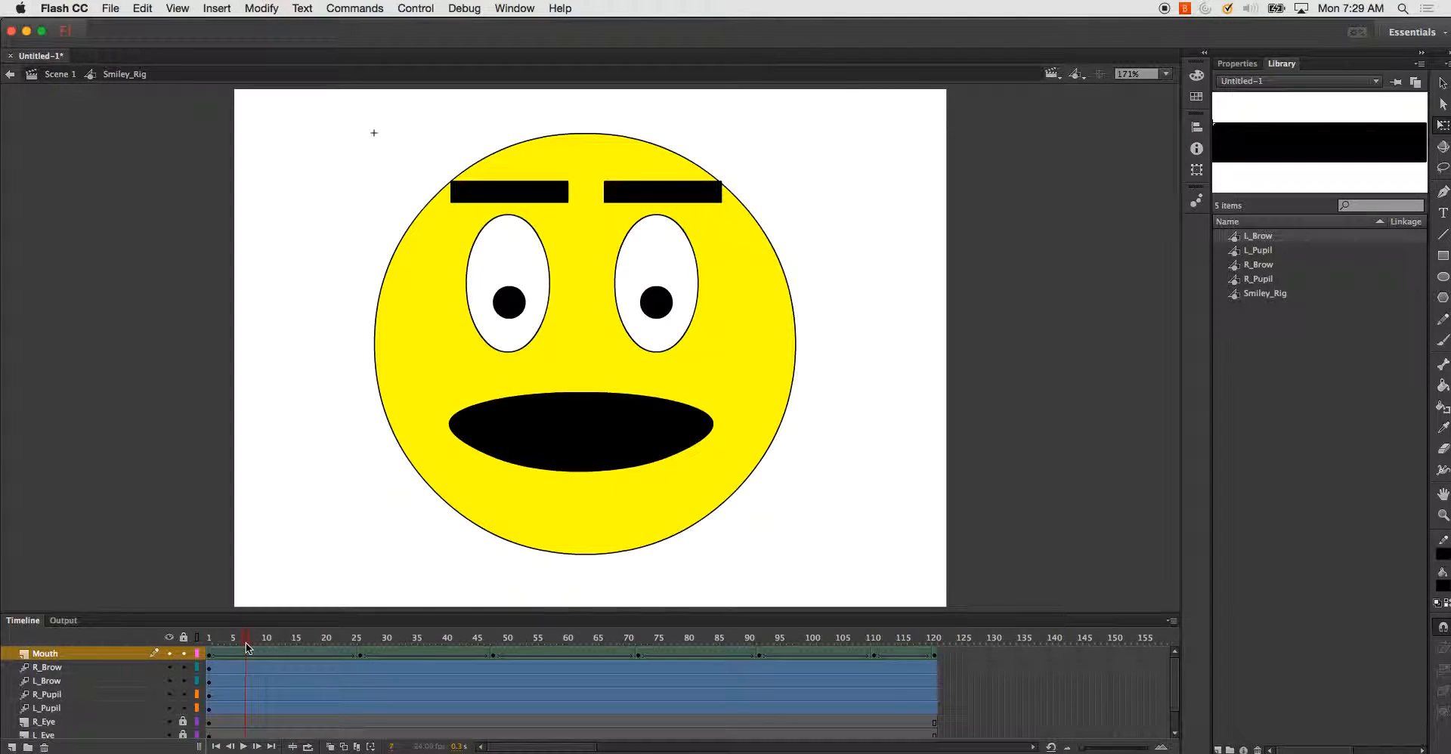
pyautogui.click(357, 638)
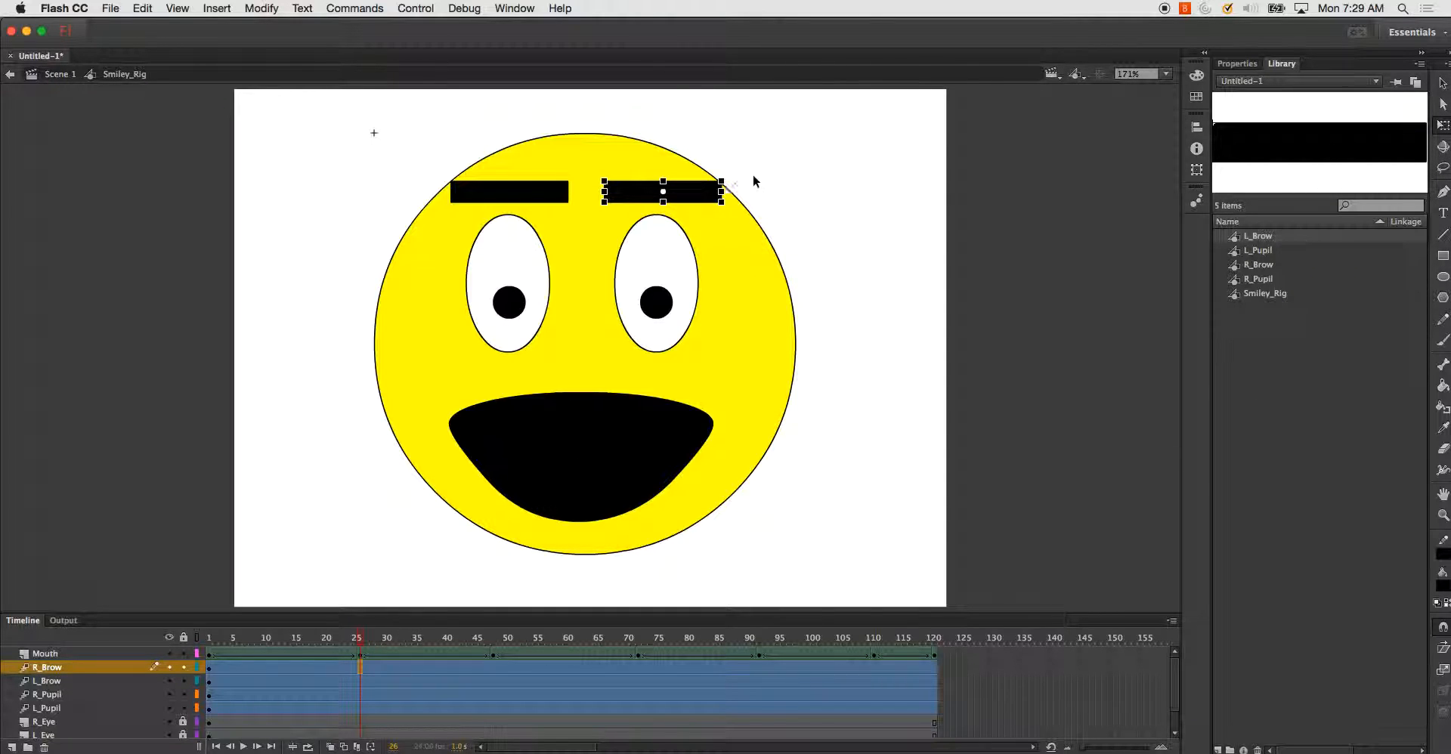
# Tilt the right brow into a worried slant, nudge the left brow at frame 26, and pose them at frame 48.
pyautogui.moveTo(731, 180); pyautogui.dragTo(745, 212)
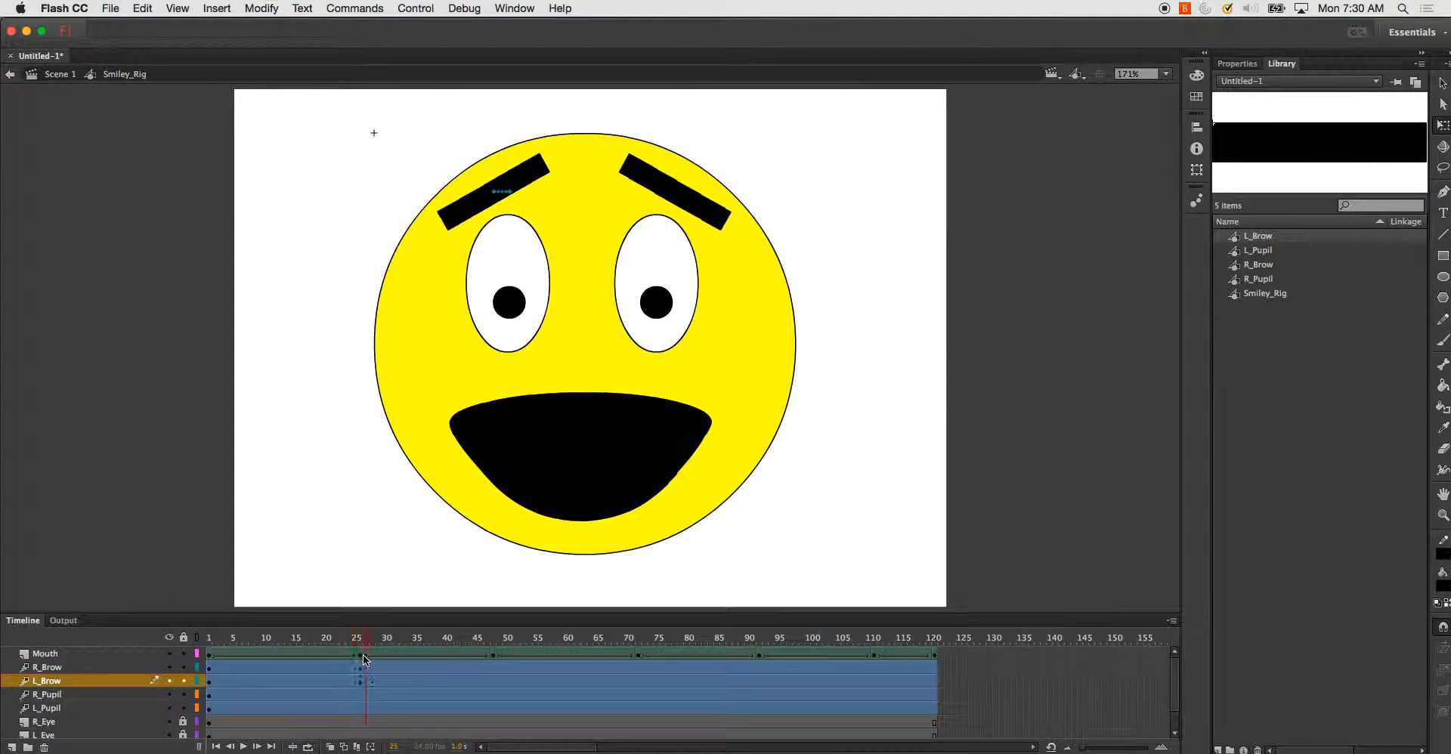
pyautogui.click(361, 638)
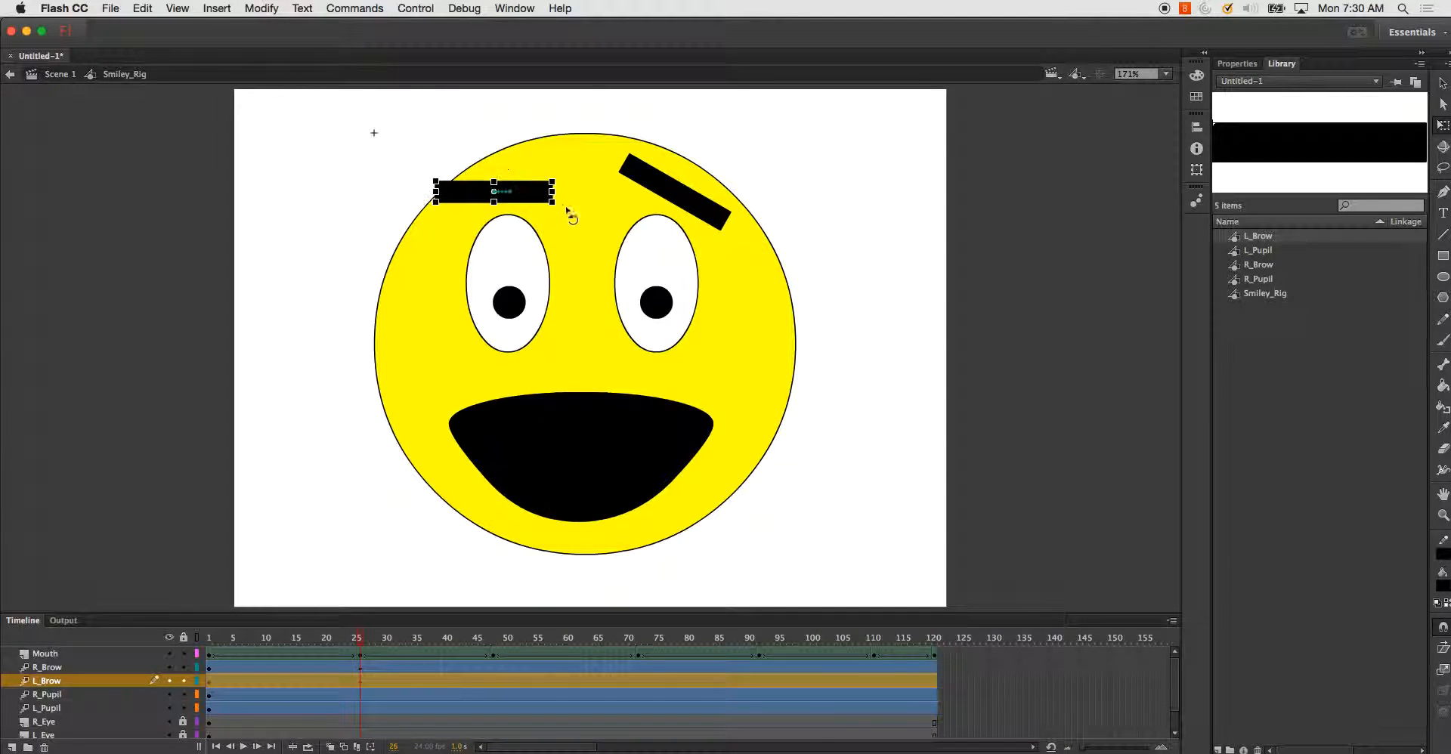
pyautogui.moveTo(492, 192); pyautogui.dragTo(505, 204)
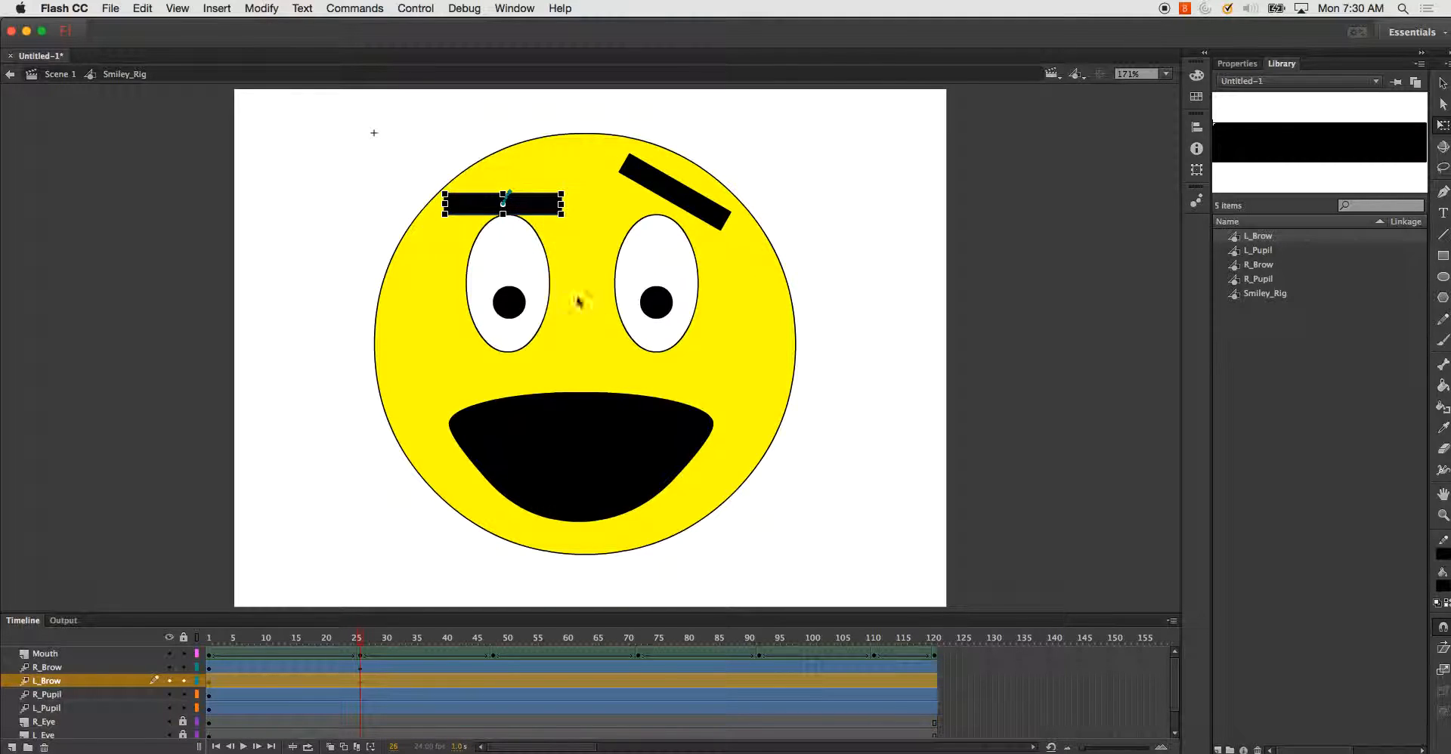
pyautogui.click(214, 638)
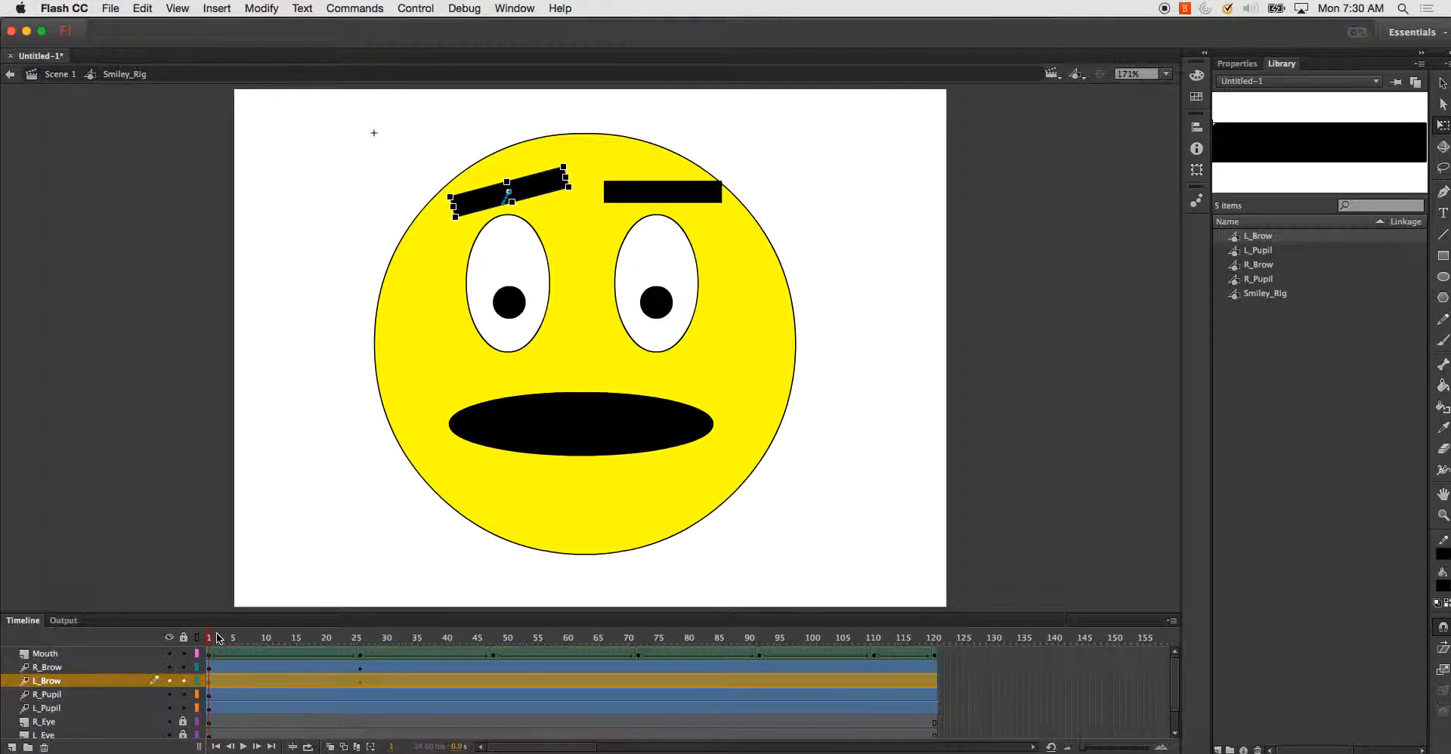
pyautogui.click(437, 638)
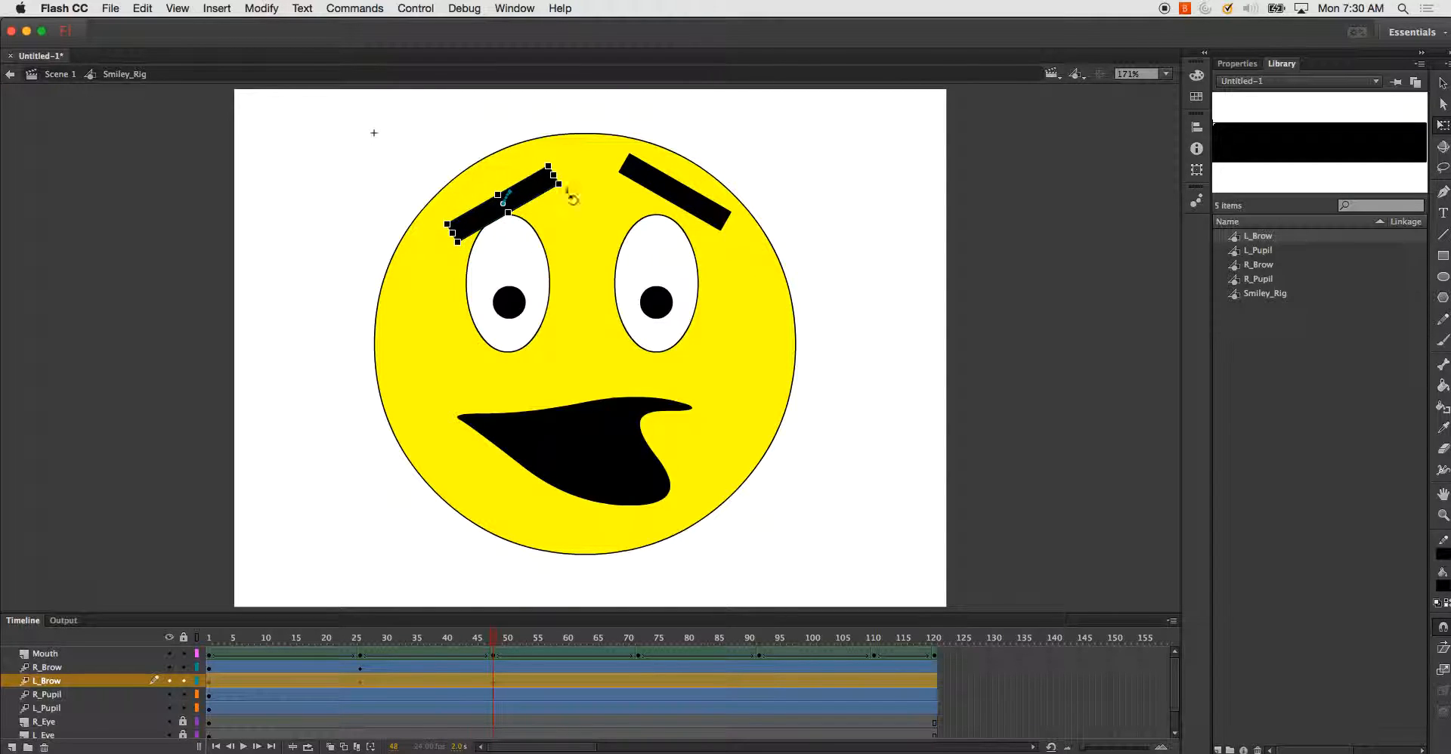
pyautogui.moveTo(558, 231)
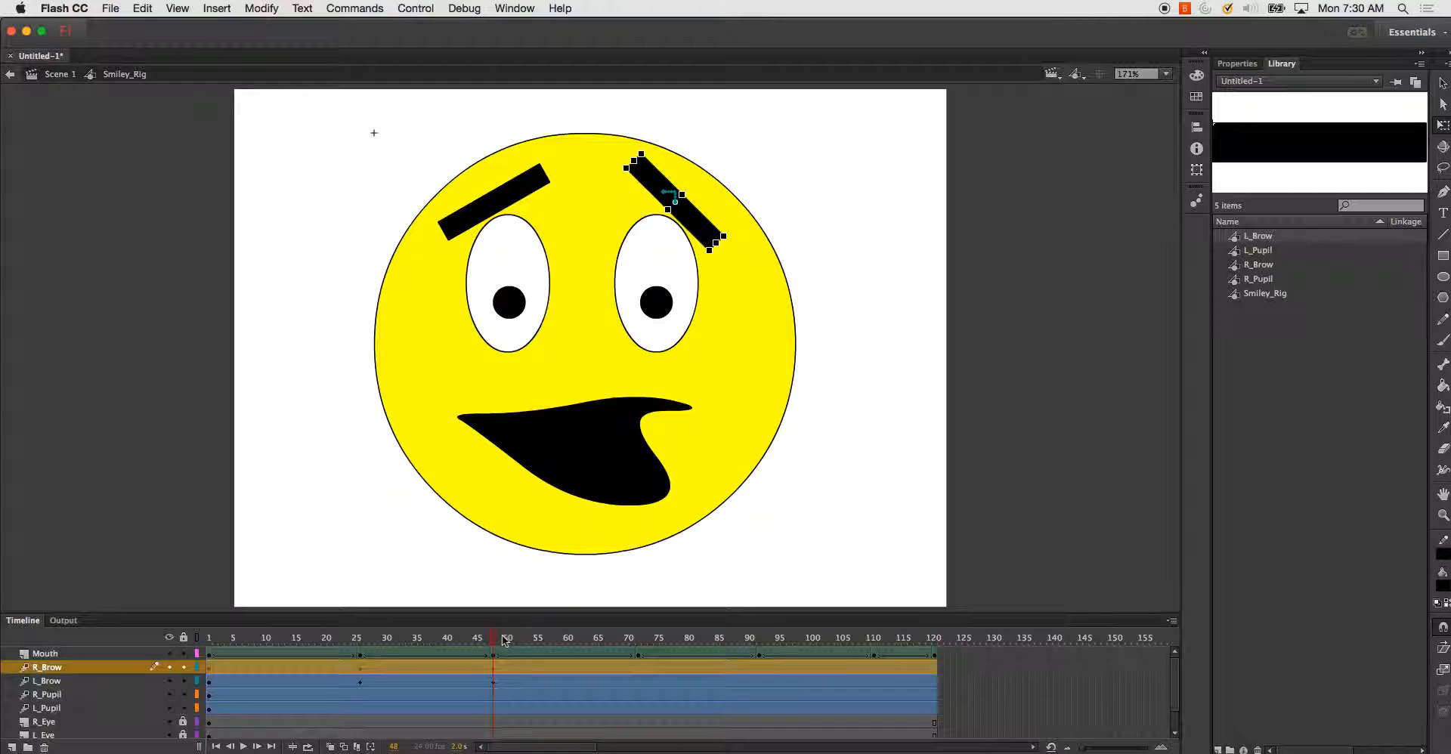
pyautogui.click(637, 638)
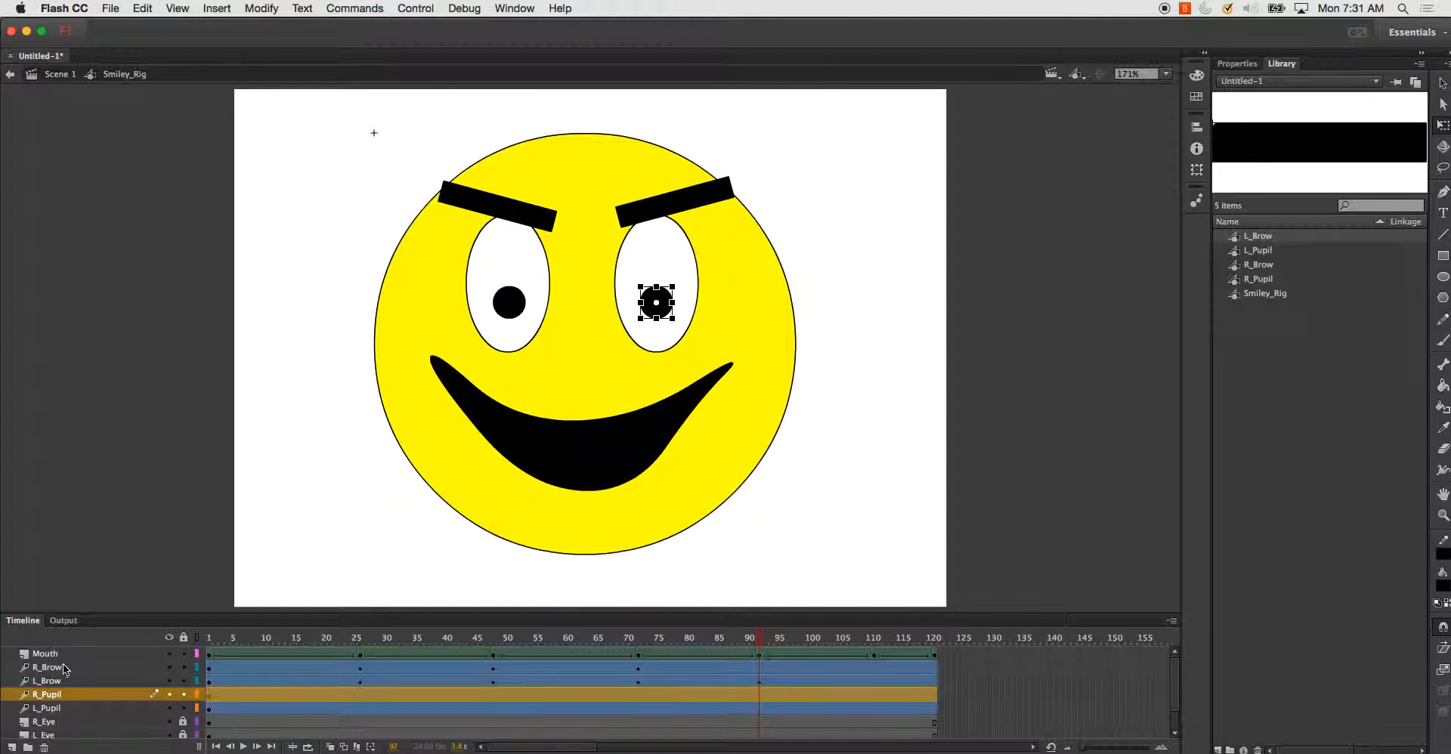
# Adjust the right eyebrow at frames 72 and 91, reviewing the angry and frowning poses to frame 111.
pyautogui.click(49, 666)
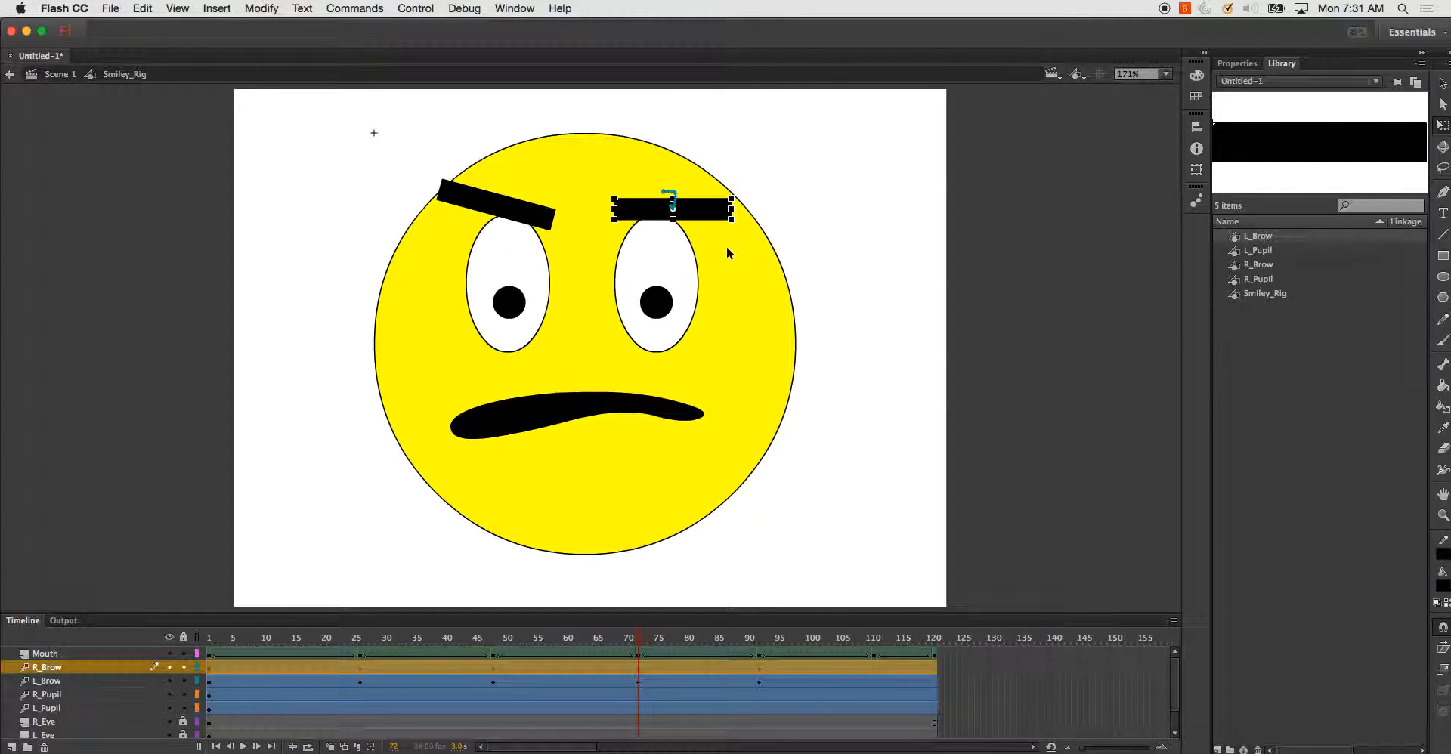
pyautogui.moveTo(671, 208); pyautogui.dragTo(667, 218)
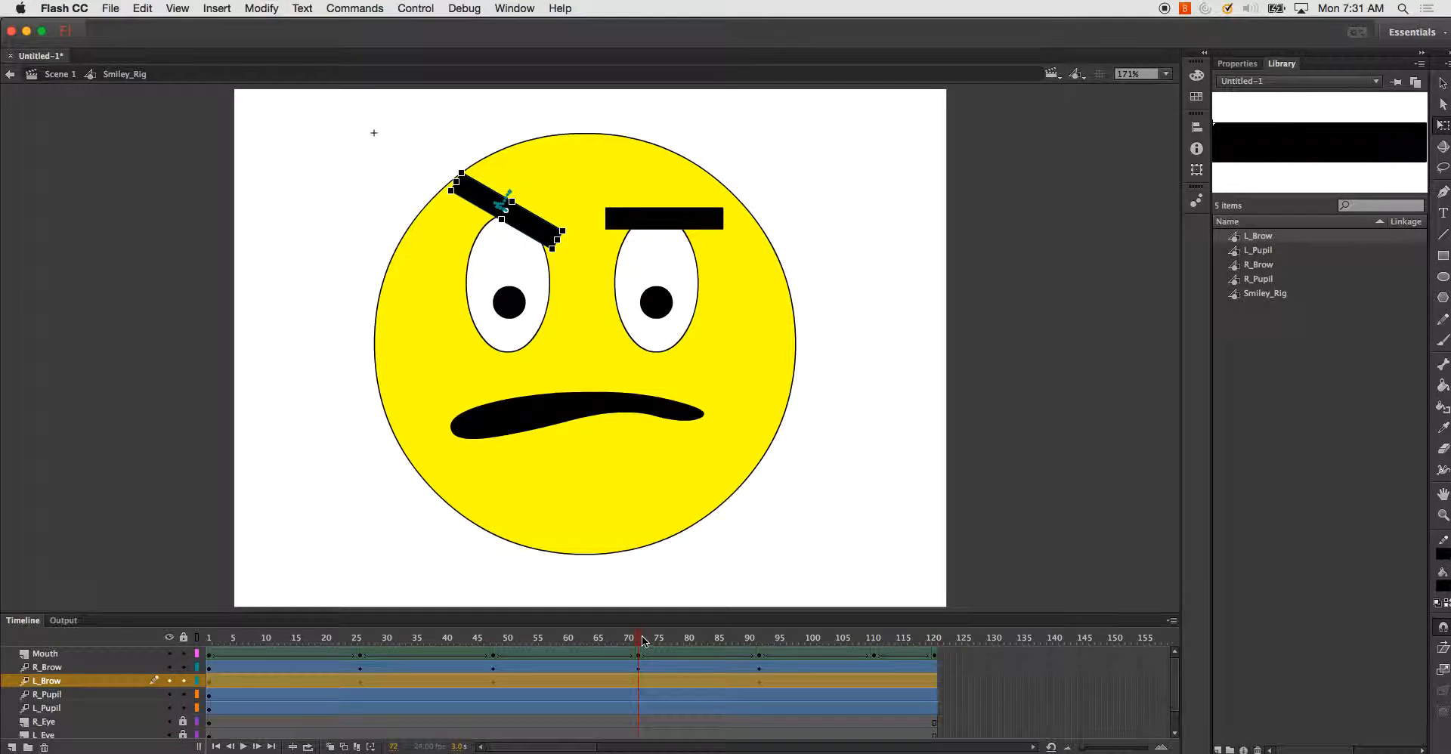
pyautogui.click(759, 638)
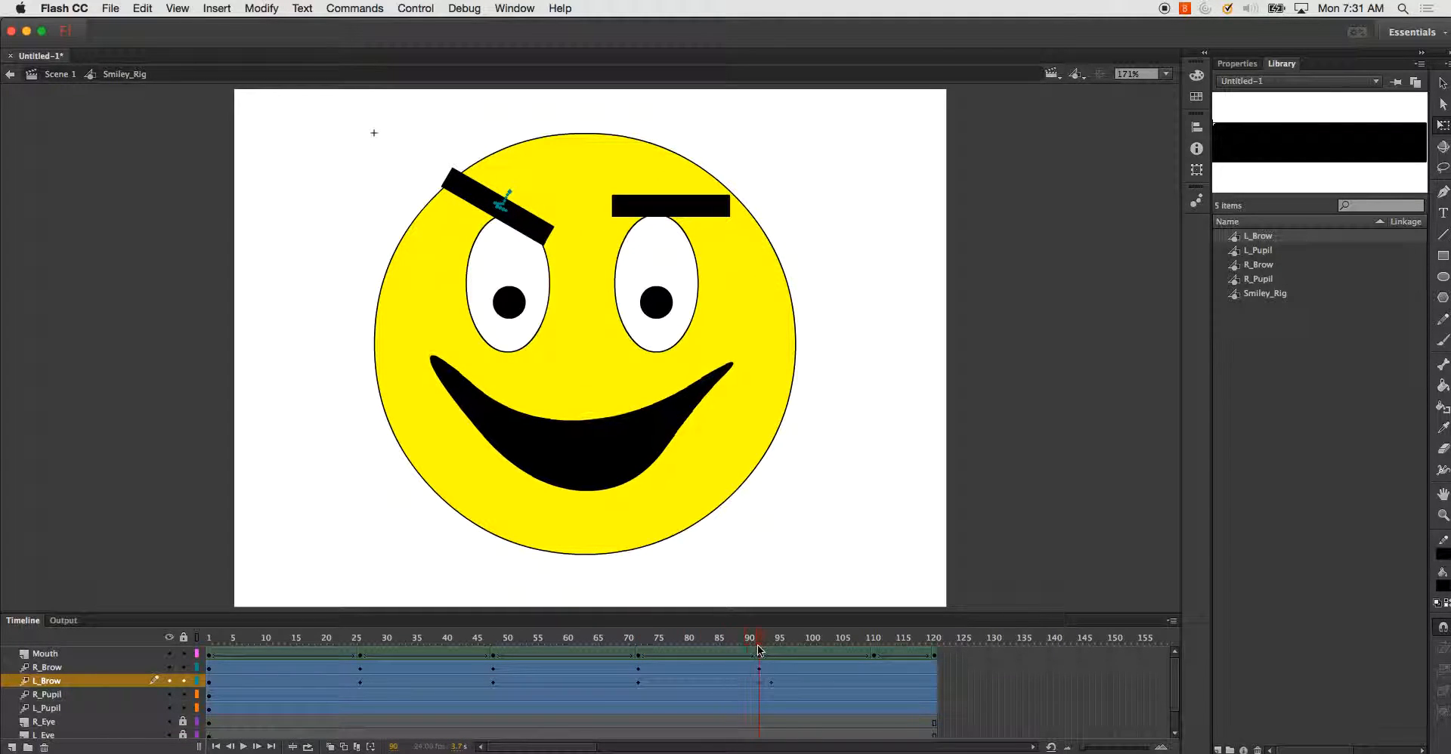
pyautogui.click(48, 667)
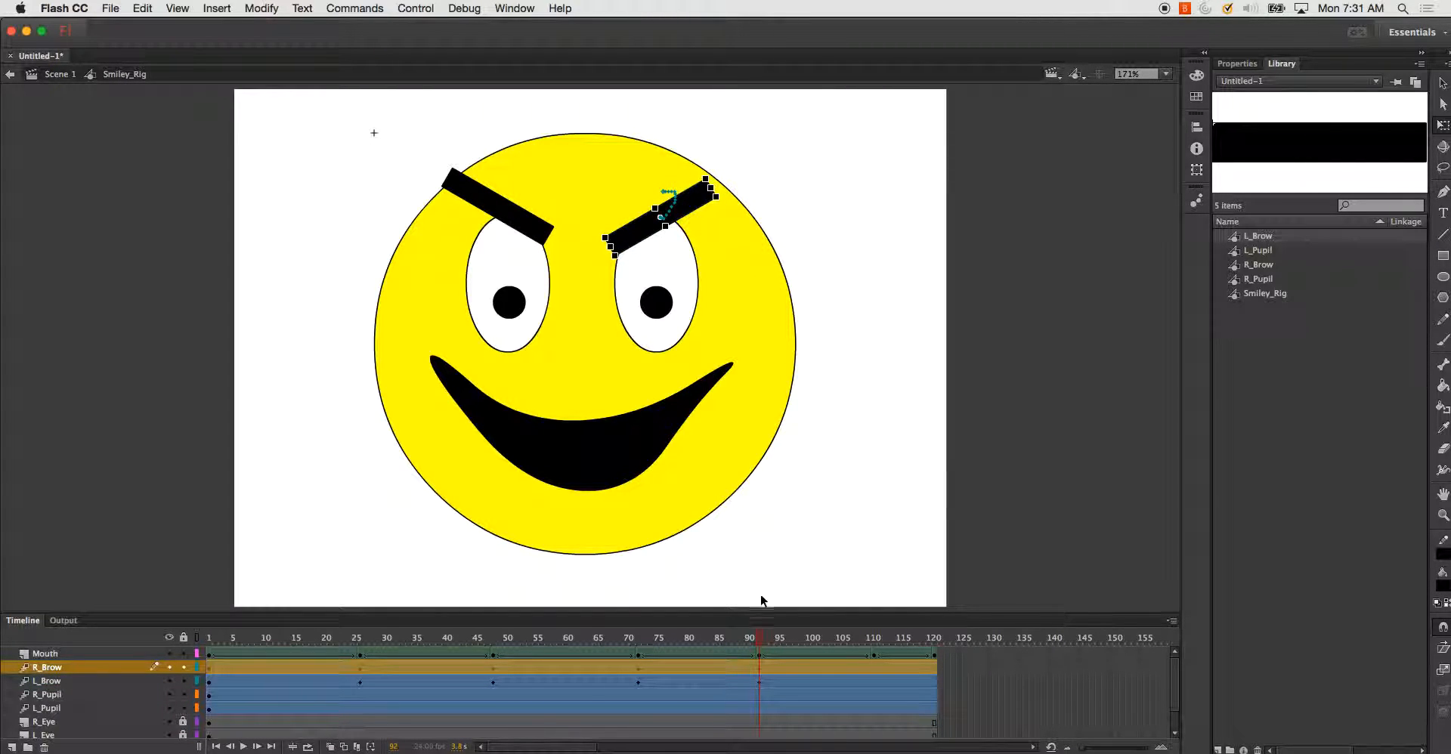
pyautogui.click(349, 638)
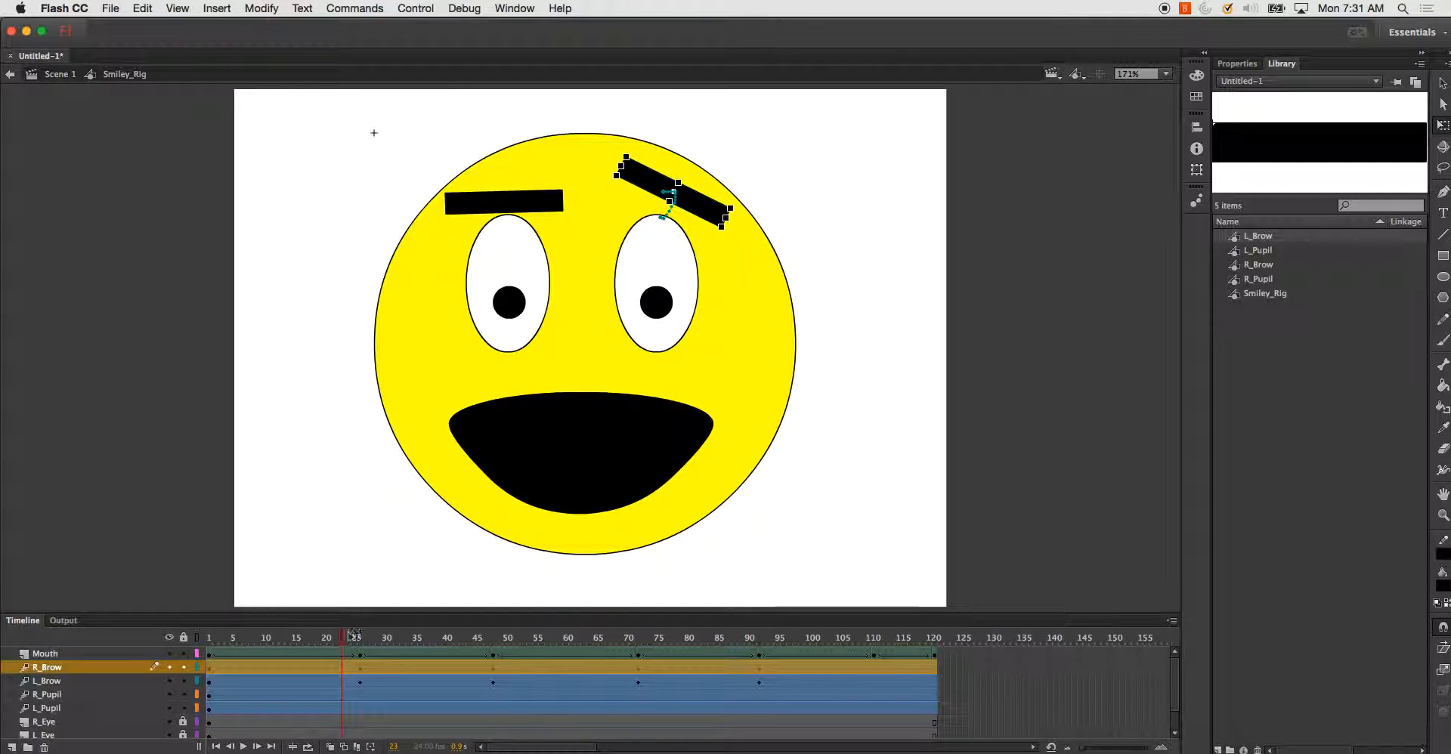
pyautogui.click(750, 638)
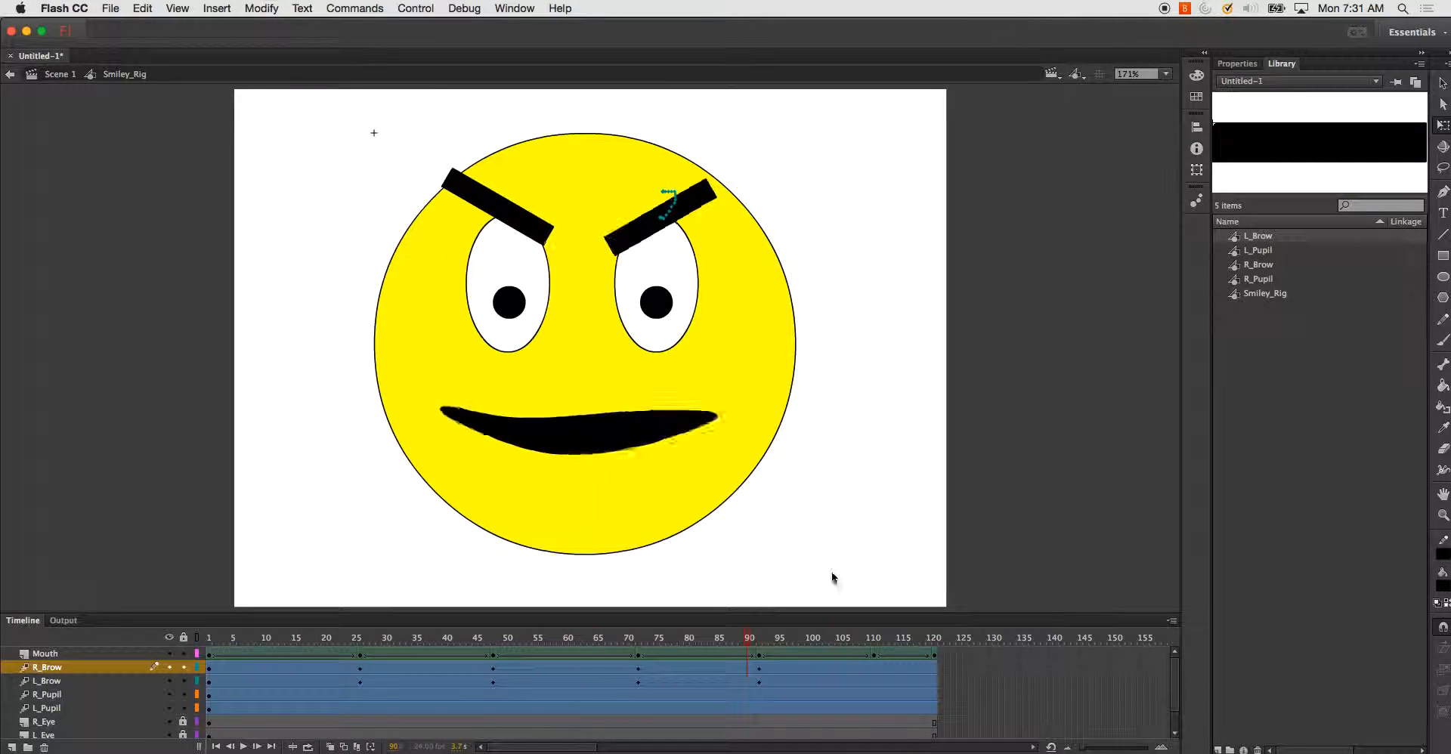
pyautogui.click(933, 638)
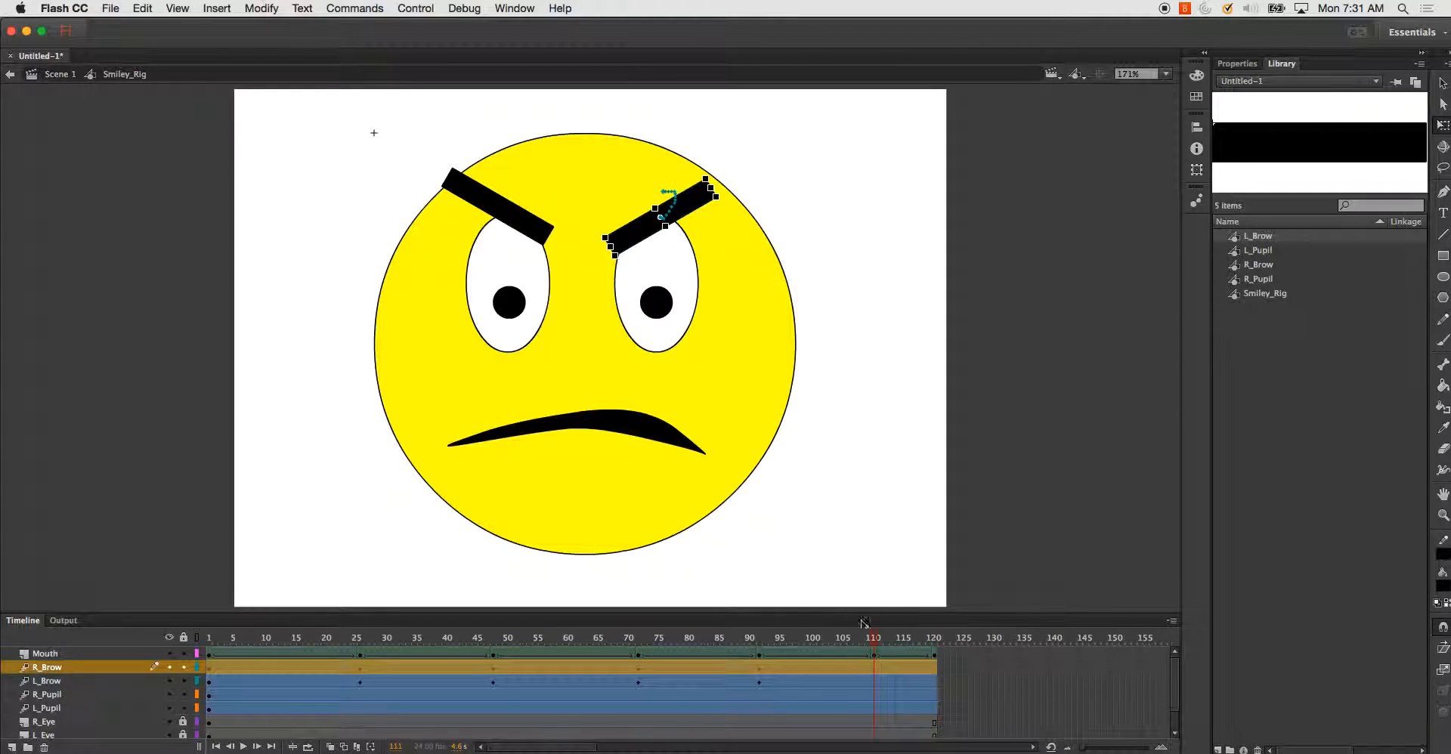
pyautogui.moveTo(728, 222)
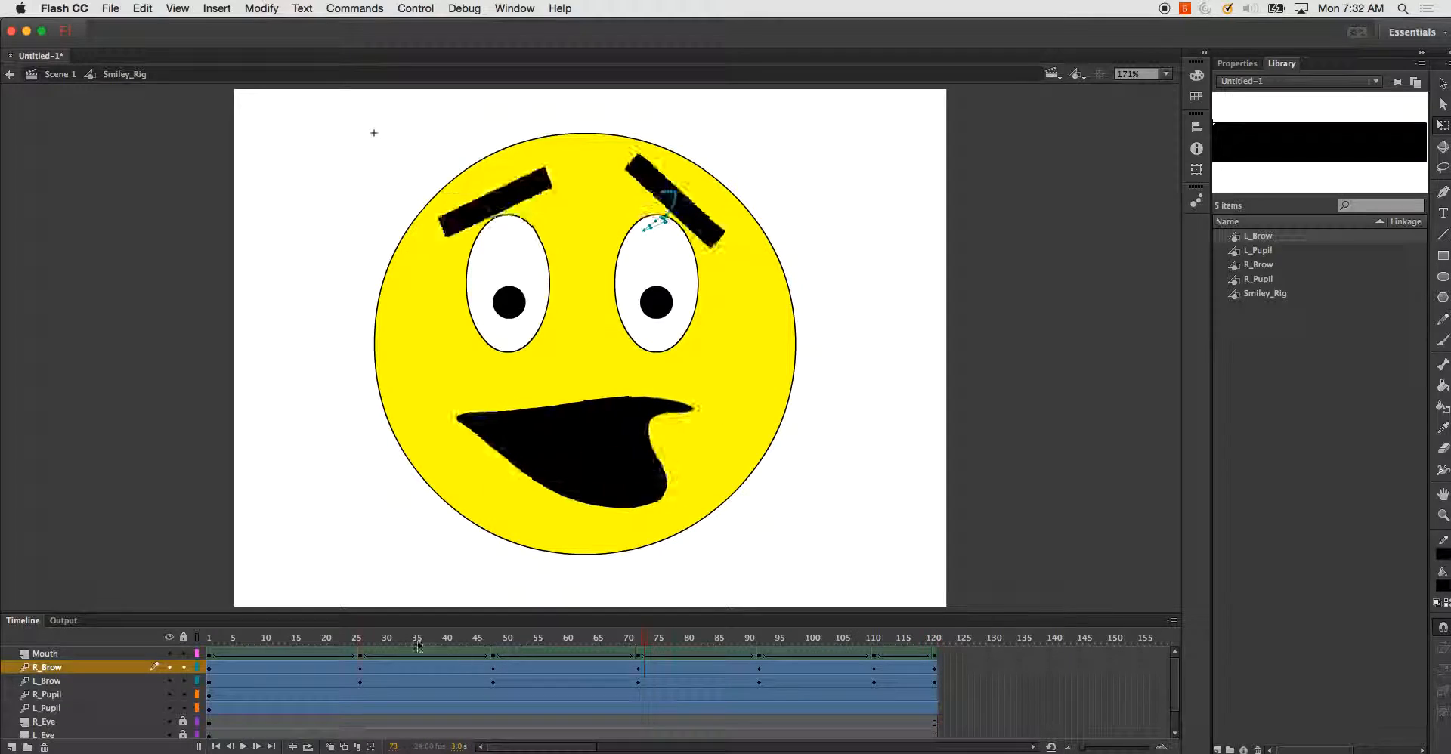
# Preview the eyebrow tween from frame 40 to the last frame, then select the R_Pupil layer.
pyautogui.click(230, 638)
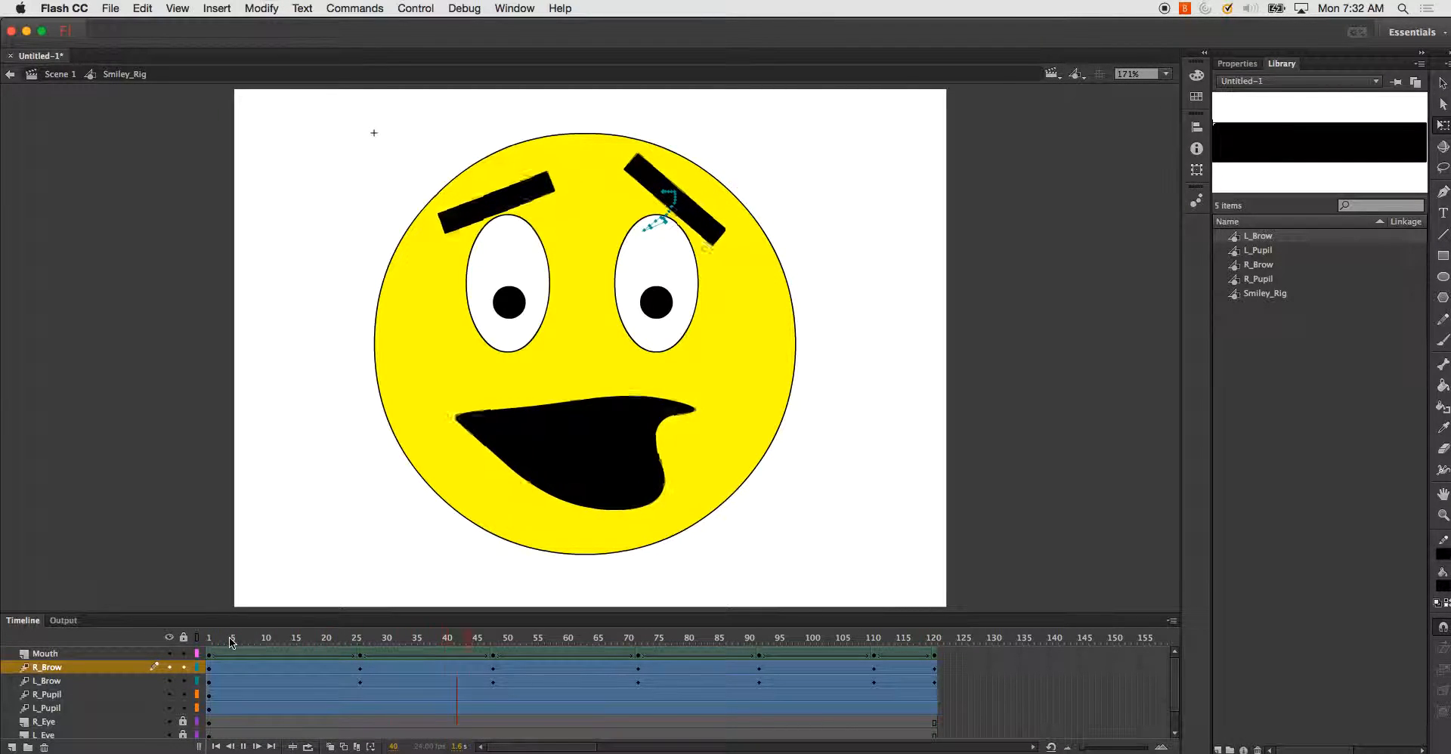
pyautogui.click(727, 638)
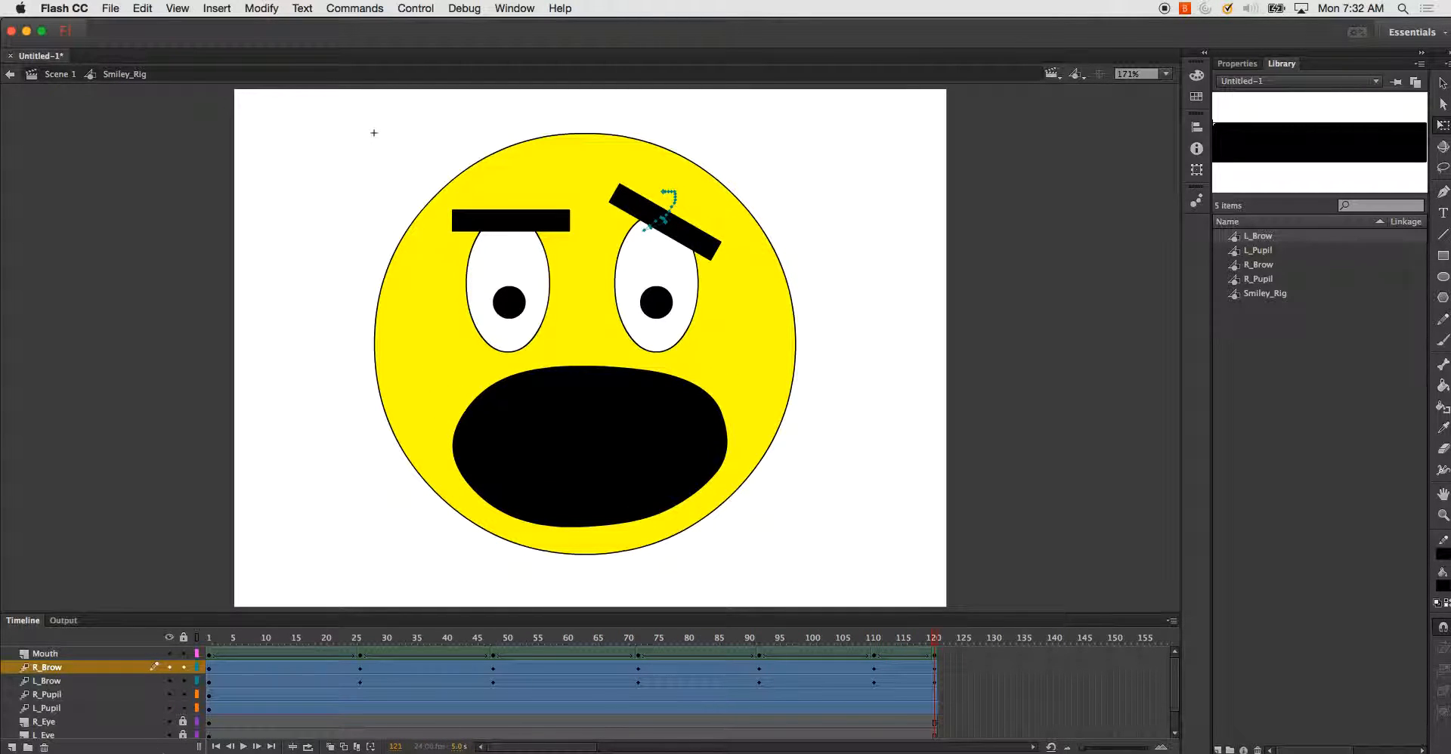
pyautogui.click(47, 682)
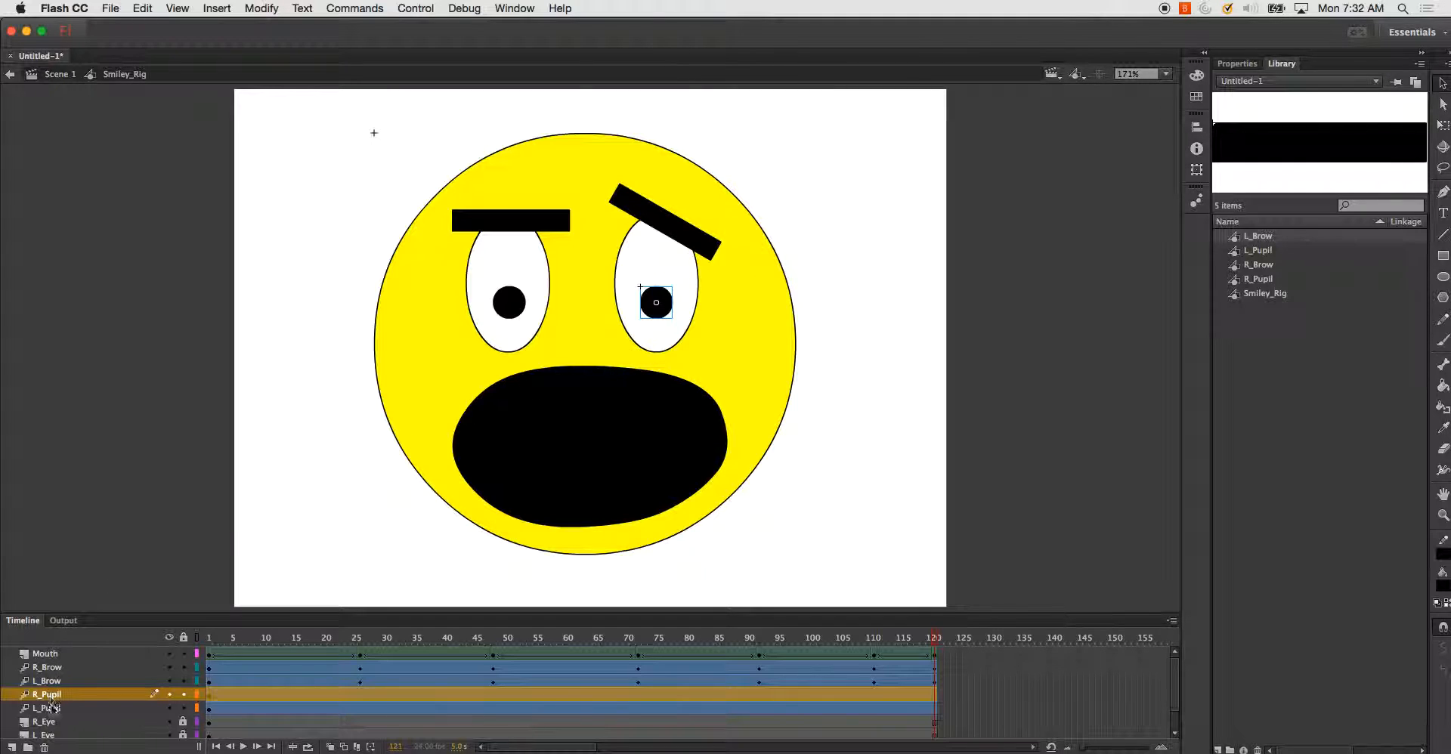
# Select both pupil layers and pose the pupils at frames 26 and 48.
pyautogui.click(44, 708)
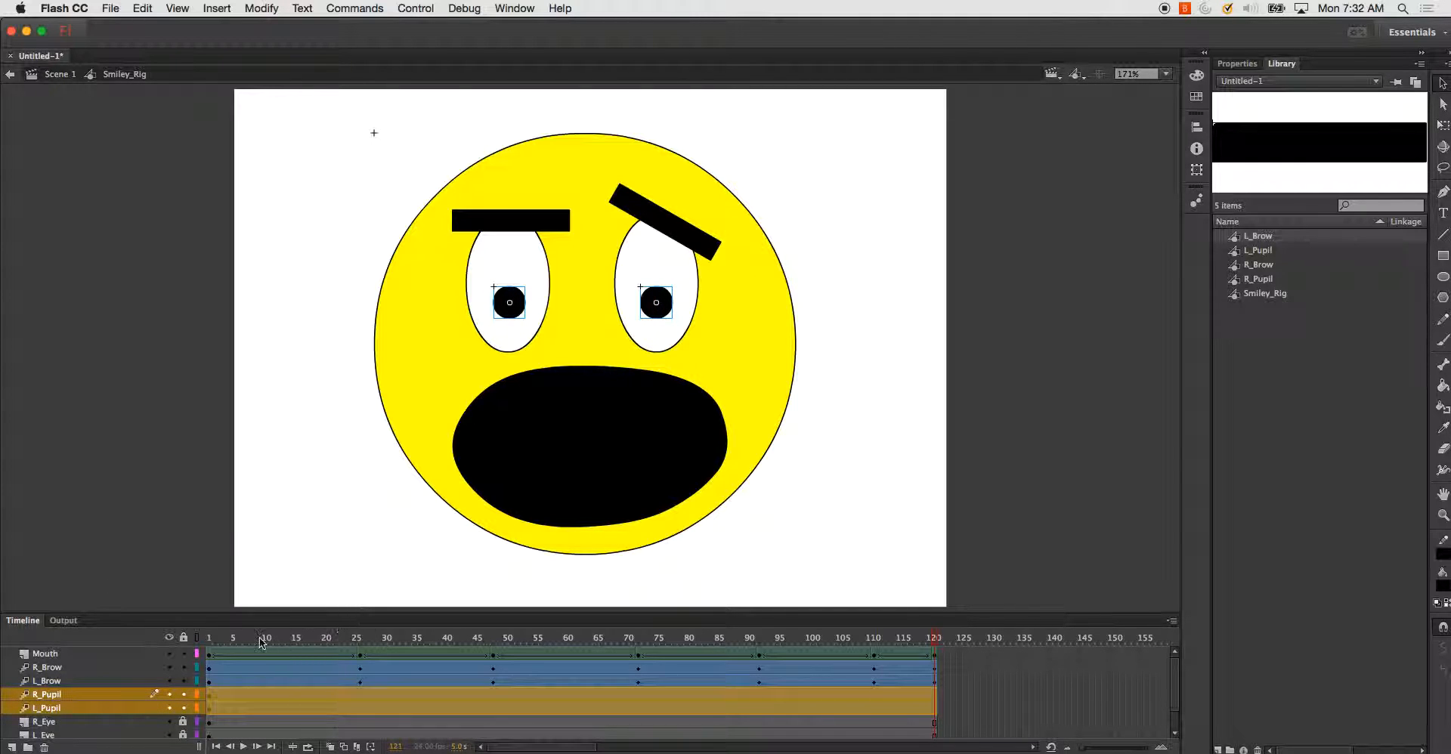
pyautogui.click(357, 638)
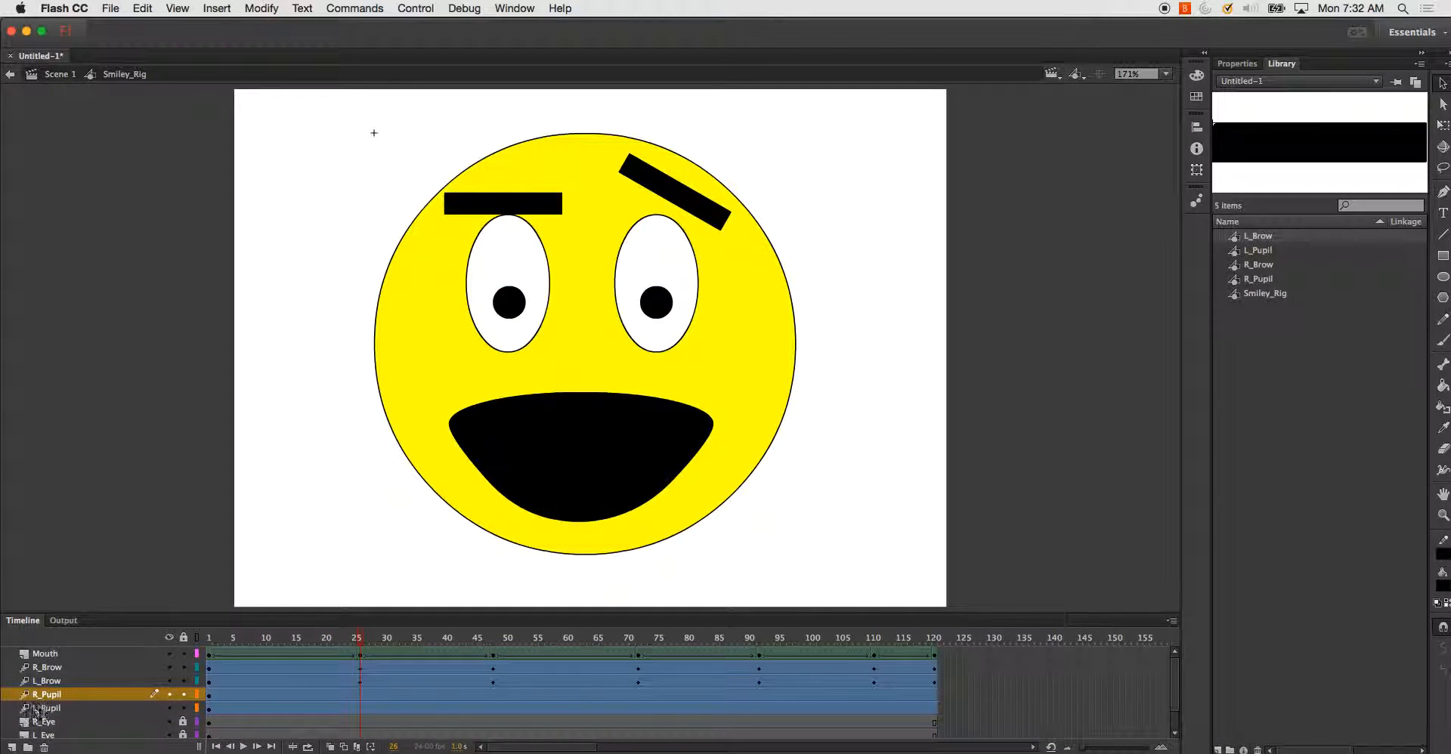
pyautogui.click(44, 708)
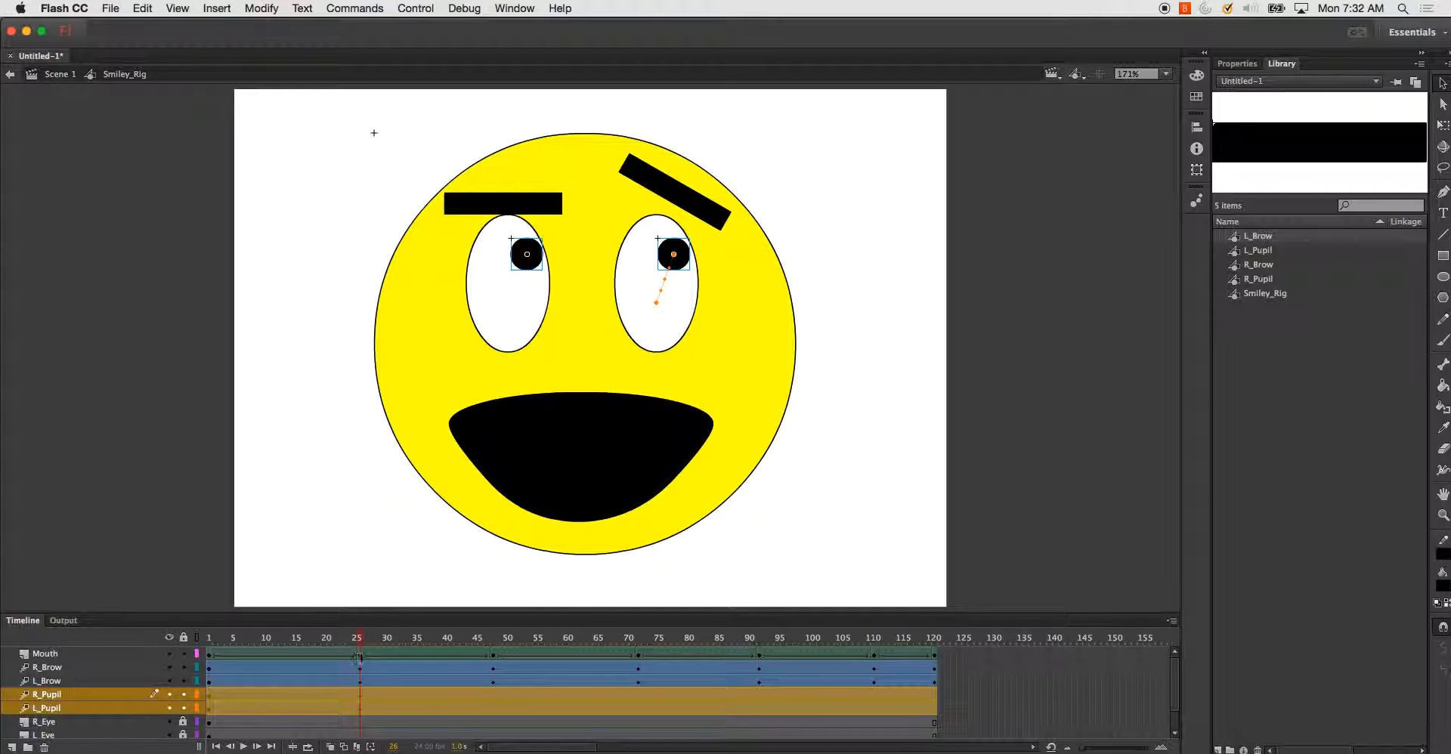
pyautogui.click(493, 638)
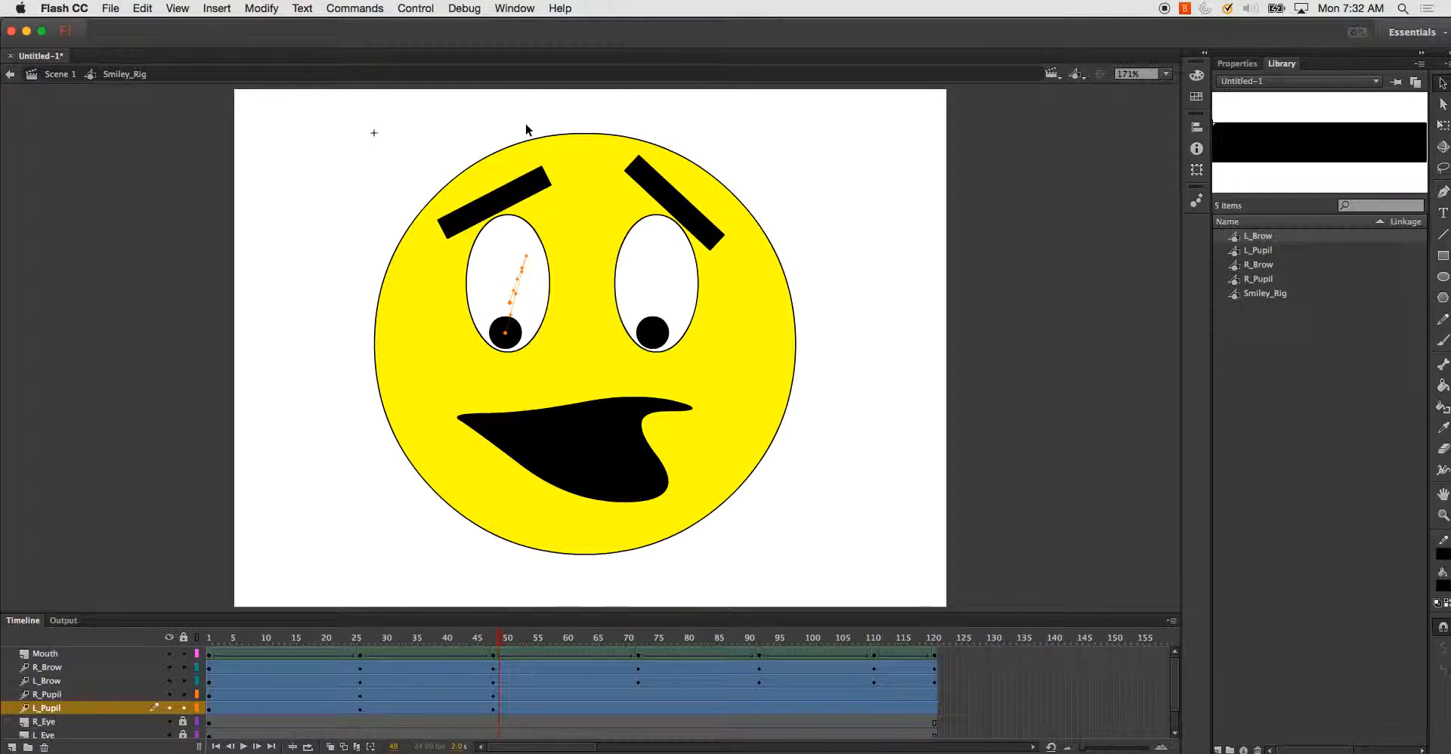
pyautogui.click(47, 694)
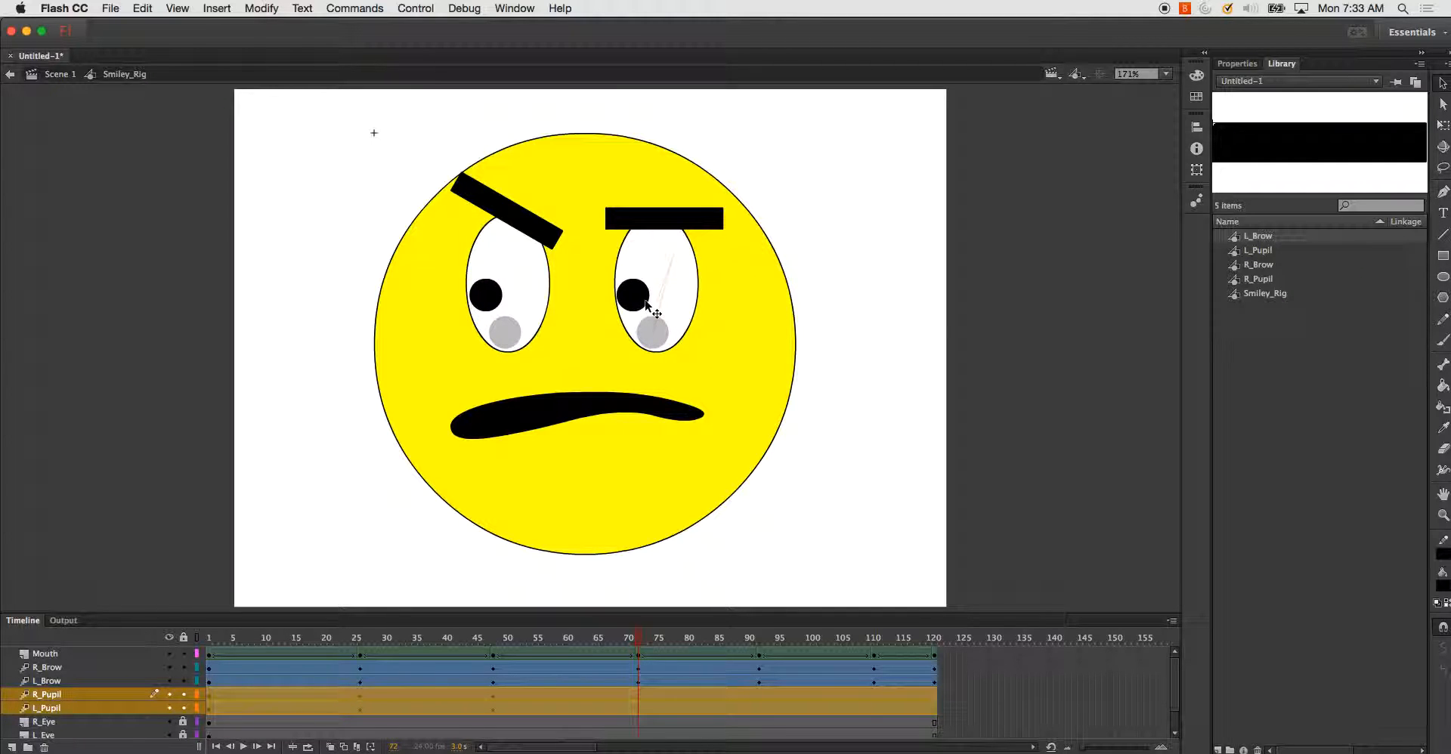
# At the frowning-face frames near 111, select both pupils and shift their gaze up toward the brows.
pyautogui.click(689, 638)
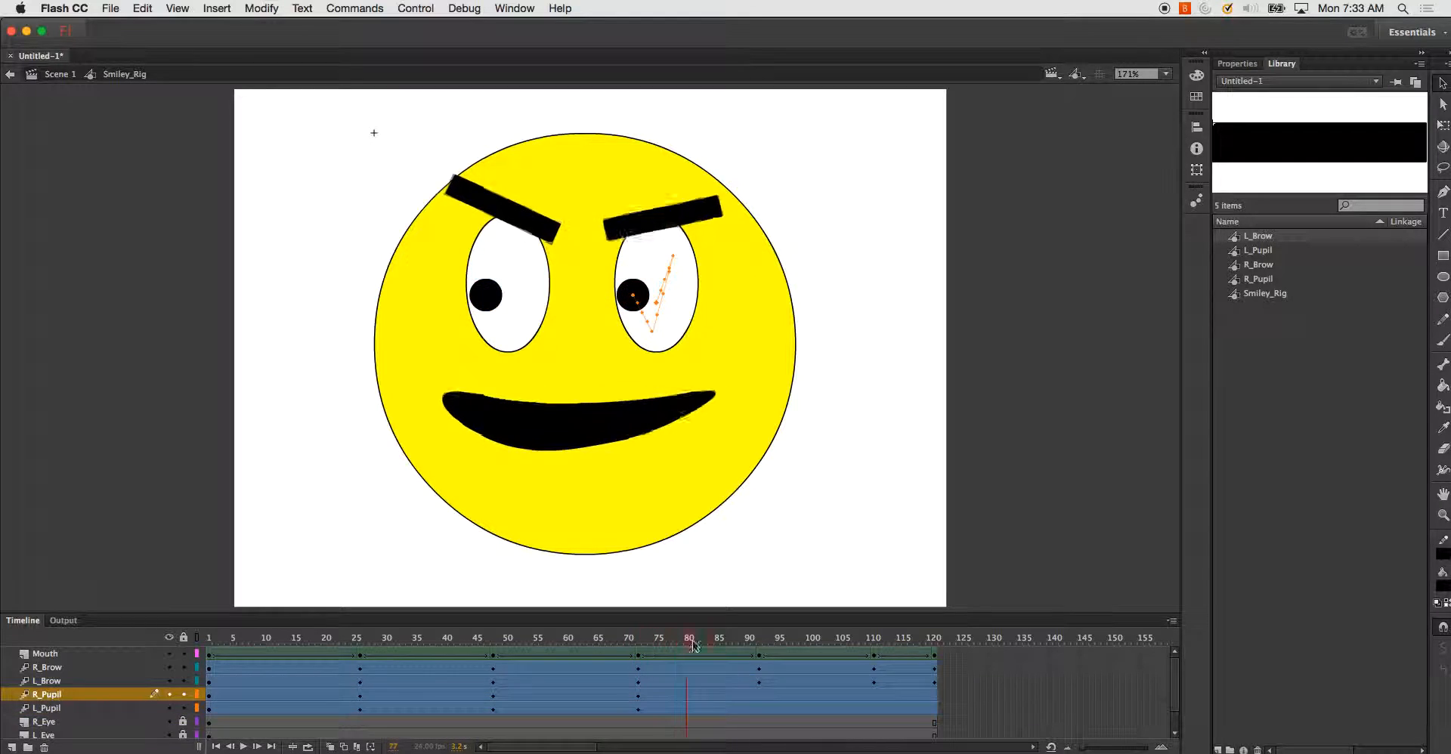
pyautogui.click(758, 638)
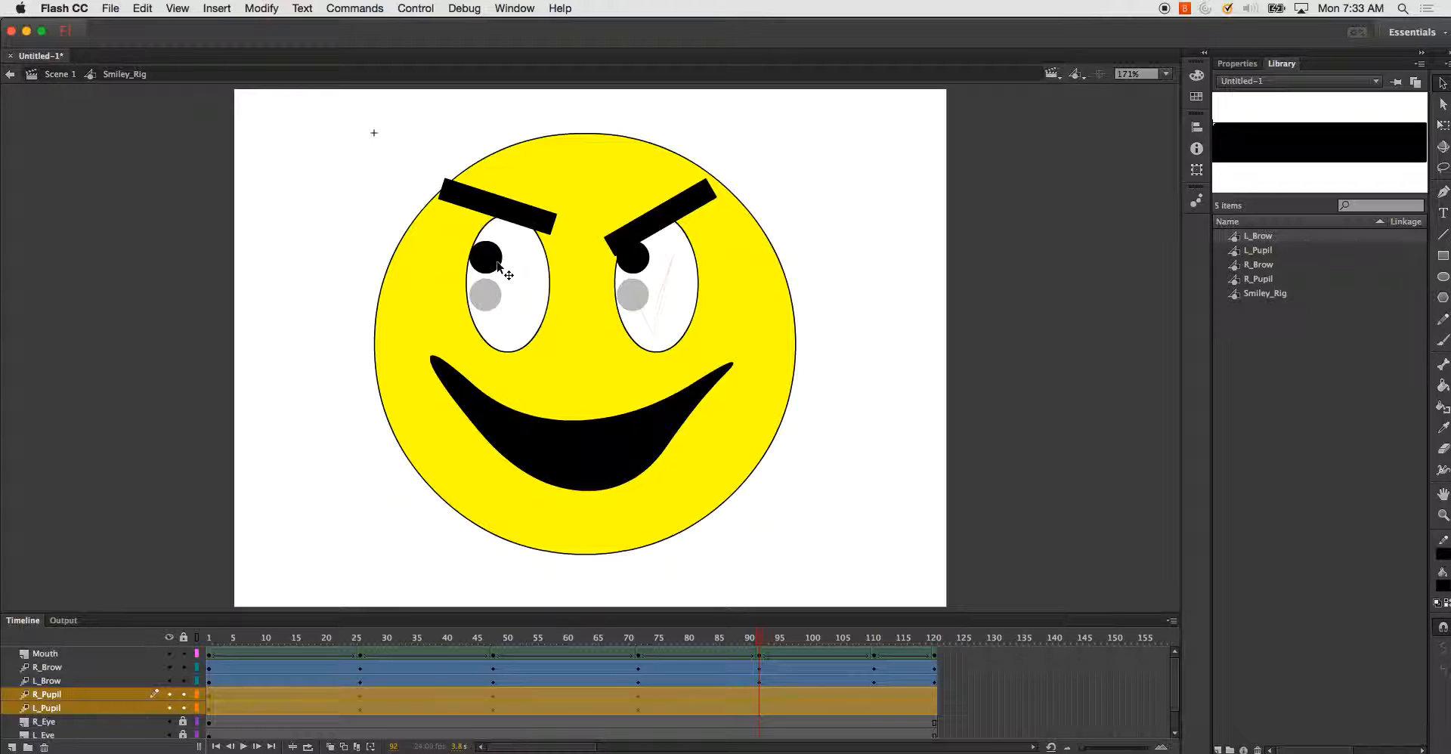
pyautogui.click(849, 638)
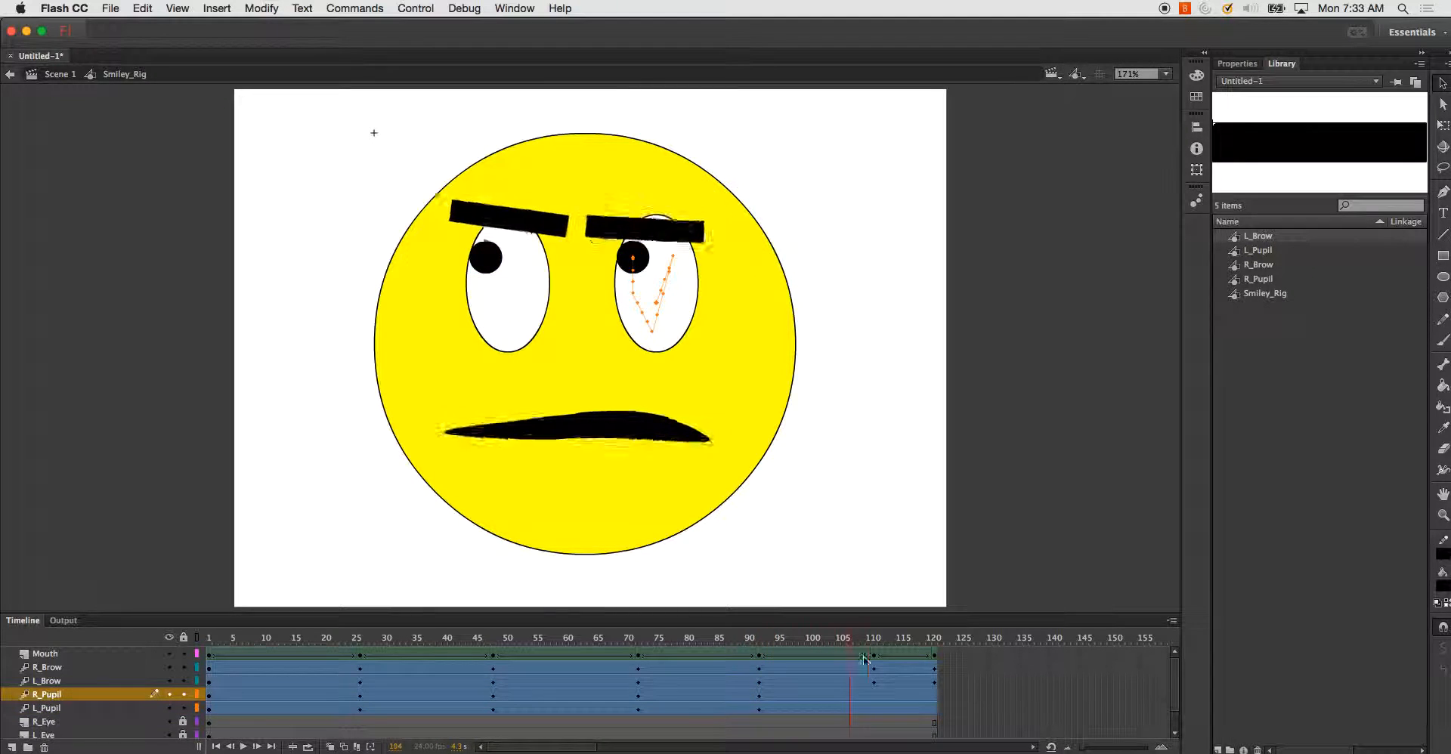
pyautogui.click(872, 638)
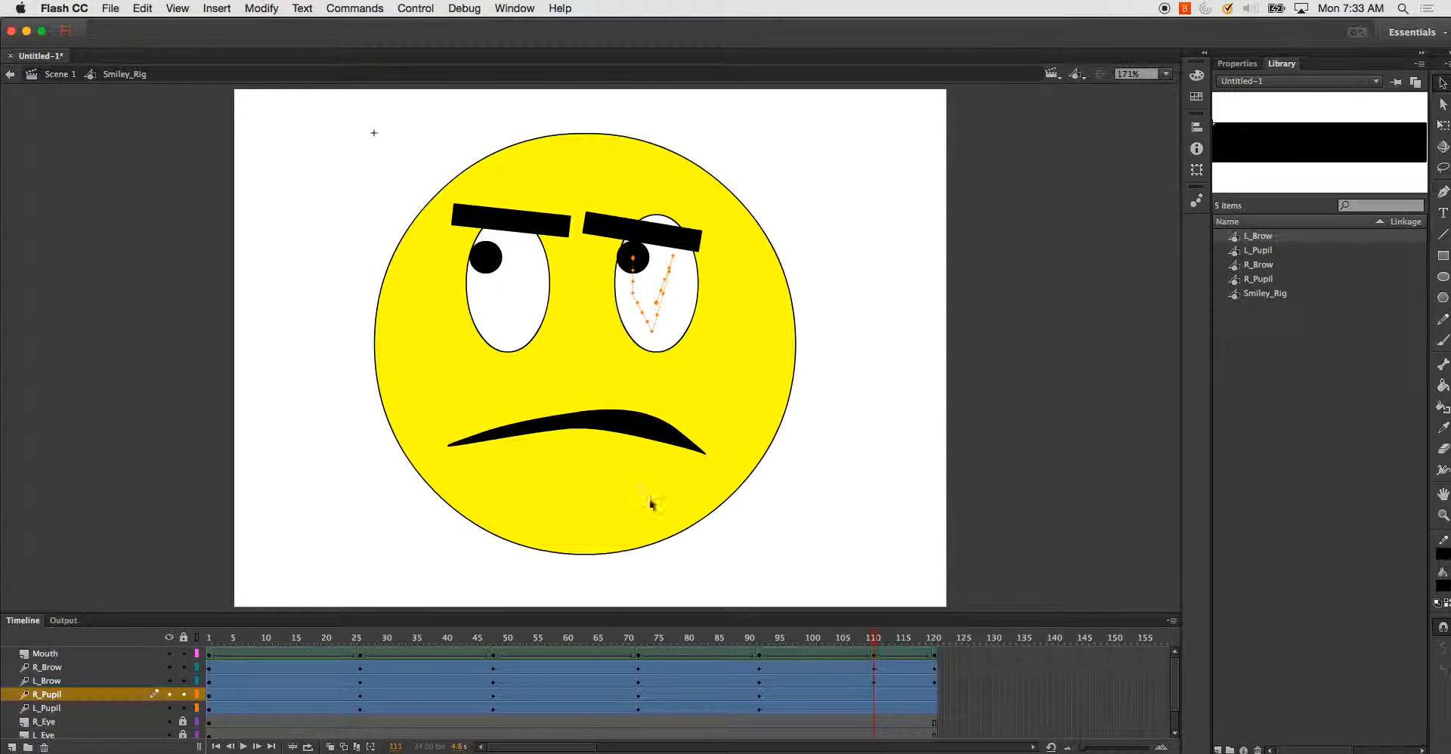
pyautogui.click(46, 682)
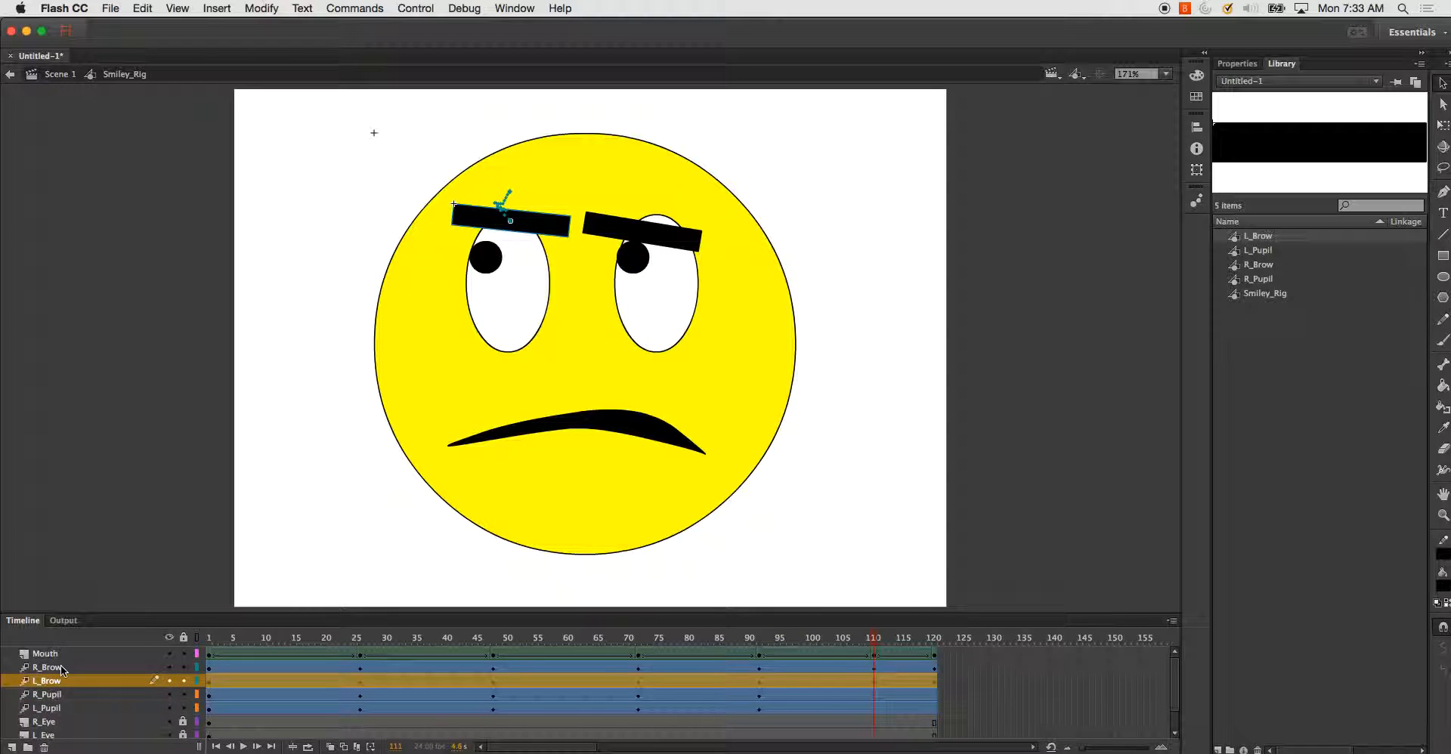
pyautogui.click(49, 667)
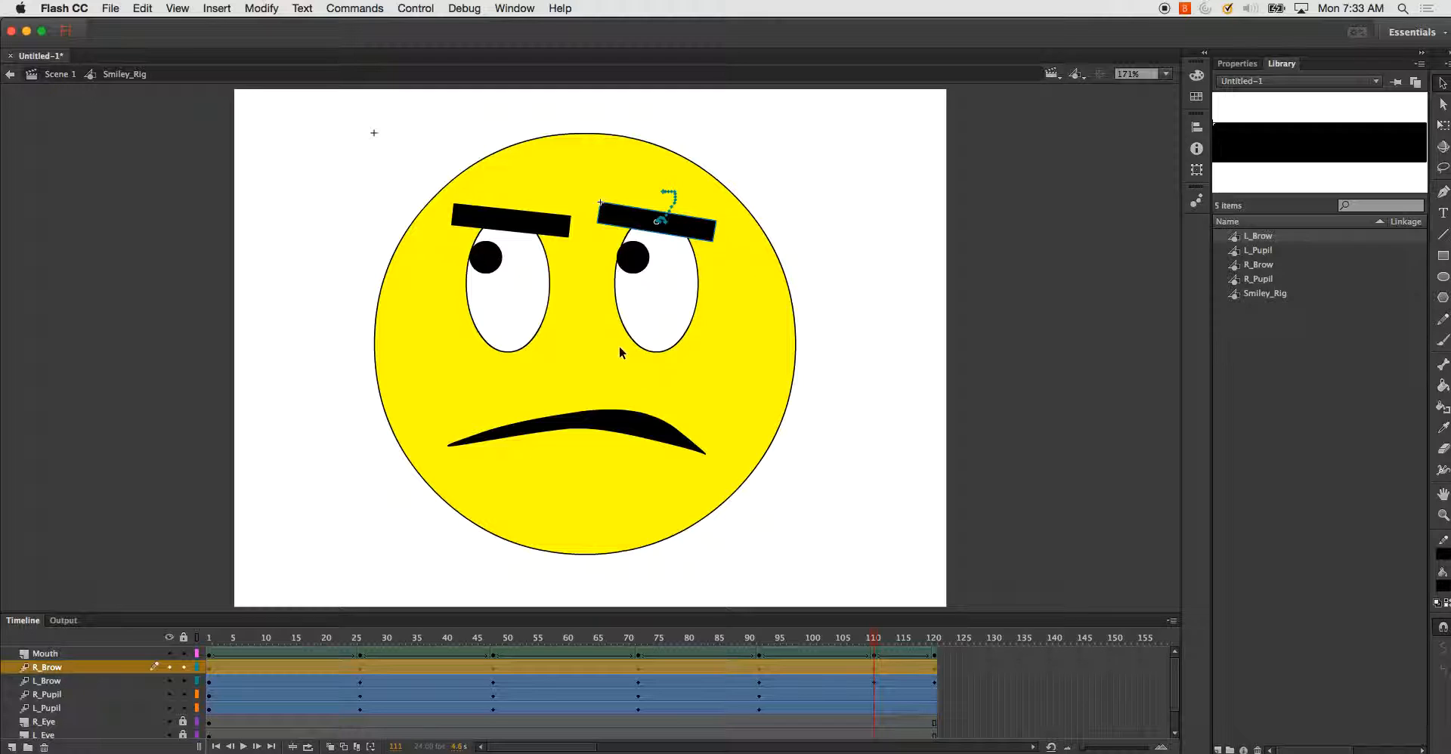
pyautogui.click(44, 696)
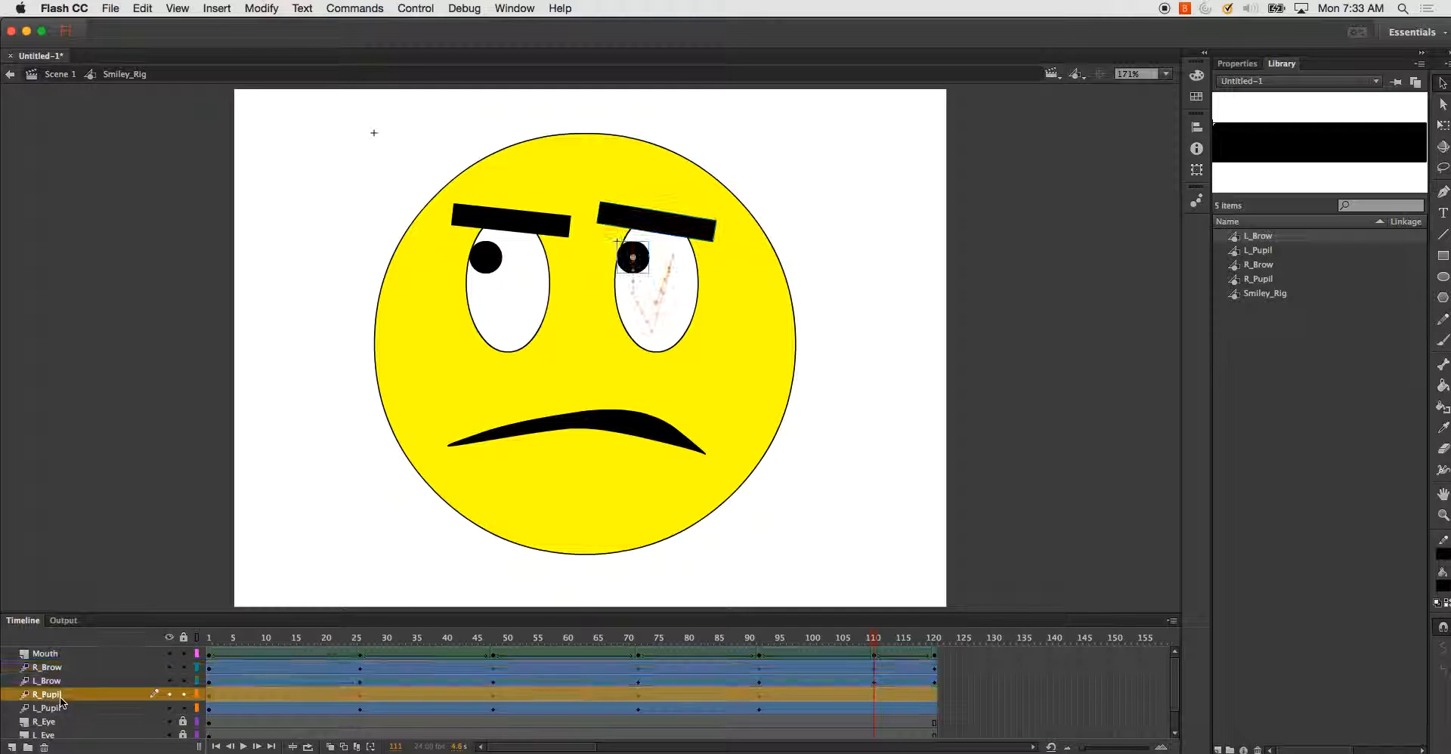
pyautogui.click(44, 708)
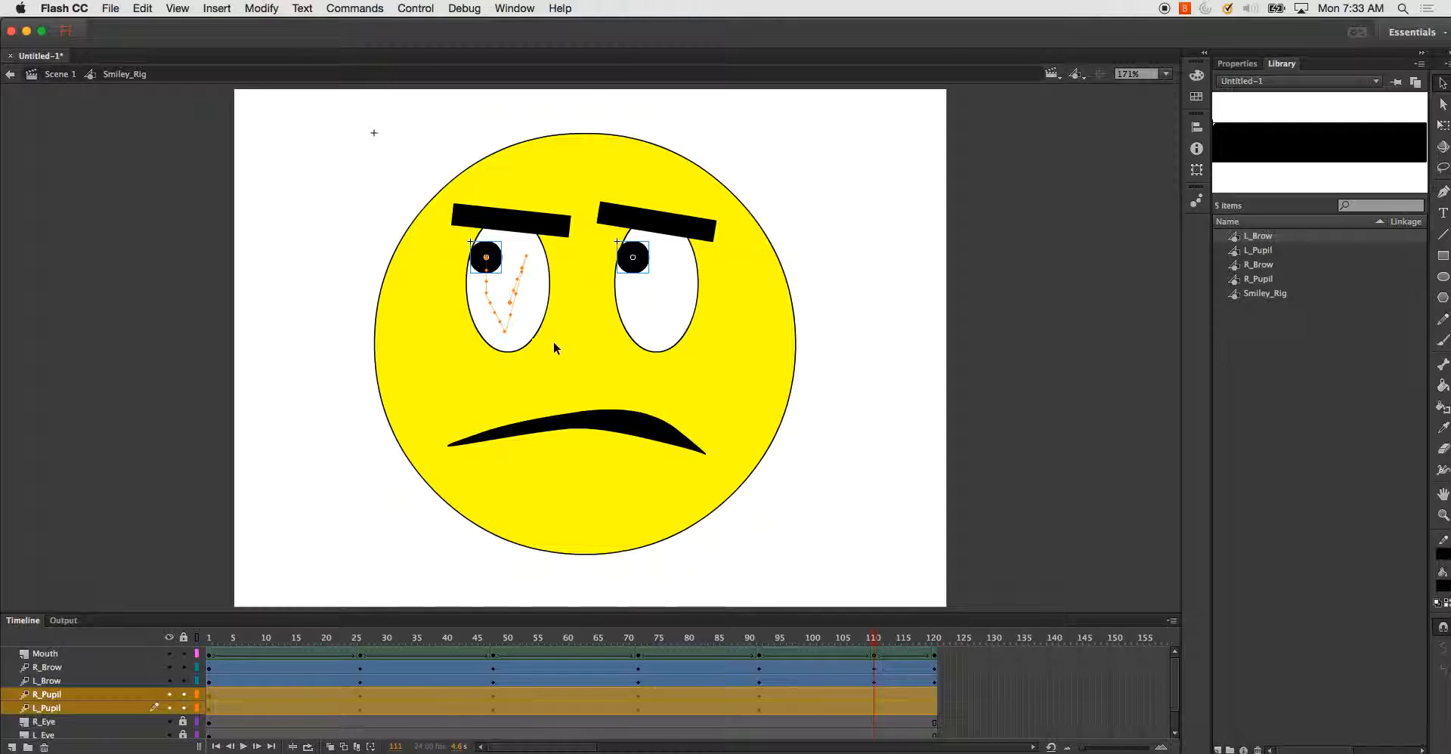
pyautogui.moveTo(508, 259)
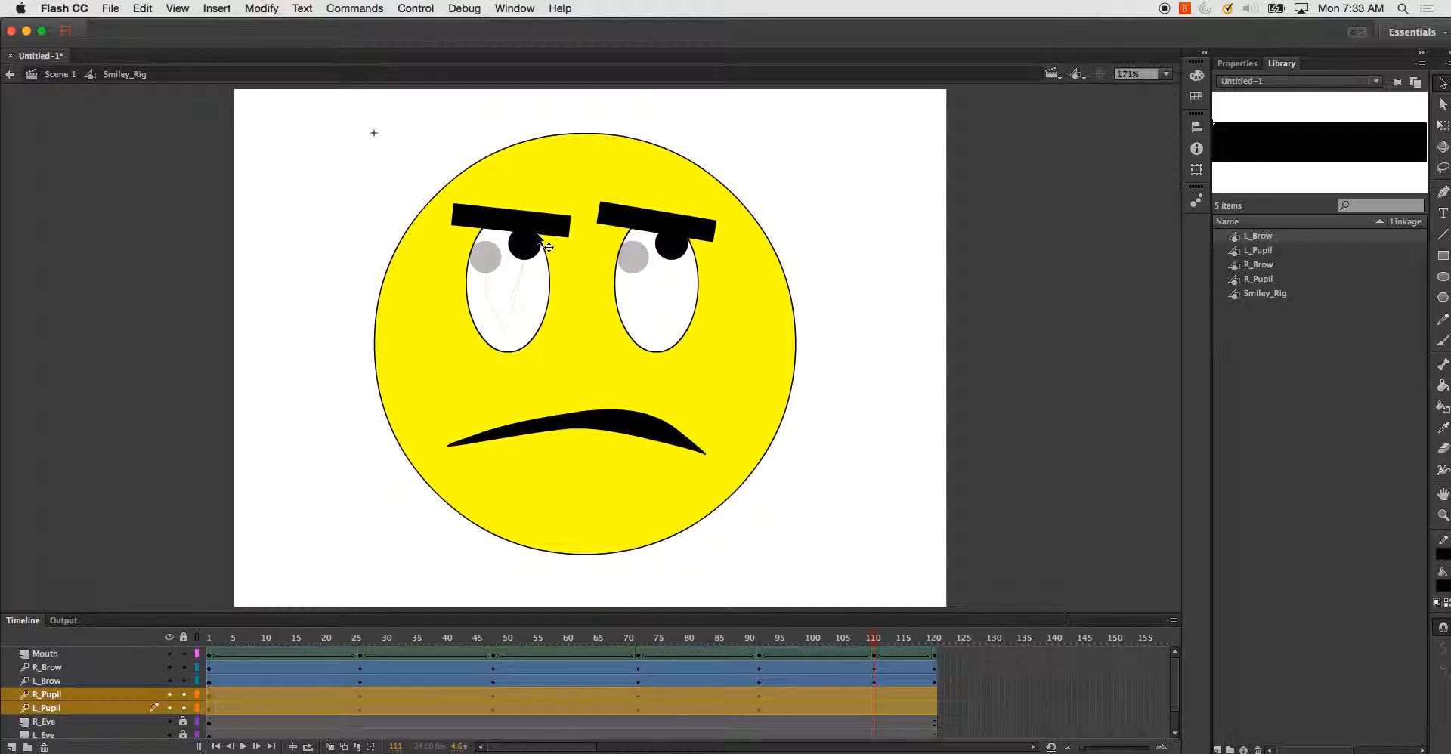
pyautogui.click(924, 638)
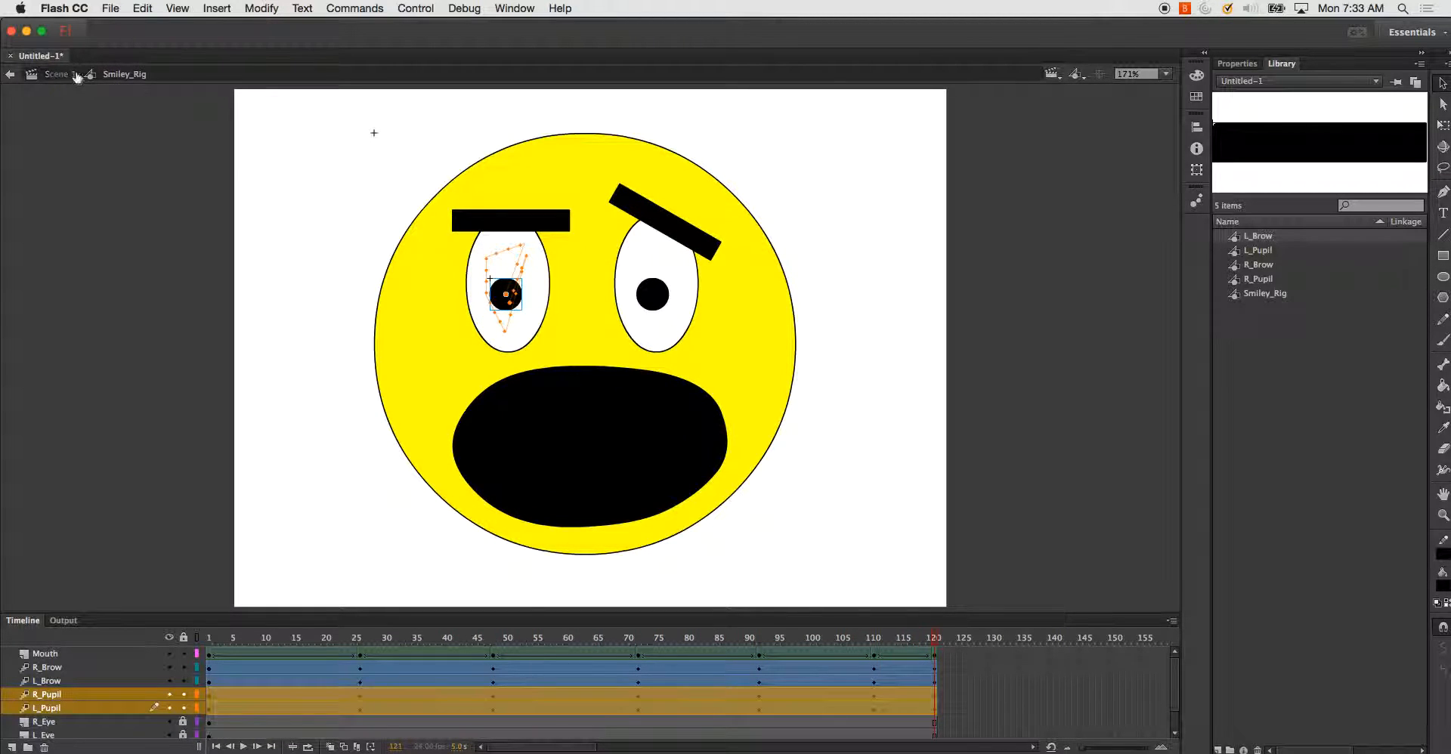
# Return from the Smiley_Rig symbol to Scene 1 via the edit bar.
pyautogui.click(56, 74)
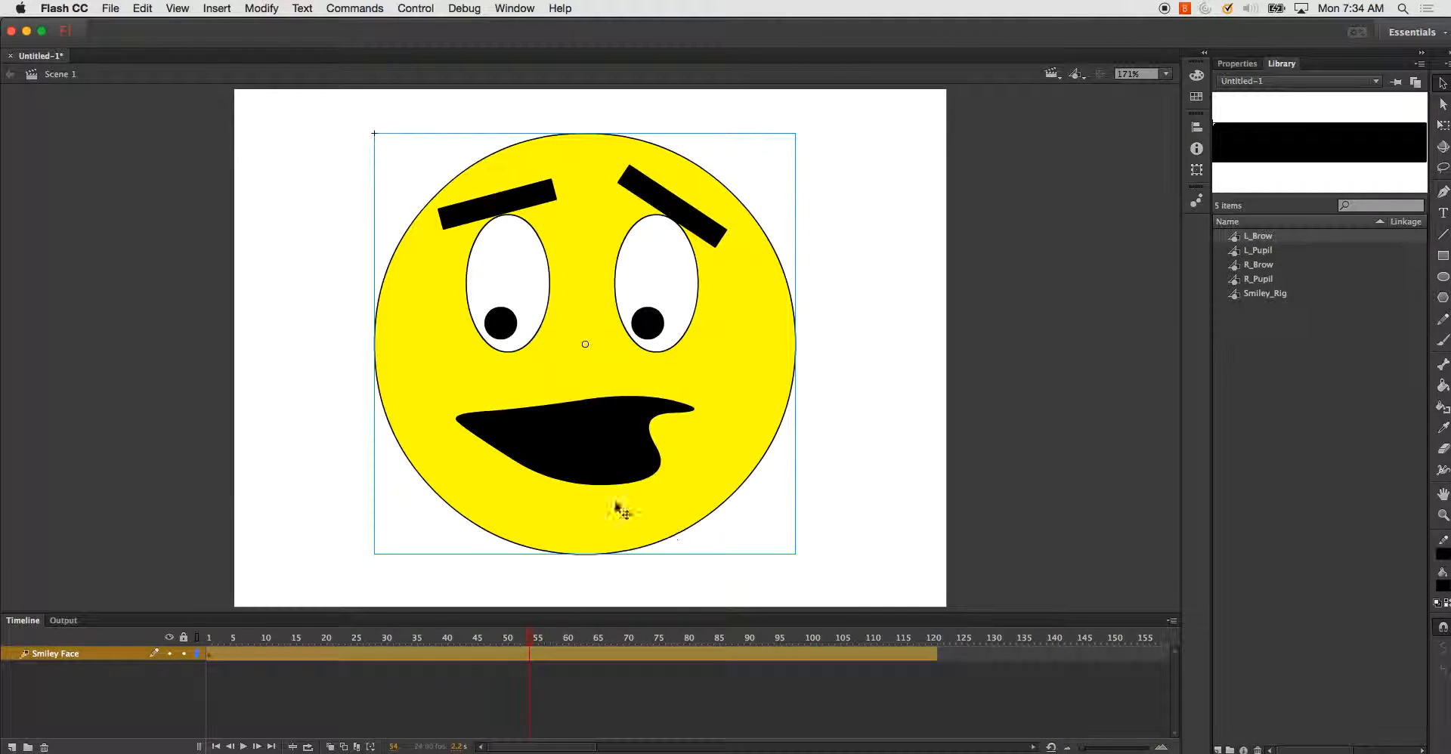
pyautogui.moveTo(750, 491)
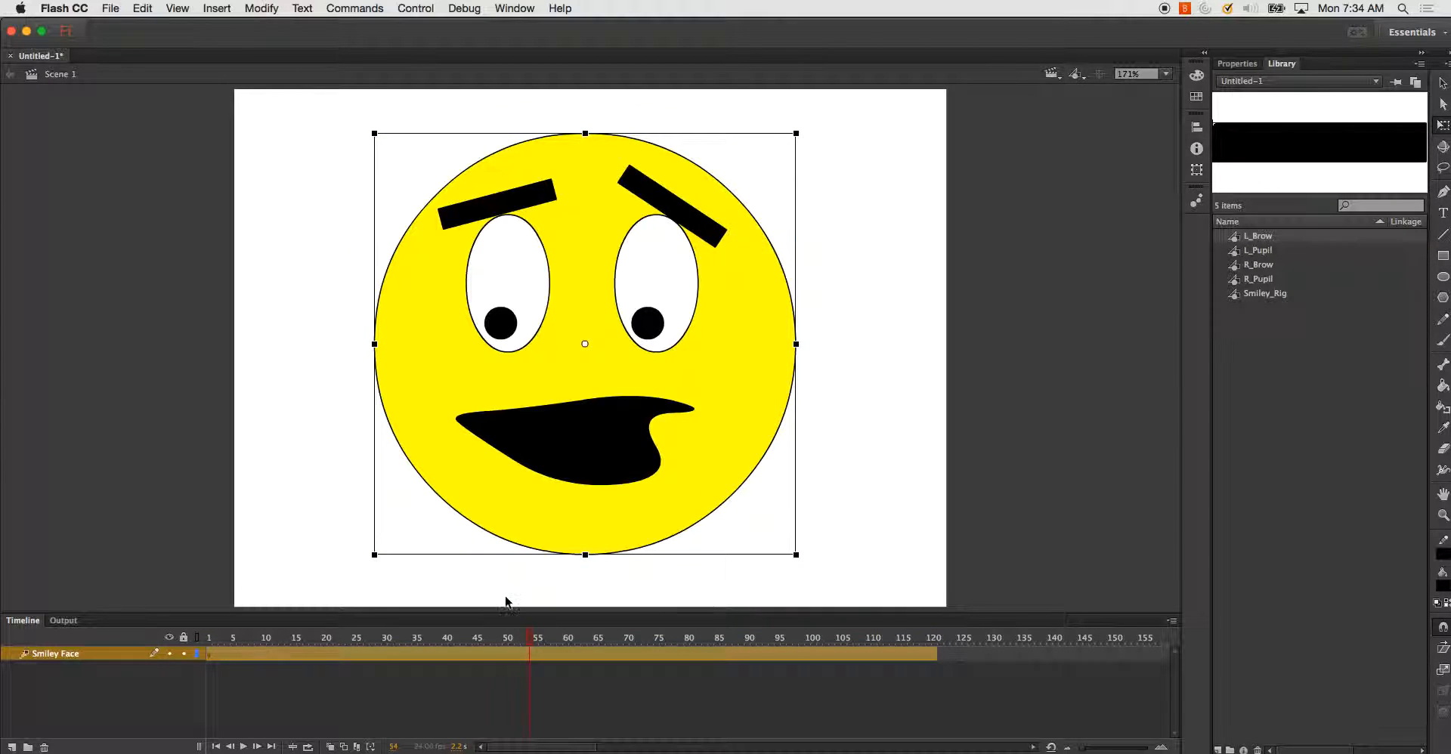
# Select the smiley at frame 1 and step into the middle of its motion tween.
pyautogui.click(209, 638)
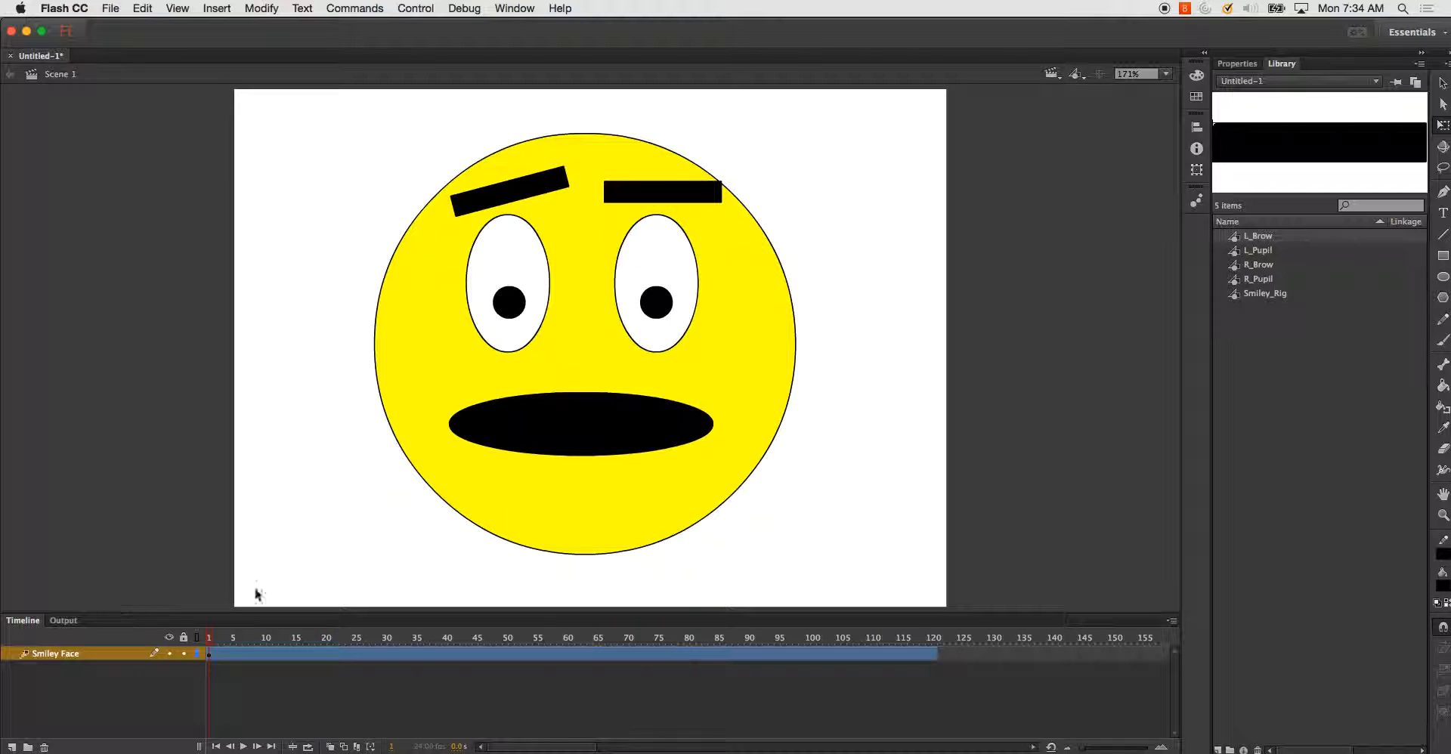
pyautogui.click(583, 343)
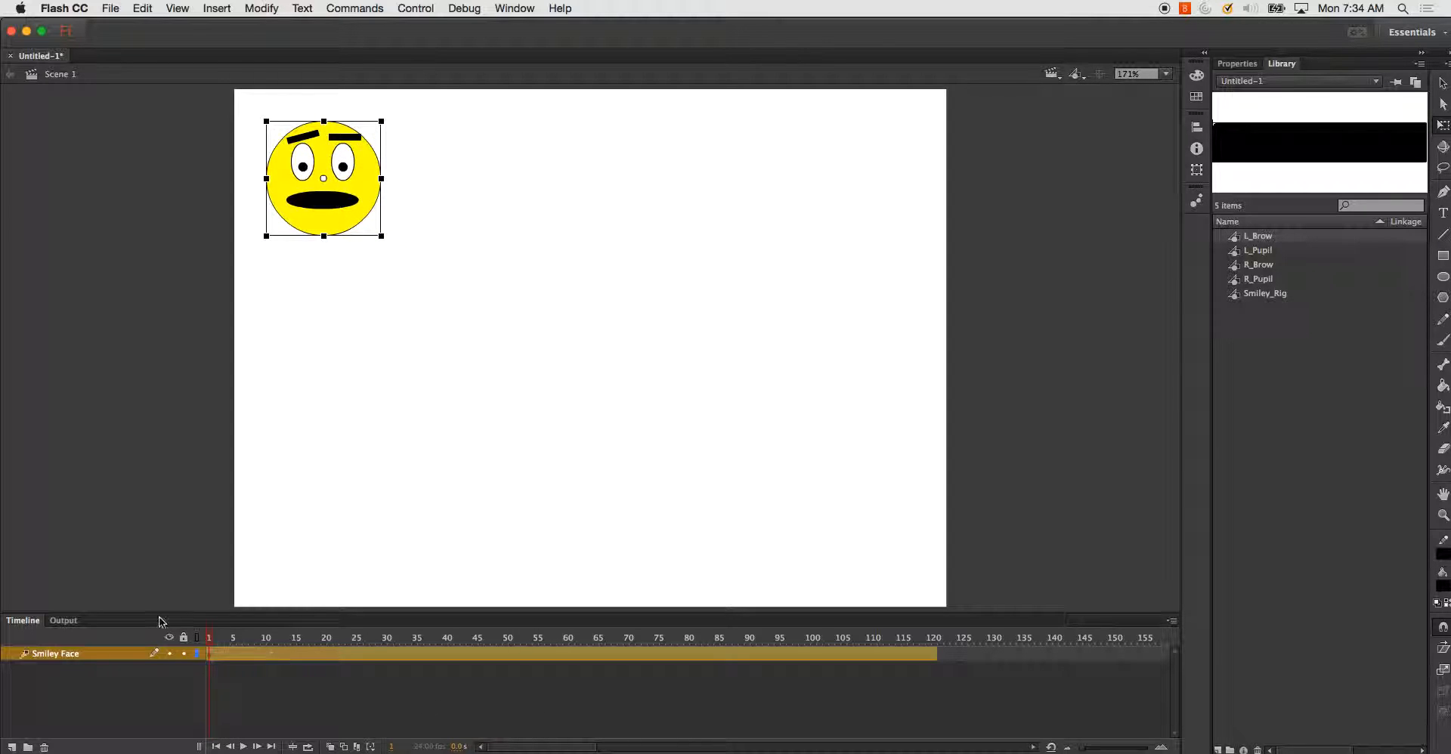
pyautogui.click(326, 638)
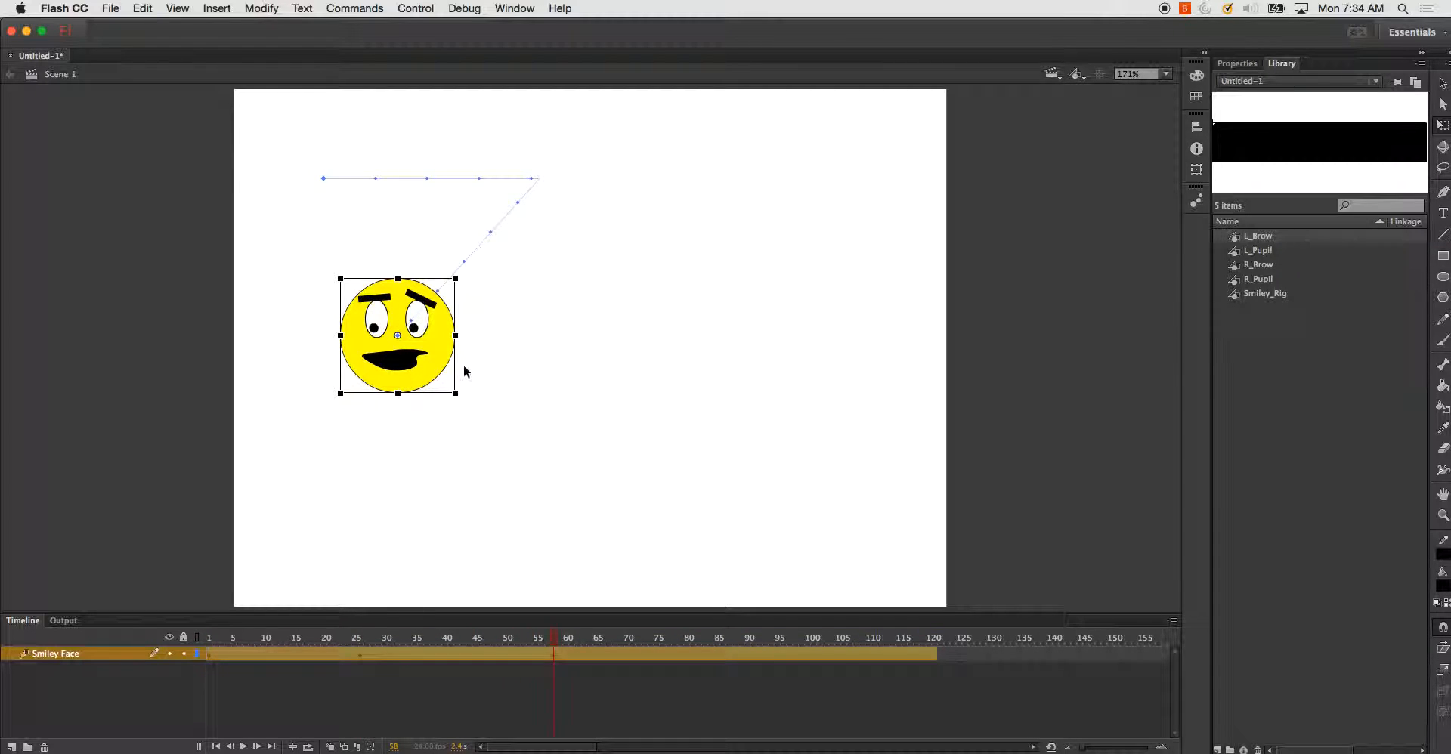
# At frame 95, move the face to the lower right and scale it larger.
pyautogui.click(777, 638)
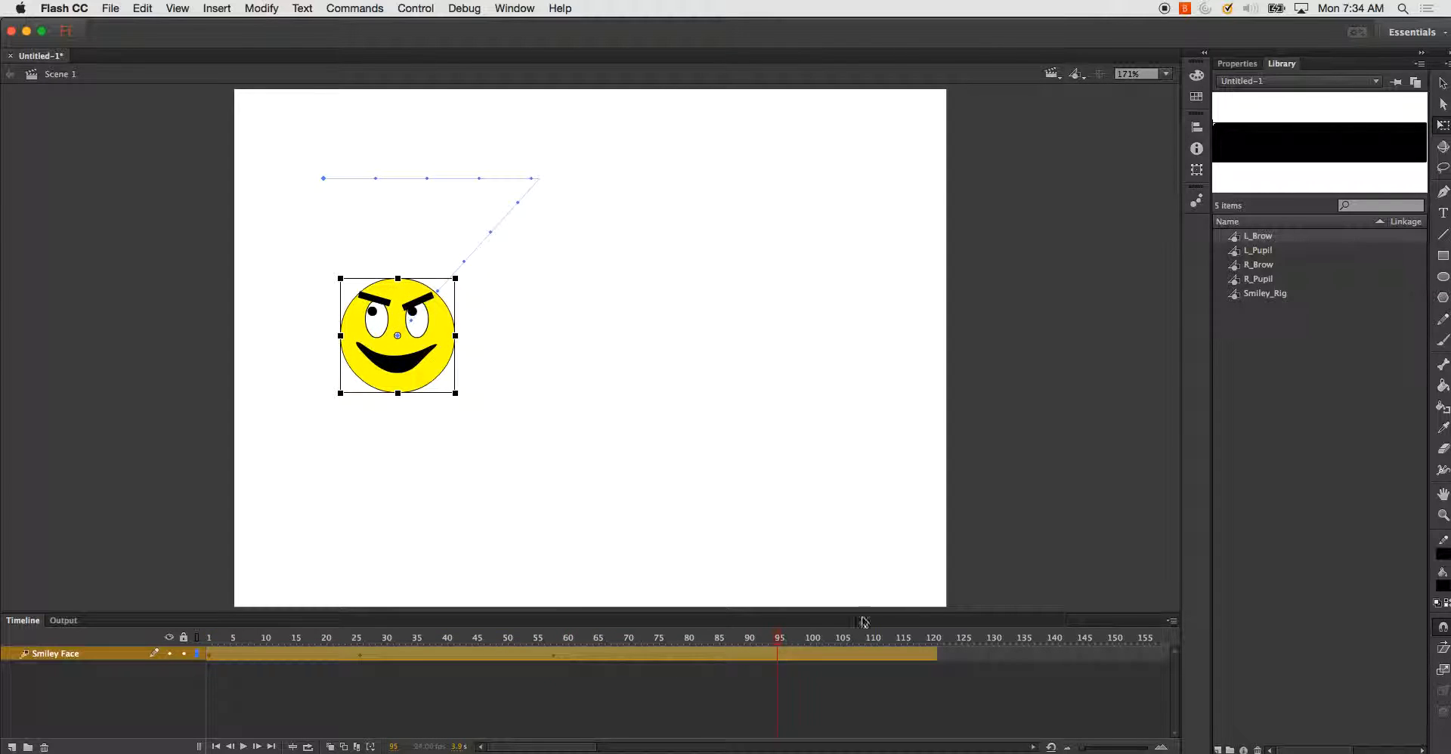
pyautogui.moveTo(396, 336); pyautogui.dragTo(683, 445)
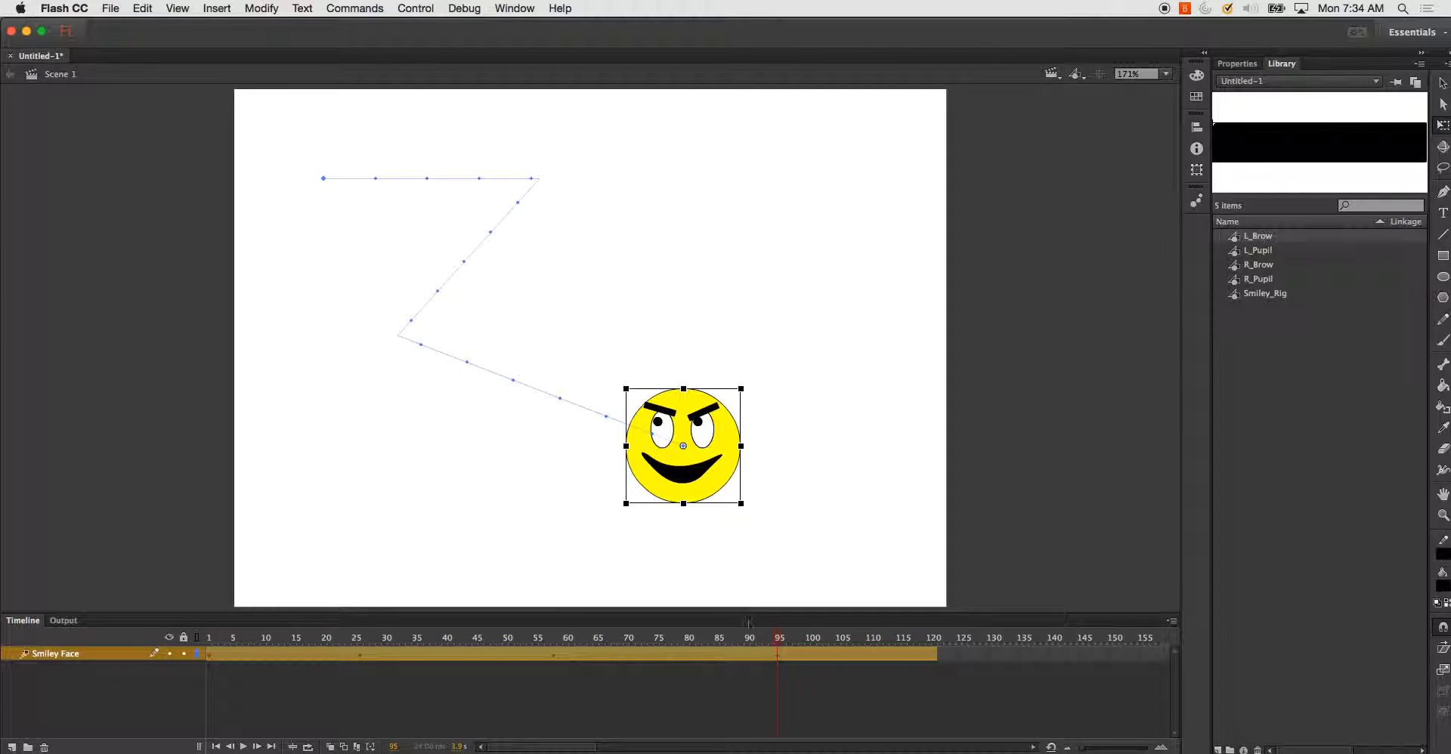
pyautogui.moveTo(740, 505); pyautogui.dragTo(777, 540)
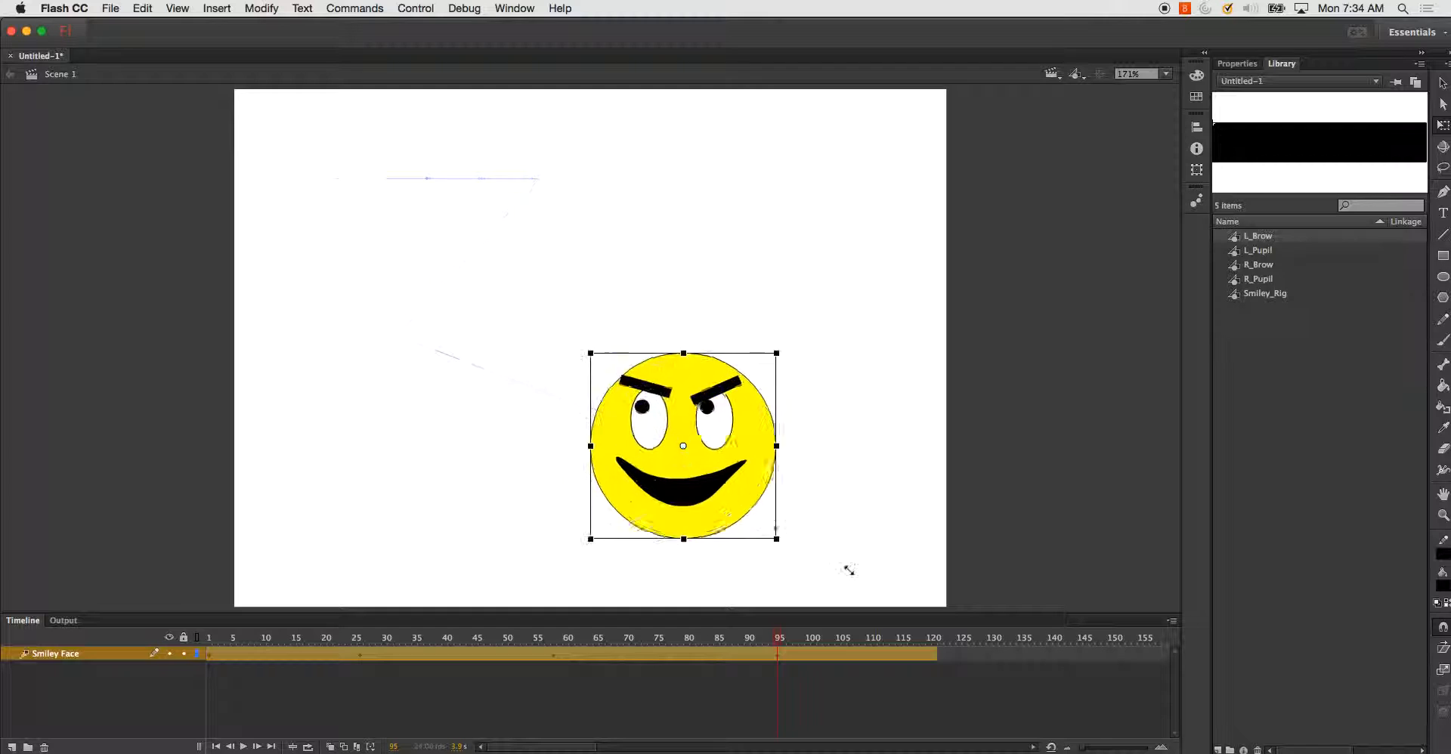
# At the tween's final frame, place the face in the stage's top-right corner.
pyautogui.click(209, 638)
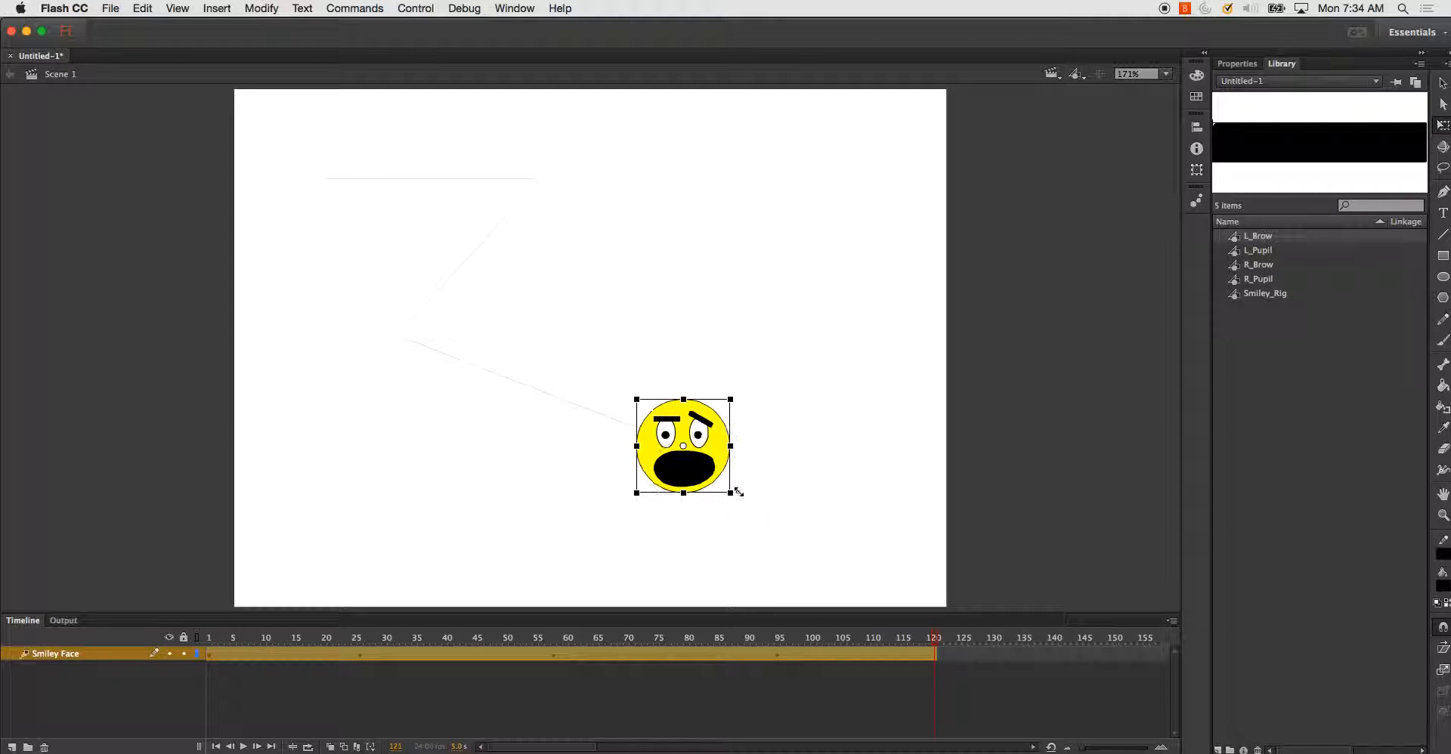
pyautogui.moveTo(685, 447); pyautogui.dragTo(855, 191)
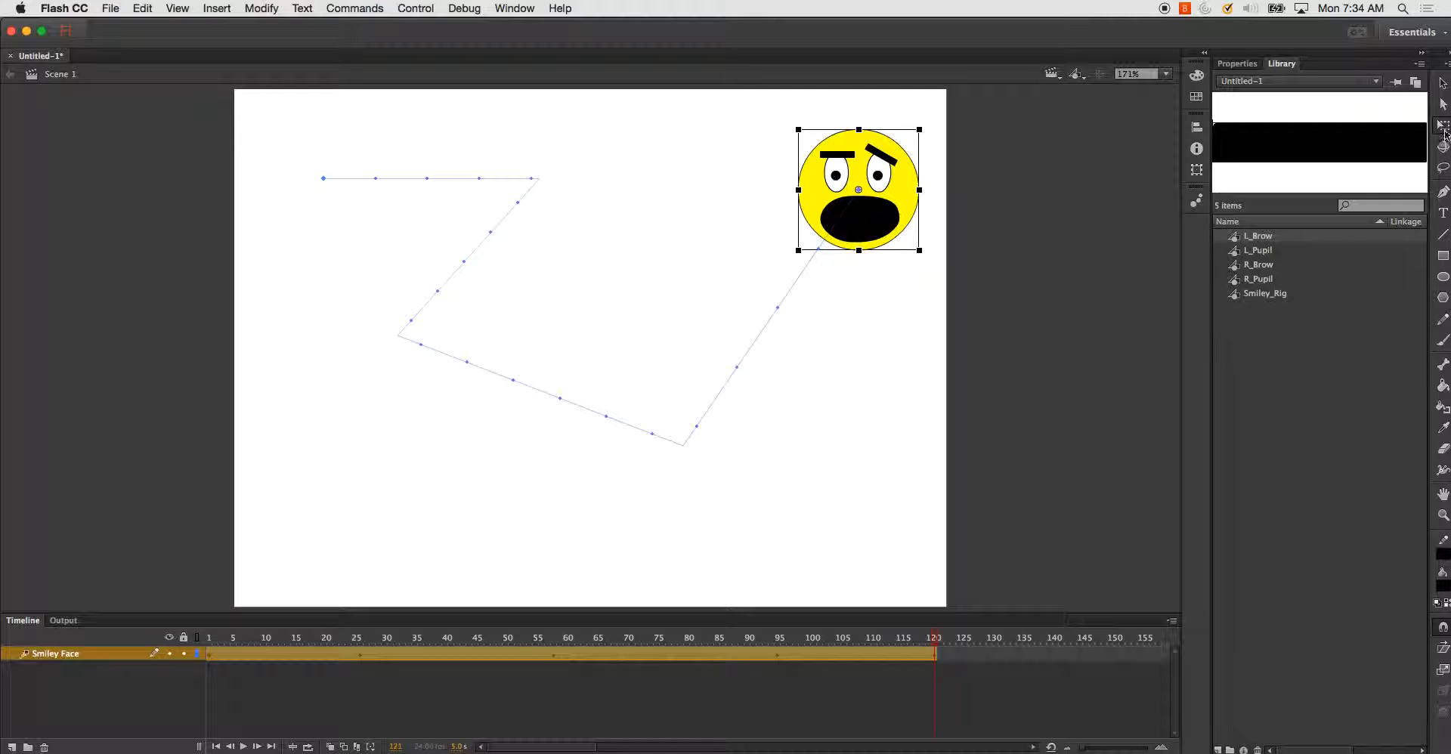
pyautogui.click(1442, 125)
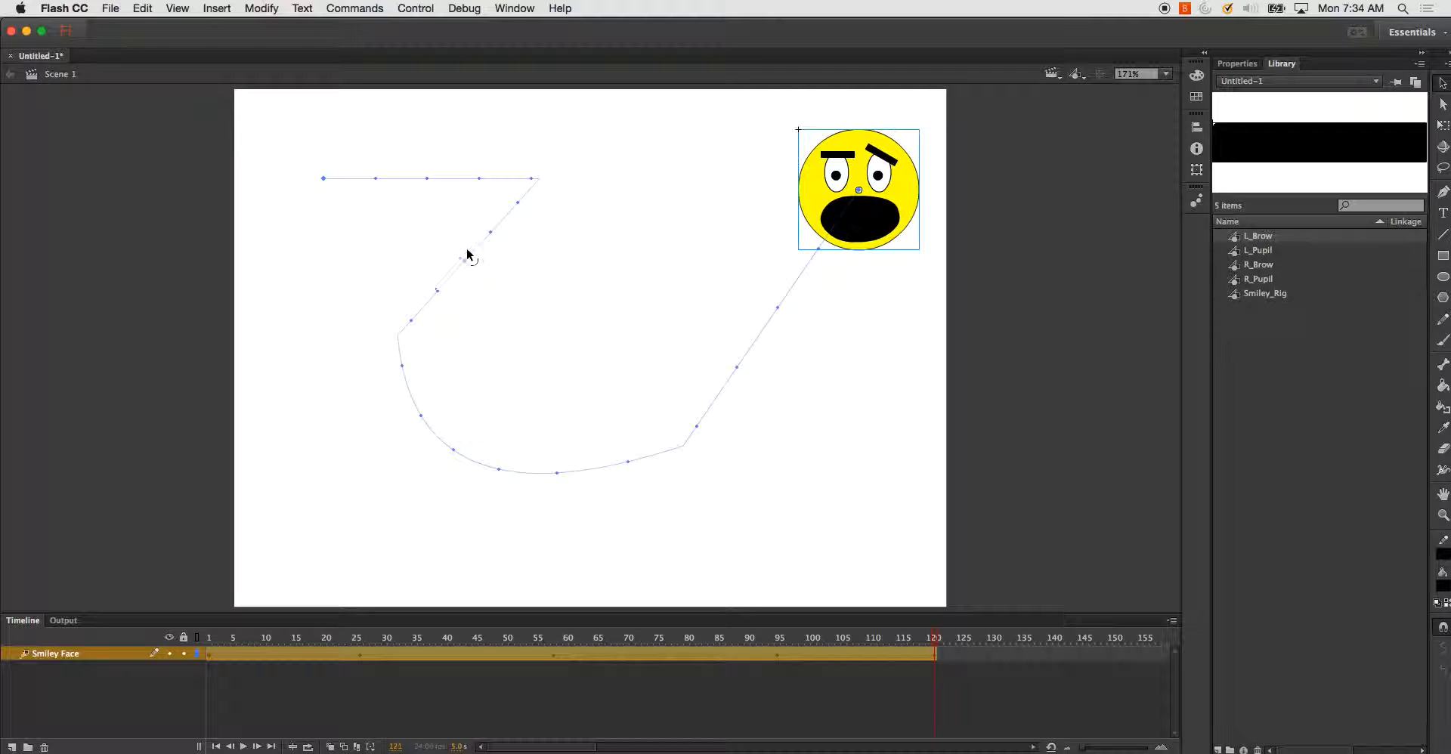
# Bend the path's lower-left corner and upper segment into smooth curves and preview the result.
pyautogui.moveTo(467, 257); pyautogui.dragTo(467, 165)
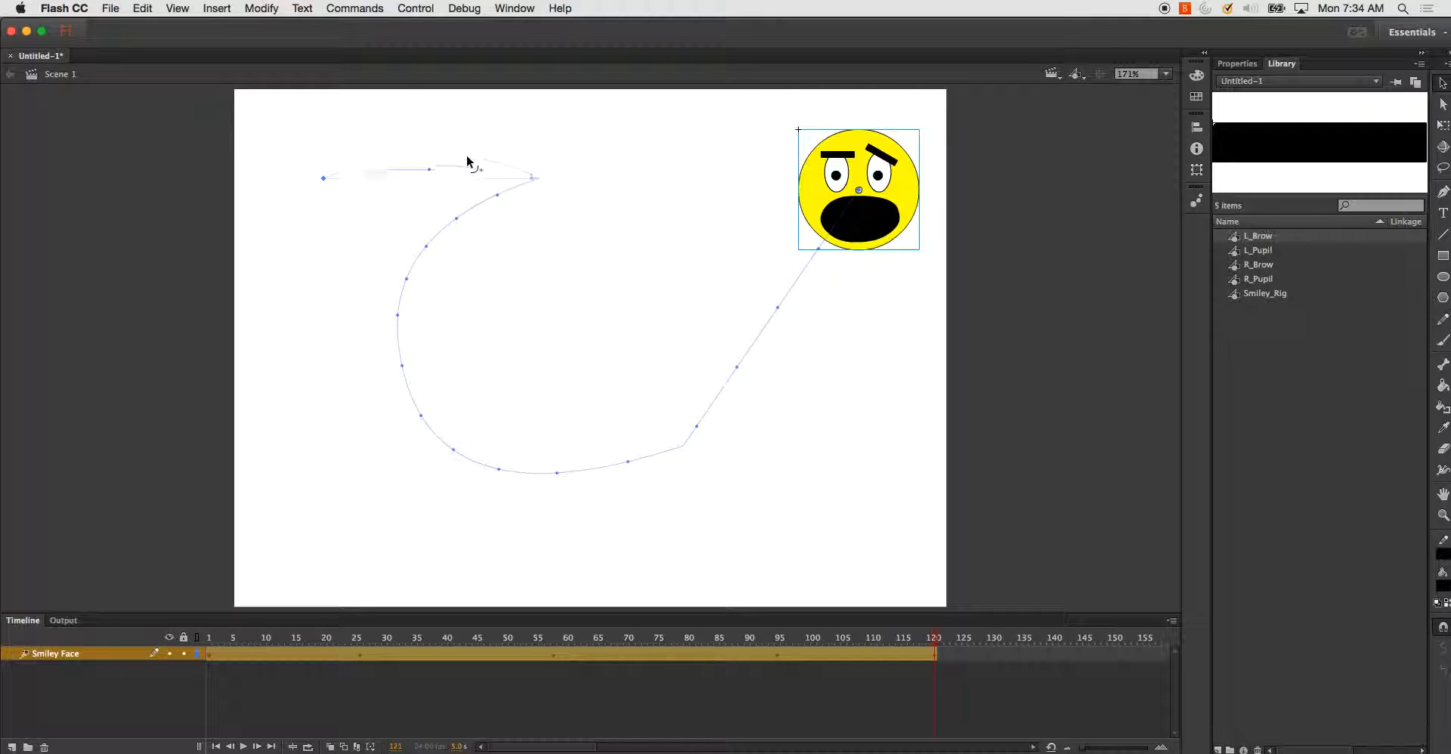
pyautogui.moveTo(532, 175); pyautogui.dragTo(579, 143)
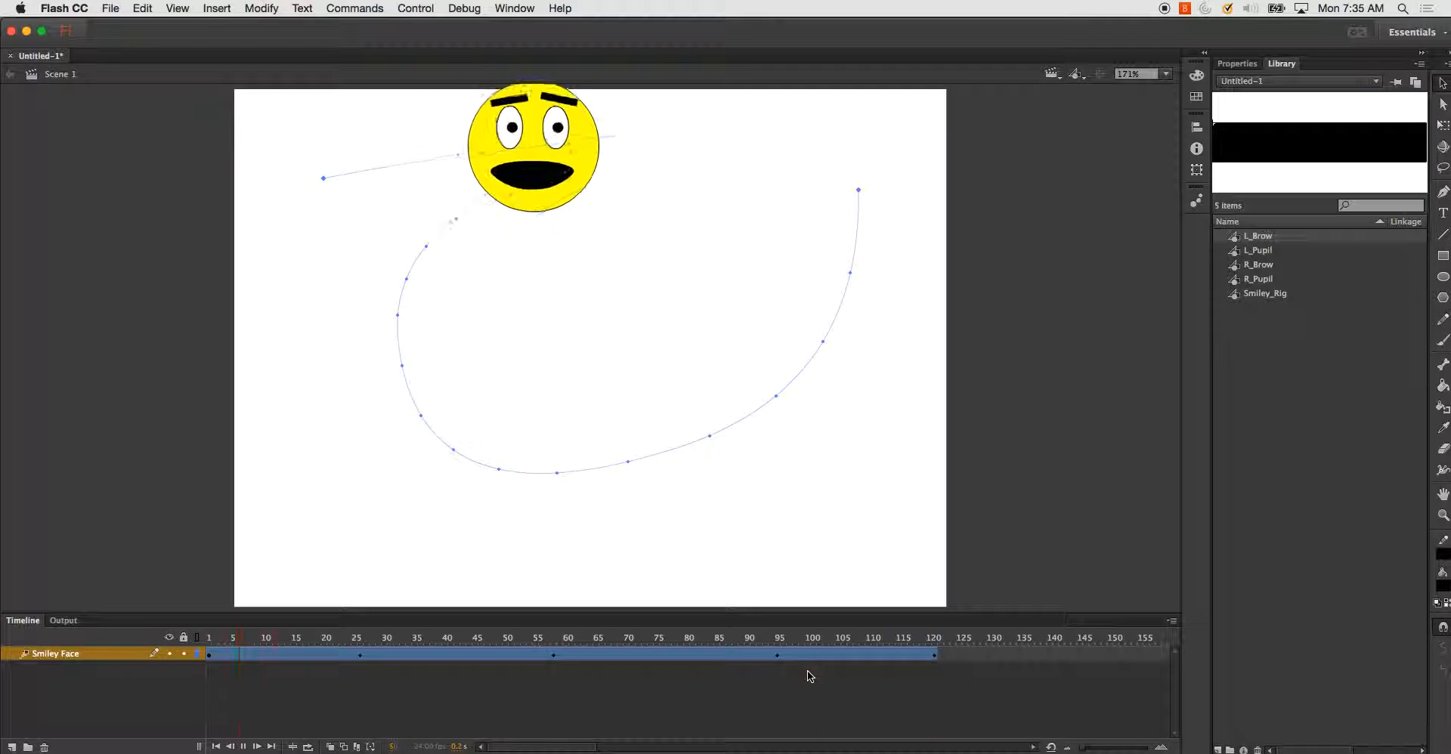
pyautogui.click(553, 638)
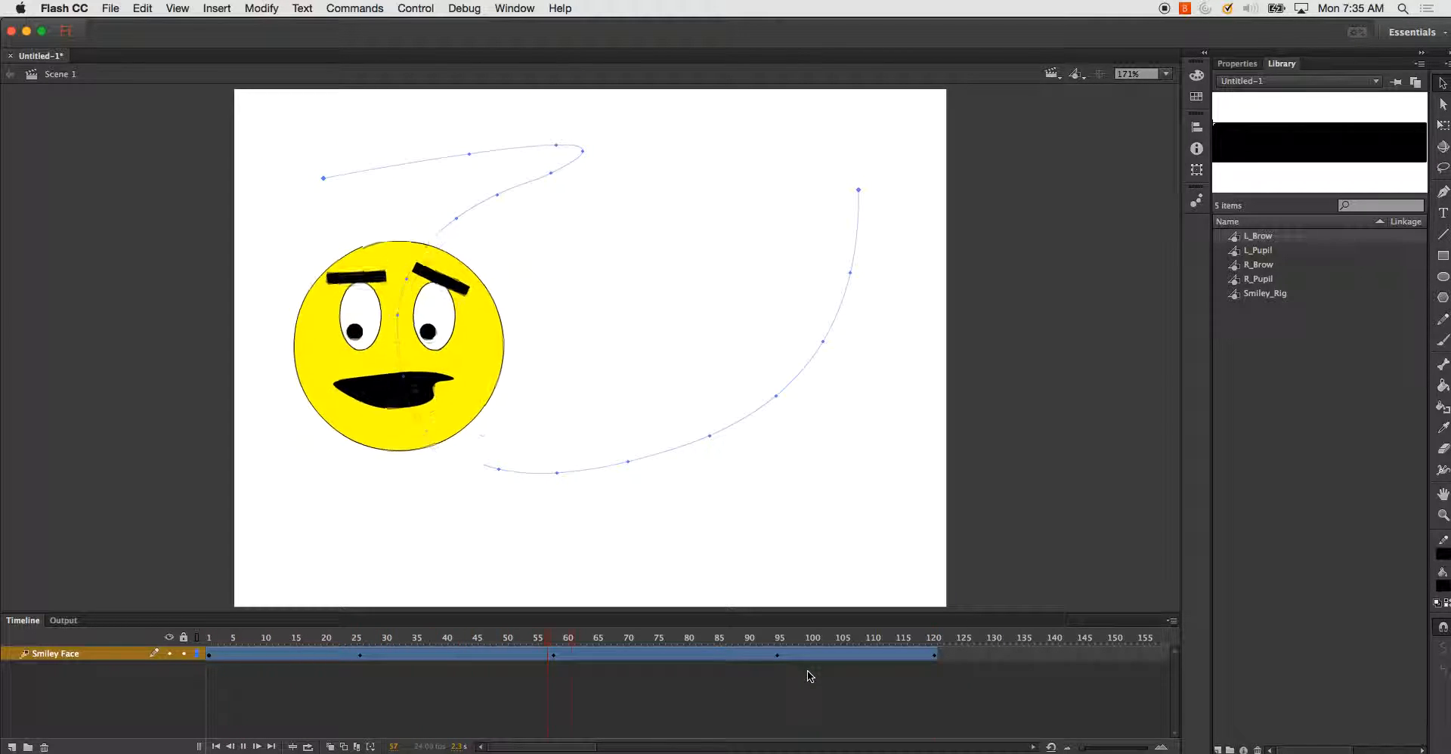
pyautogui.click(820, 638)
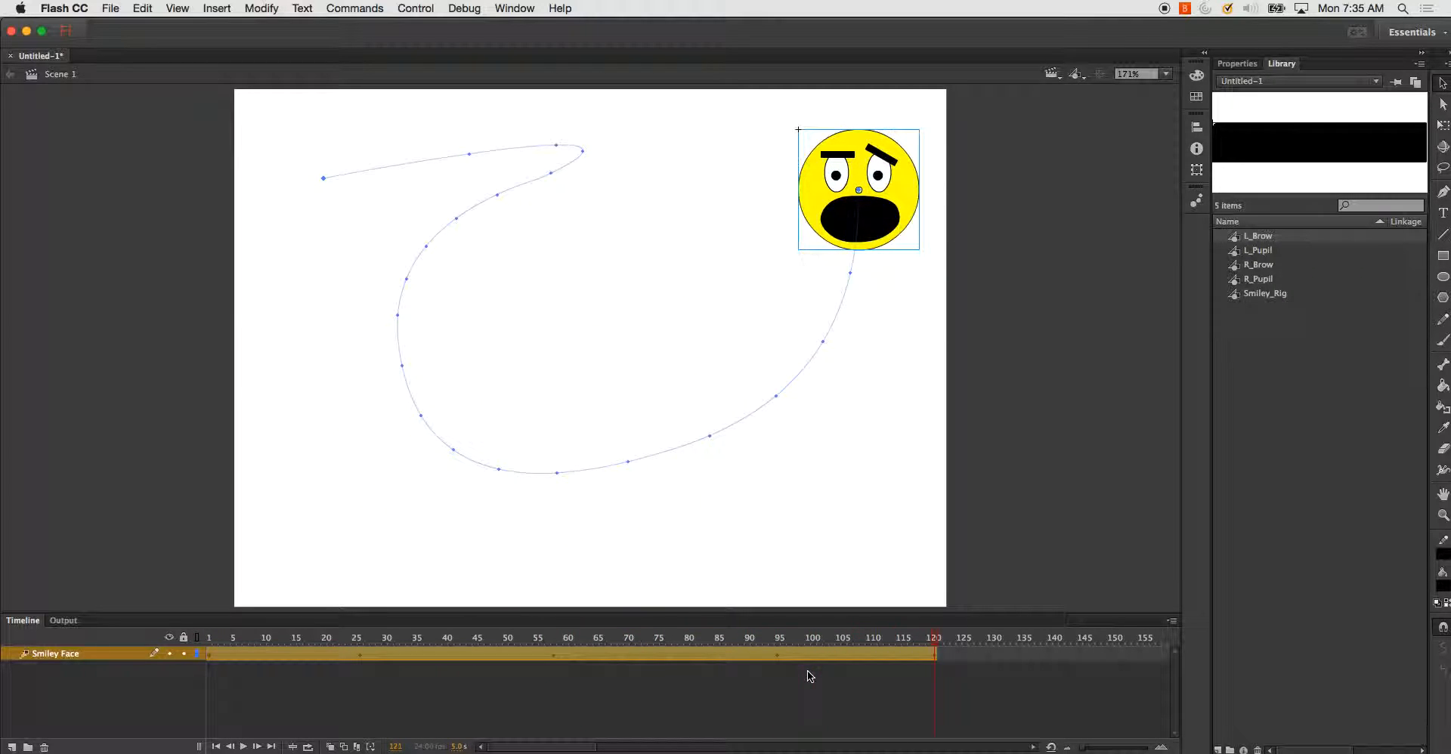
pyautogui.click(415, 9)
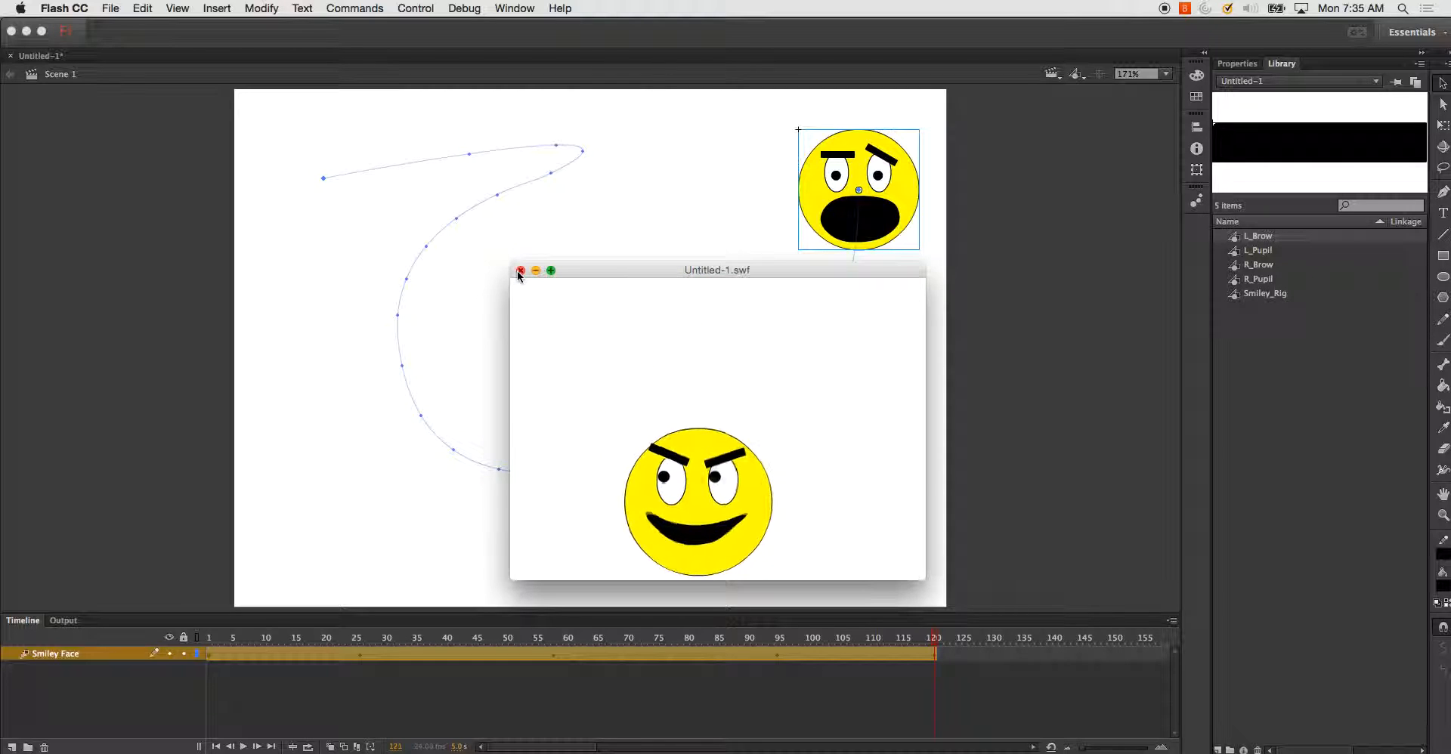
pyautogui.click(521, 271)
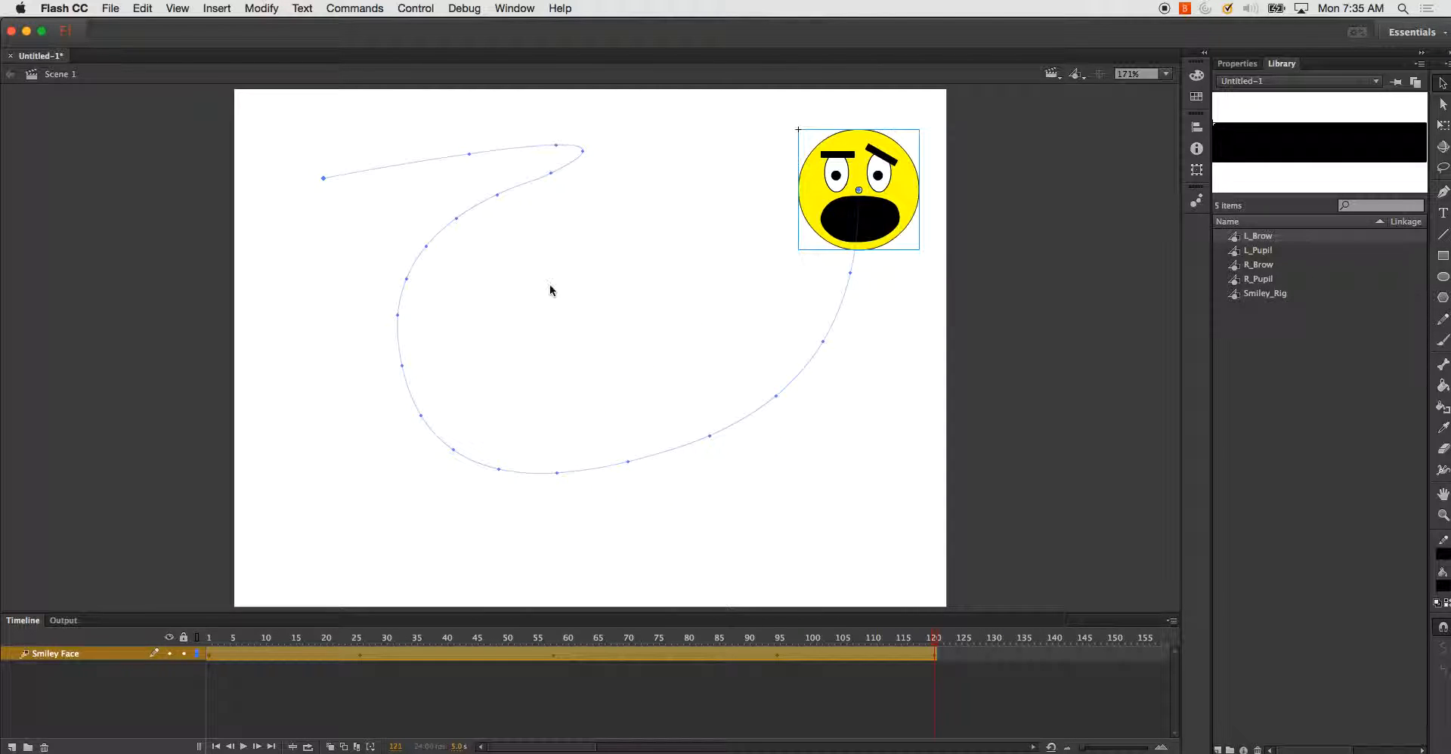